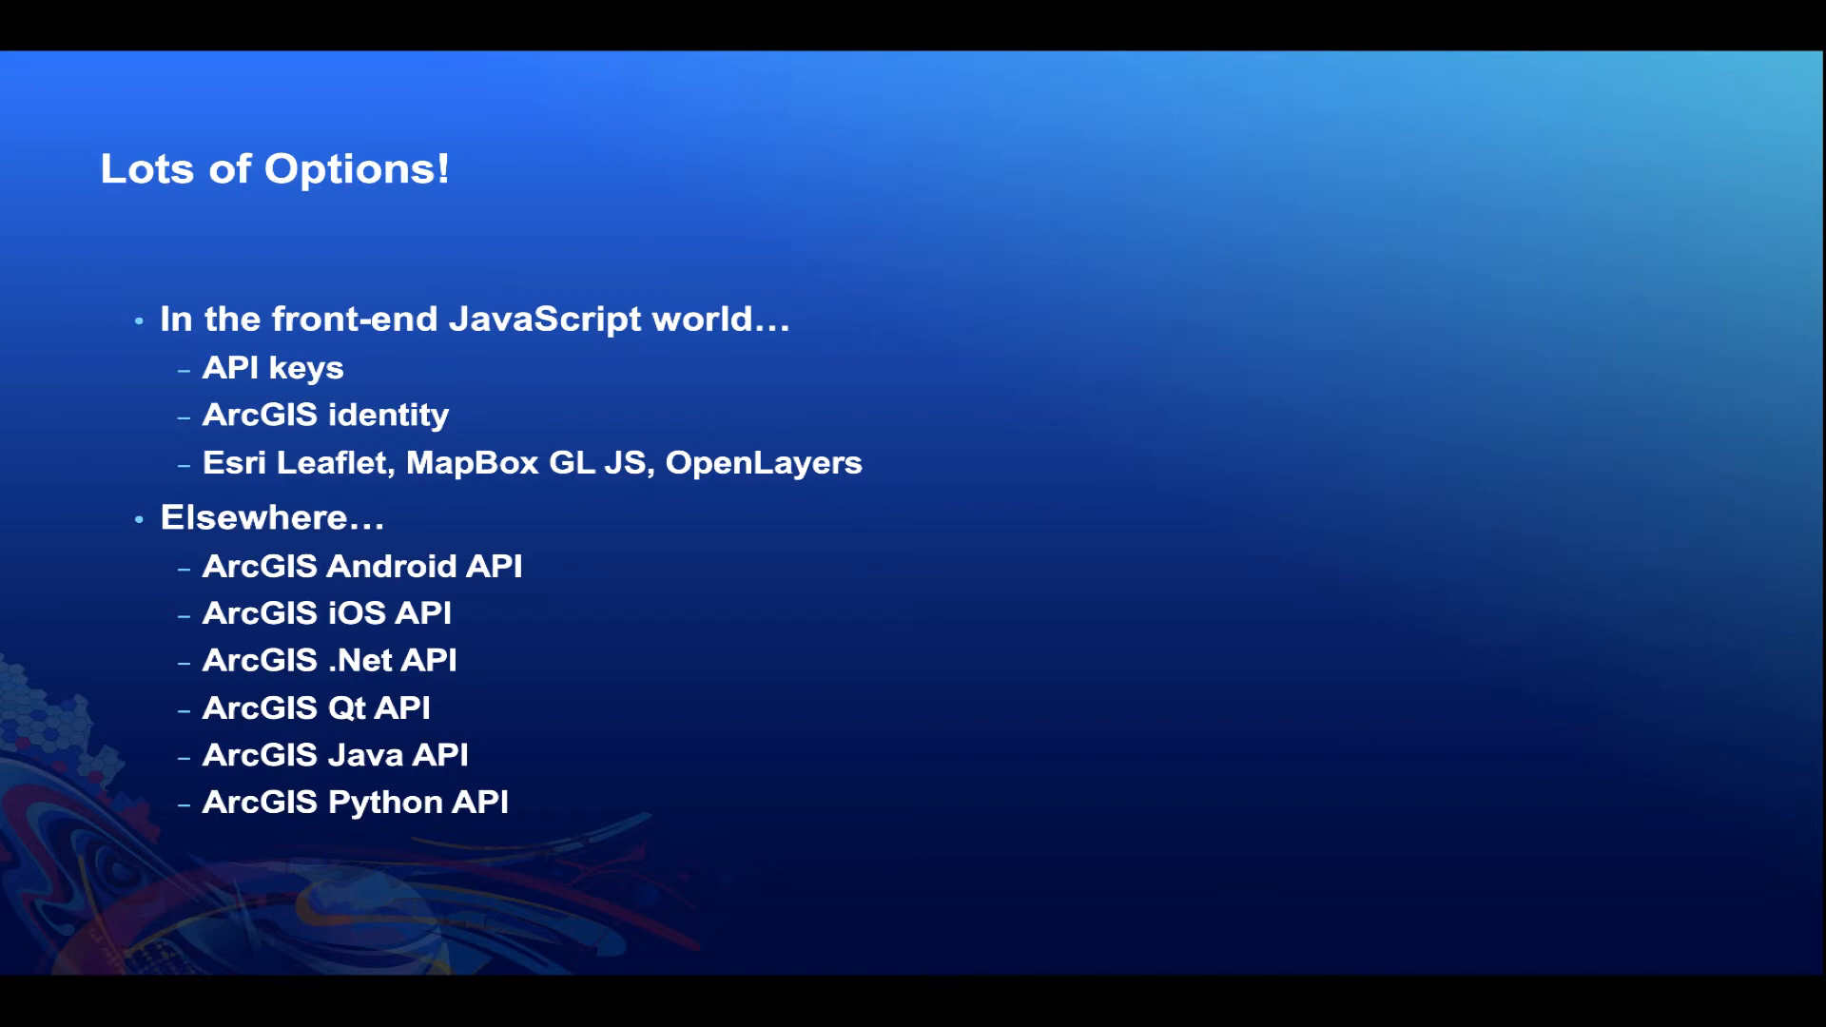
Advance to the 'Allow a user to login to your custom web app' slide.
key(Right)
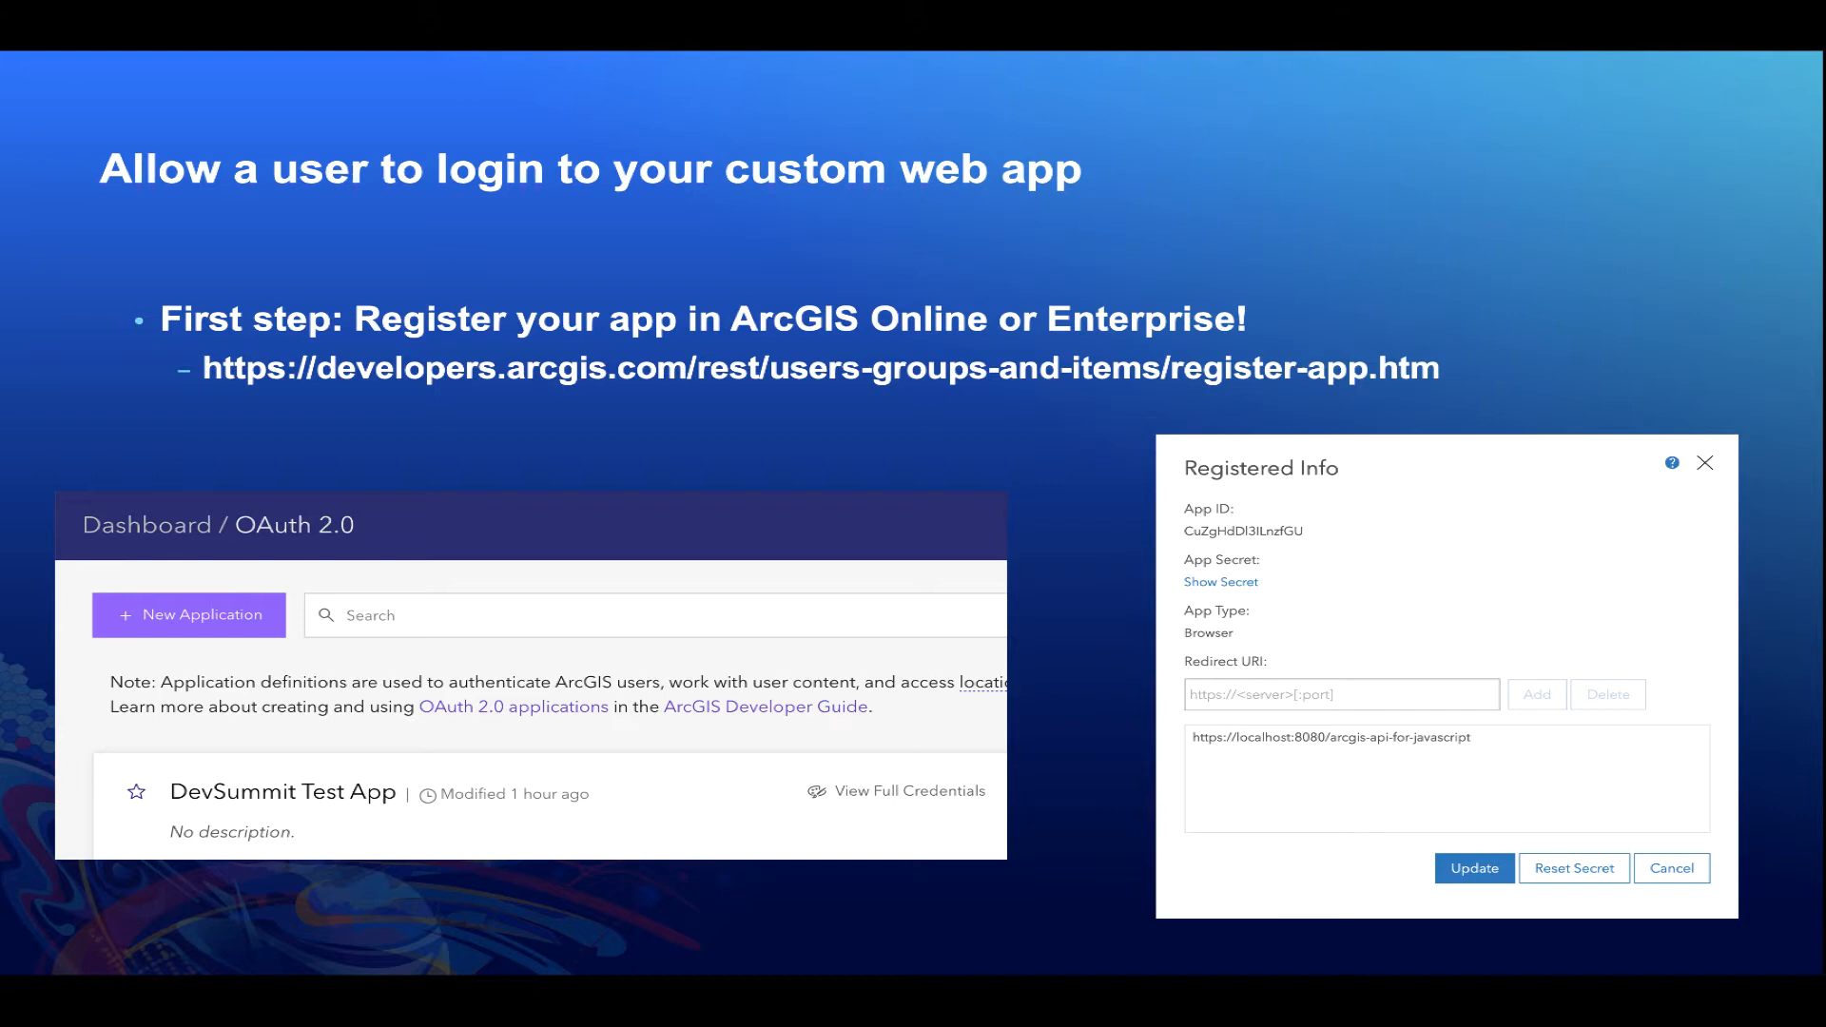
key(Right)
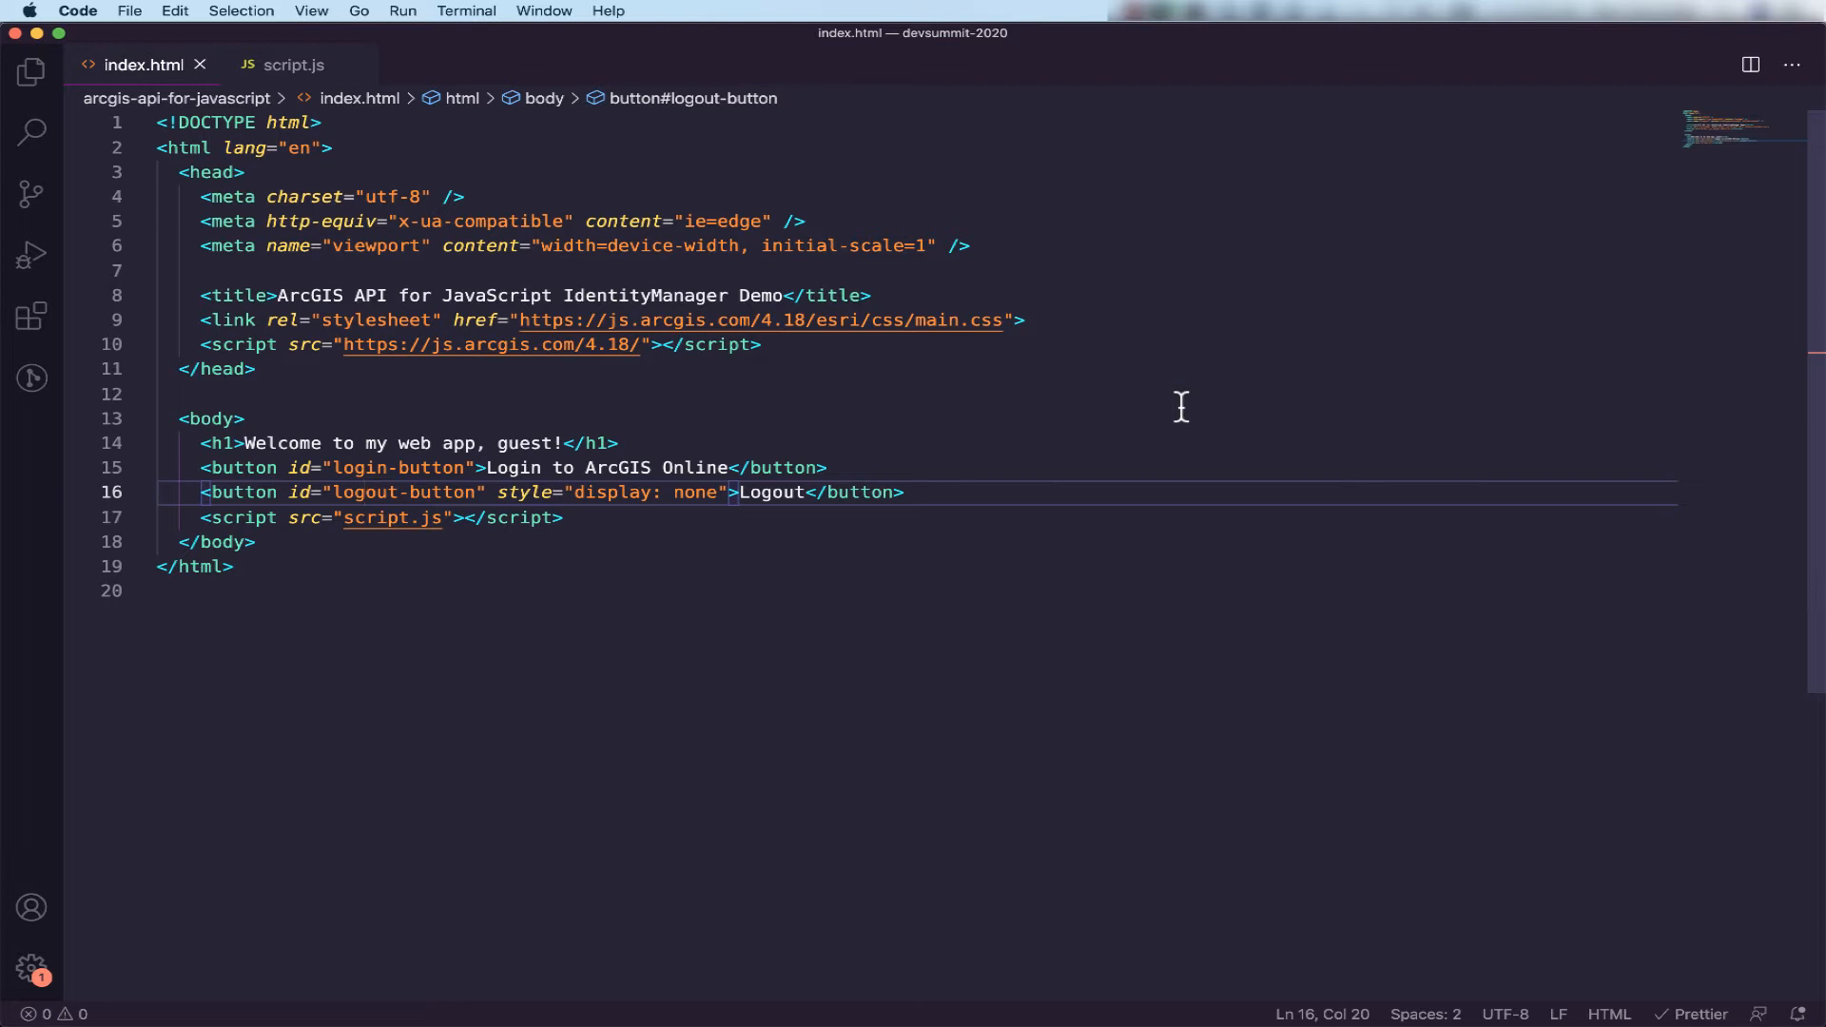
mouse_move(138, 97)
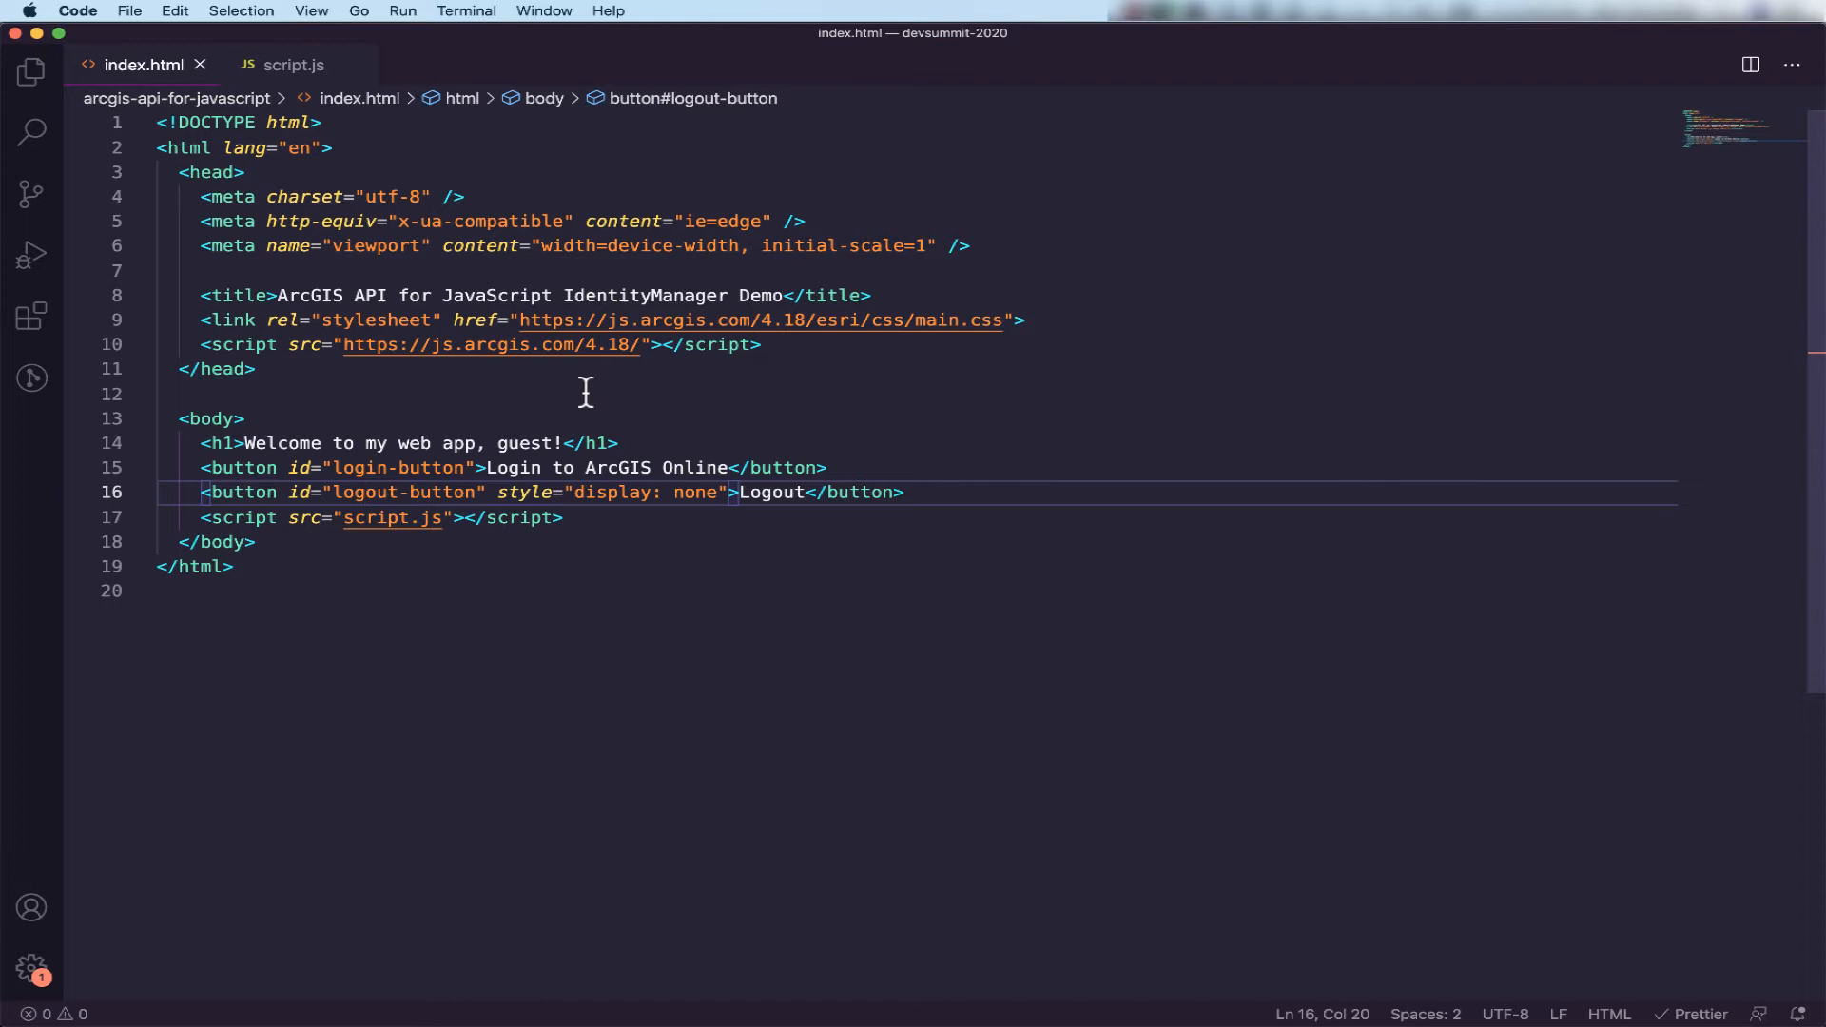
mouse_move(432, 578)
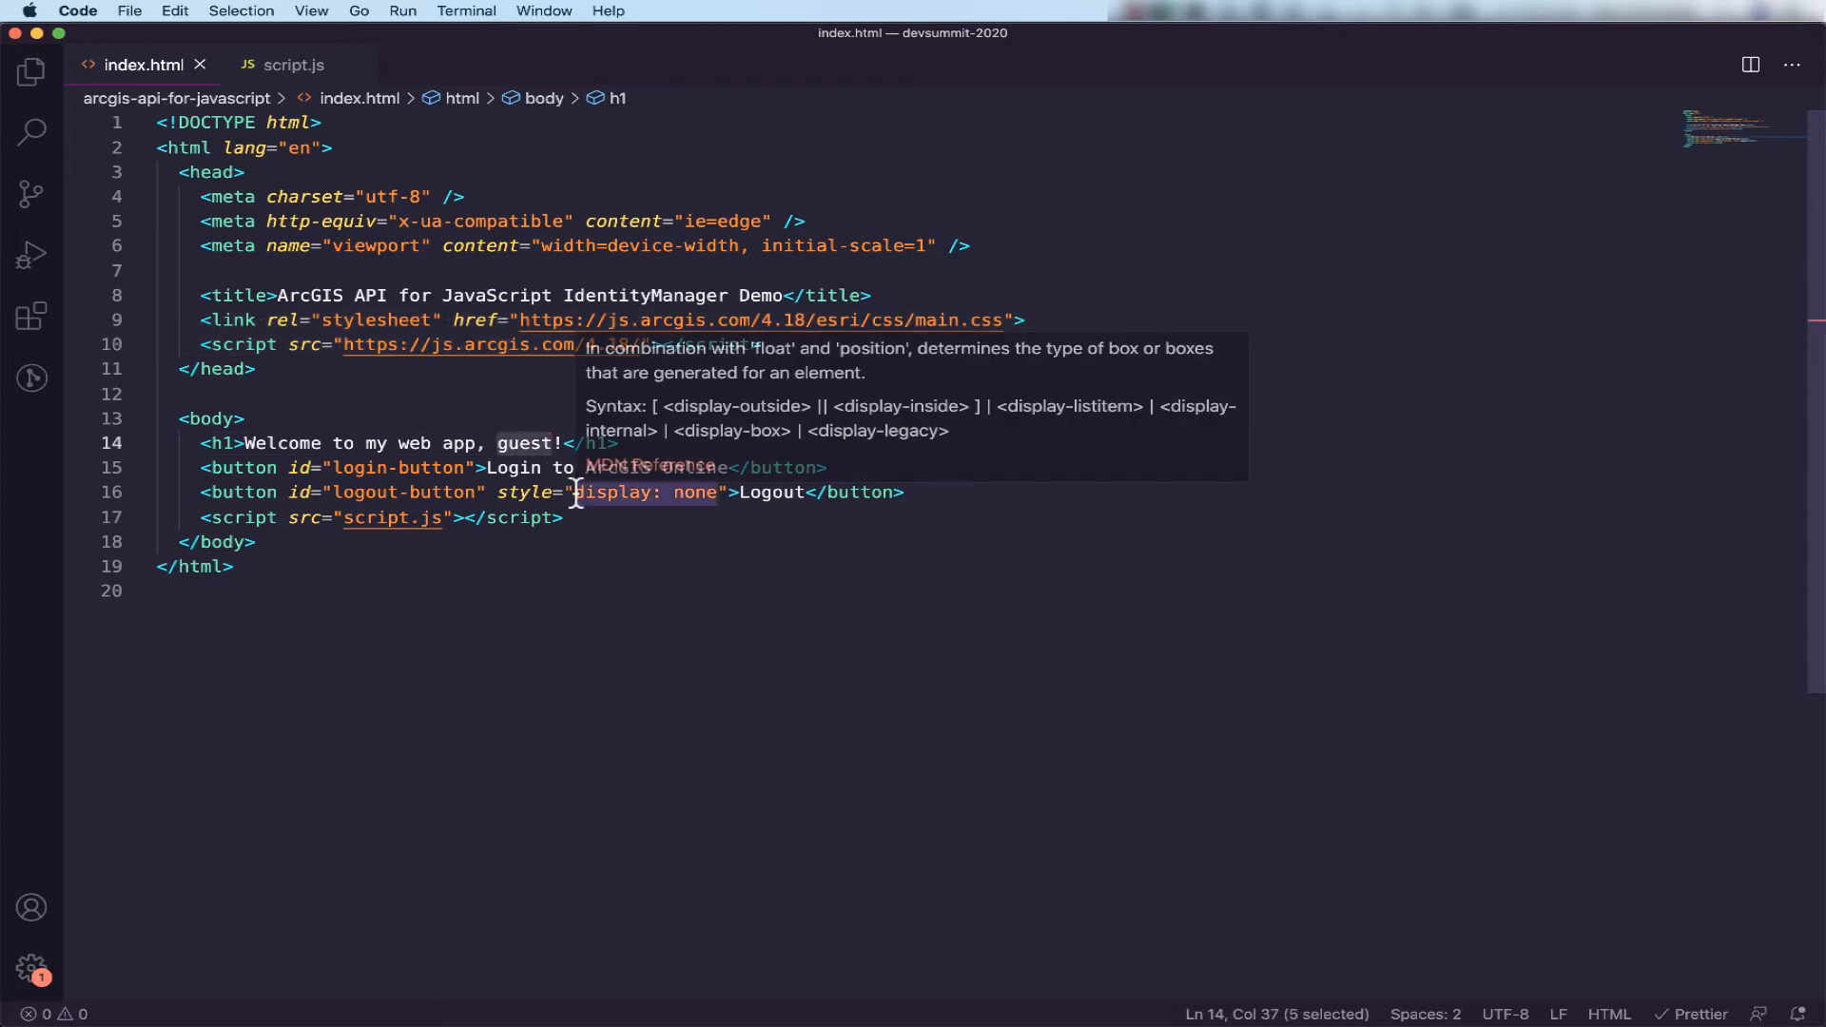
mouse_move(381, 477)
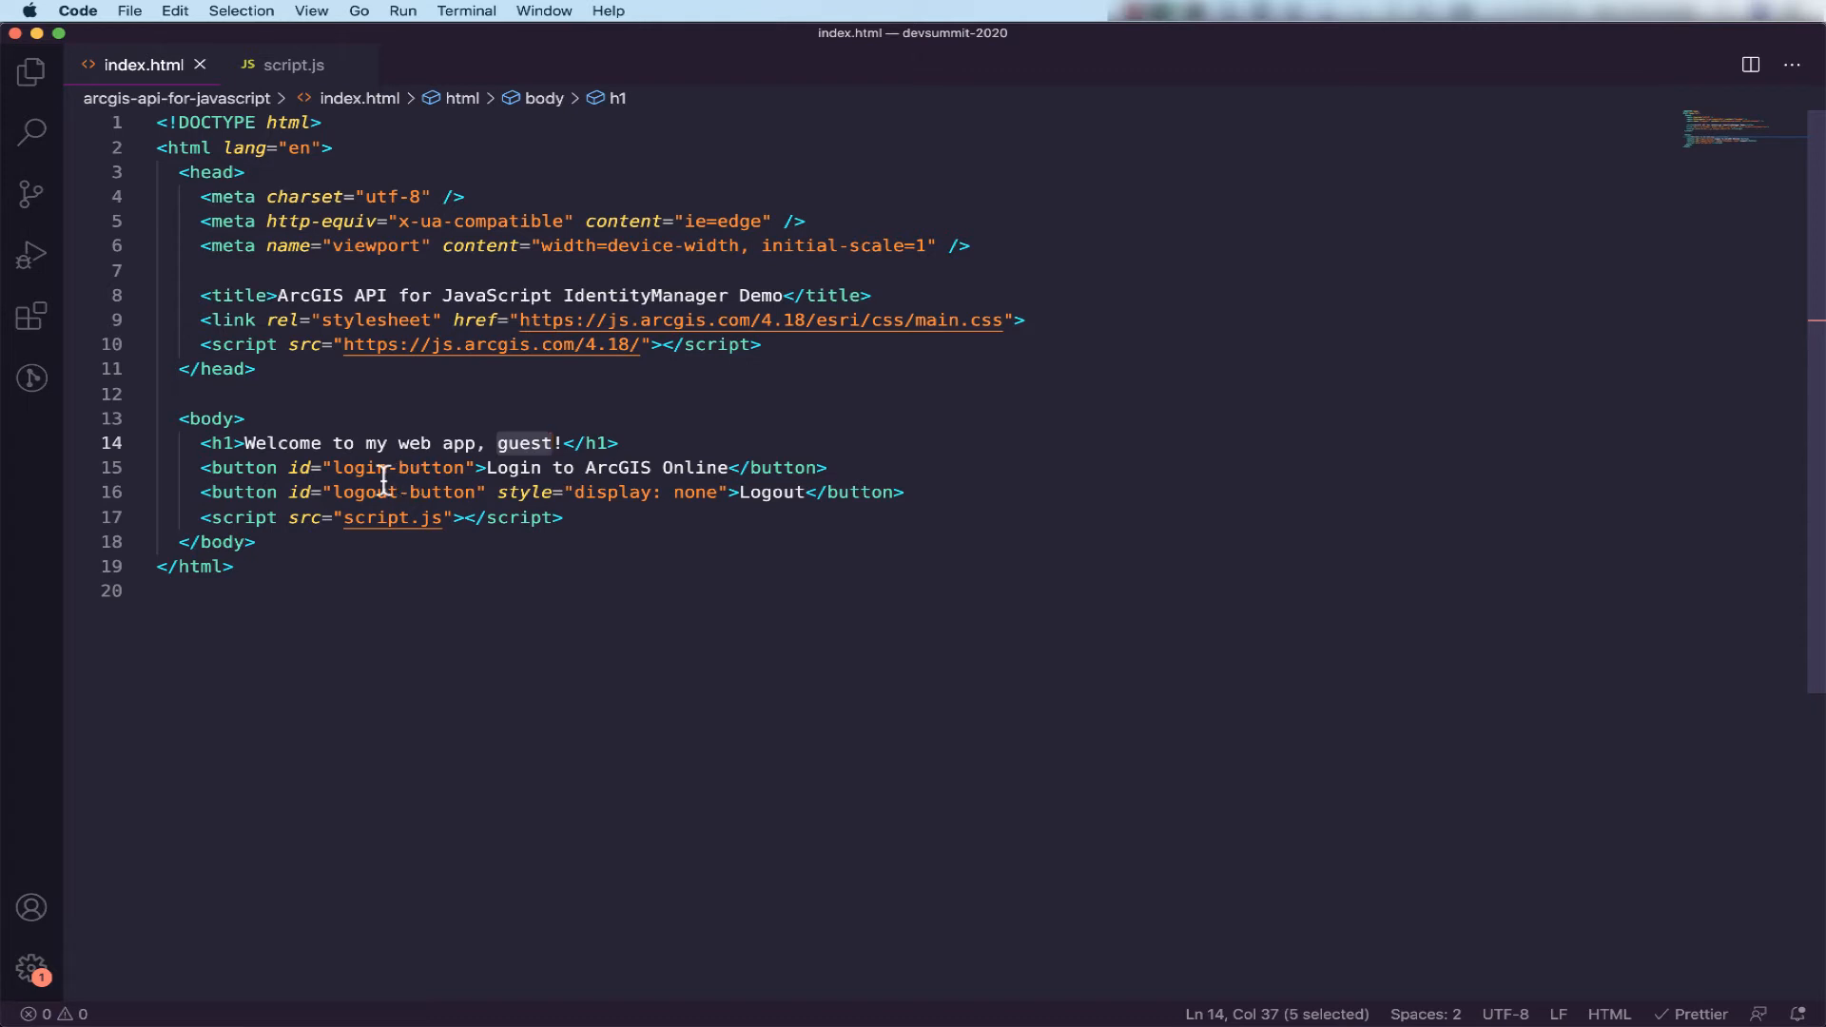
mouse_move(393, 518)
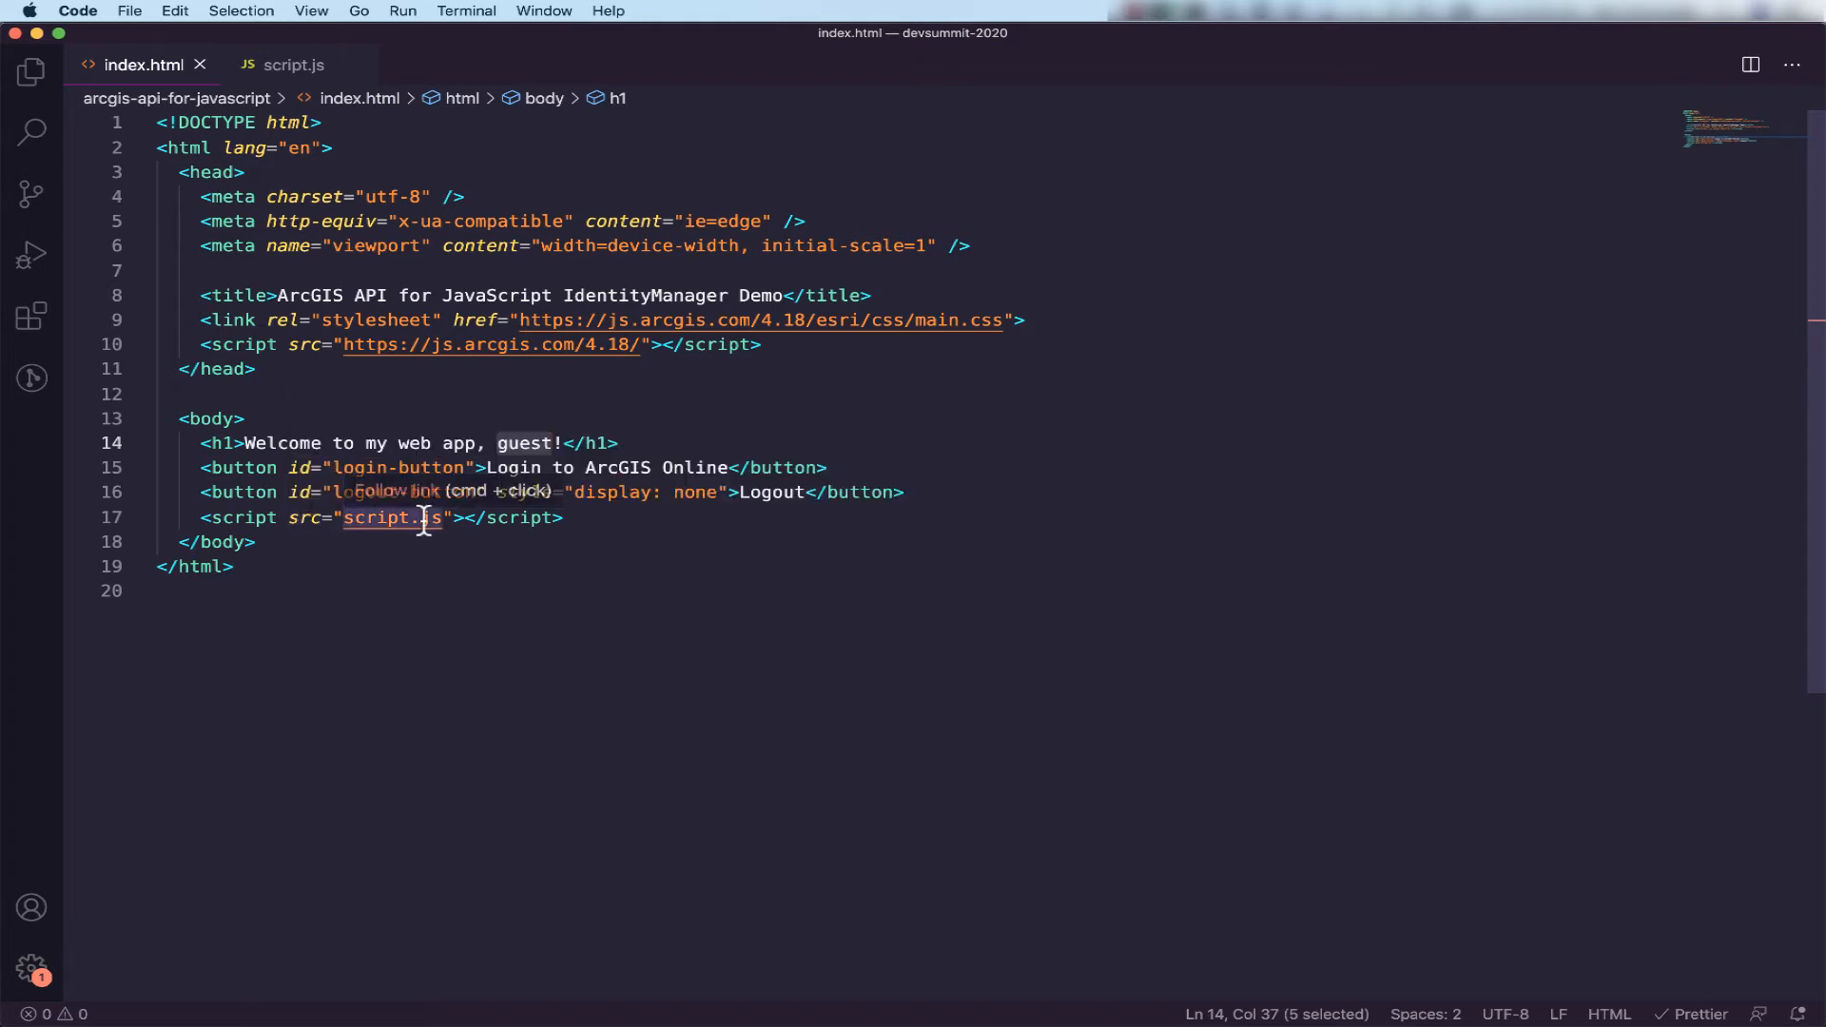
mouse_move(677, 428)
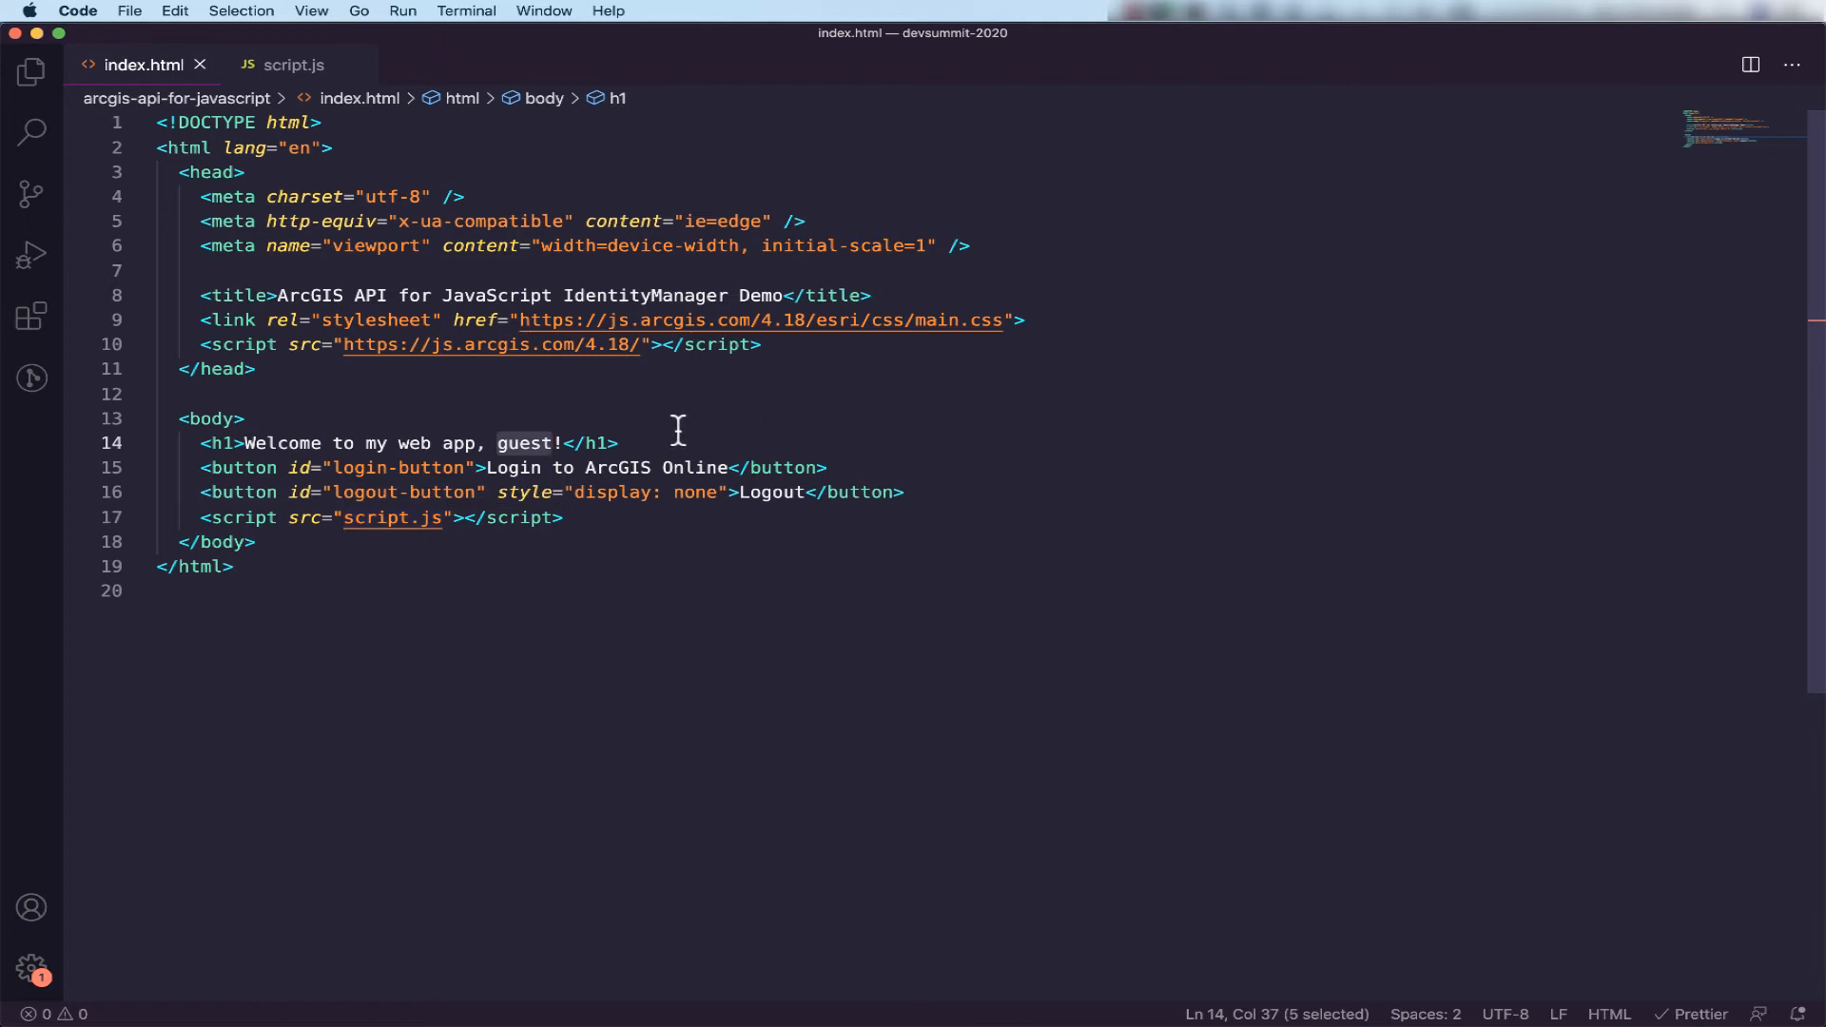
Switch from index.html to script.js with its OAuthInfo registration and login/logout handlers.
click(293, 64)
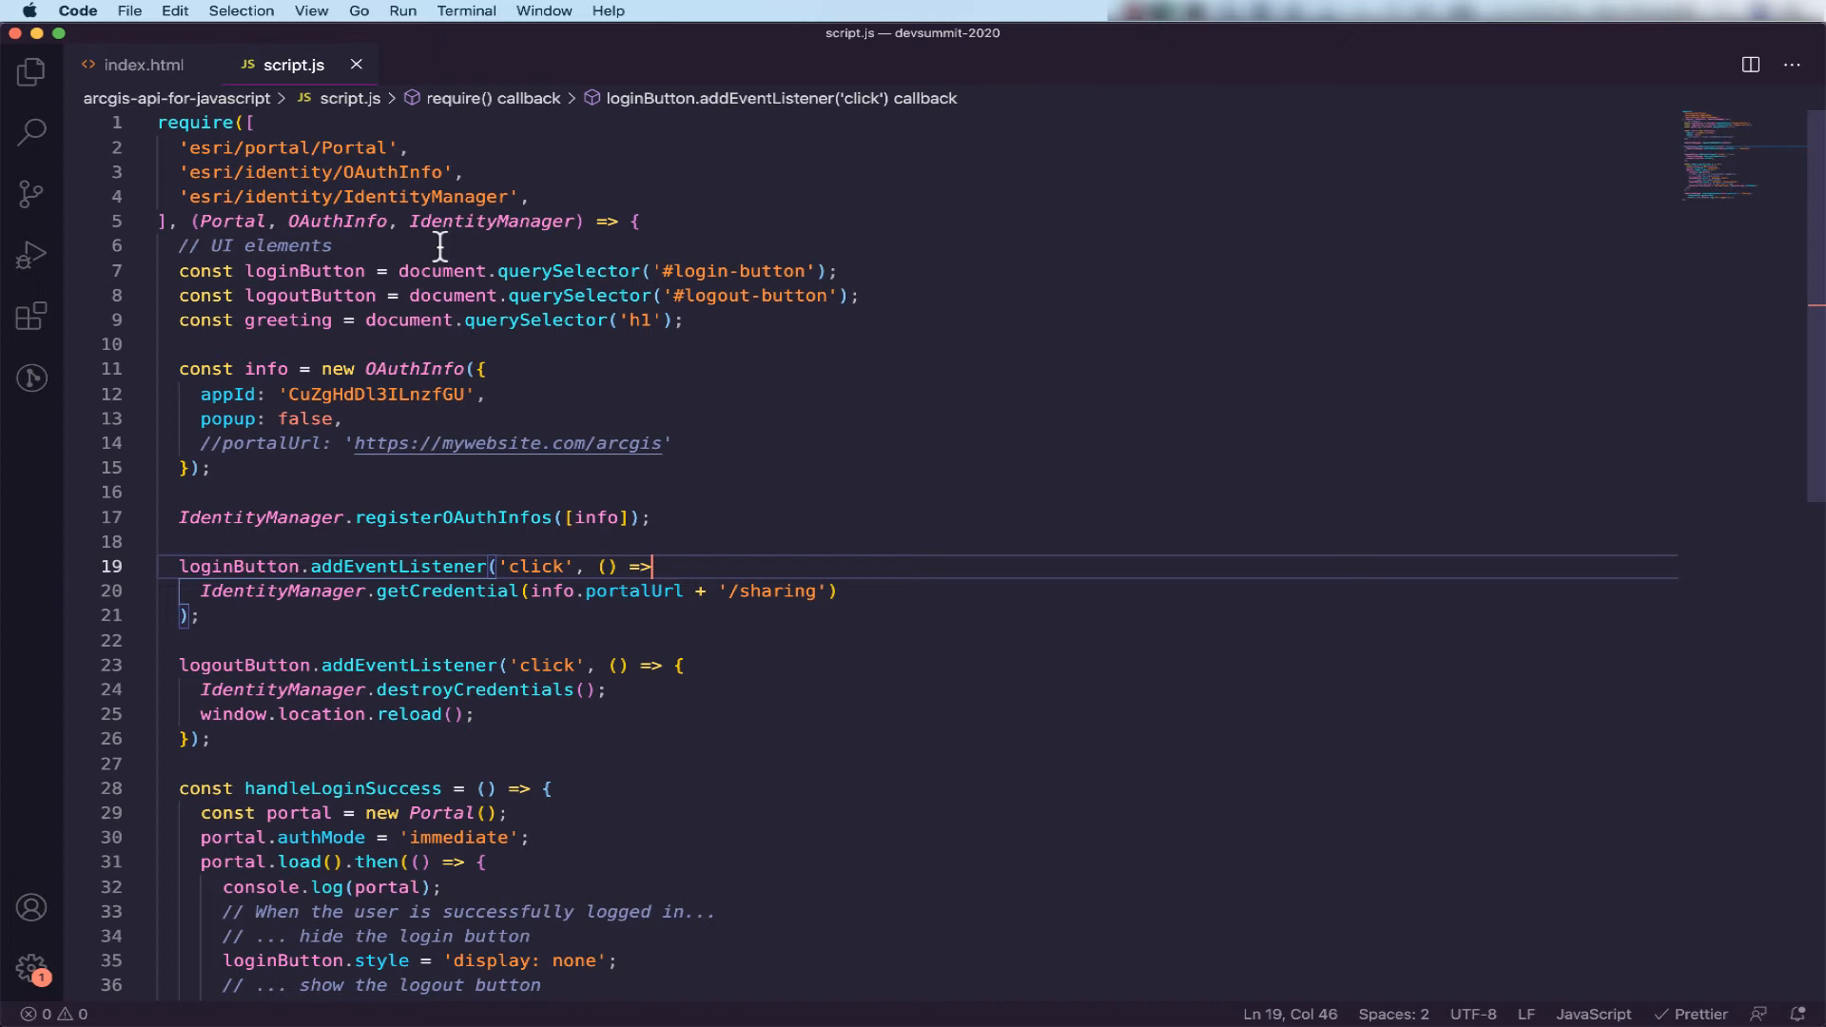
mouse_move(169, 122)
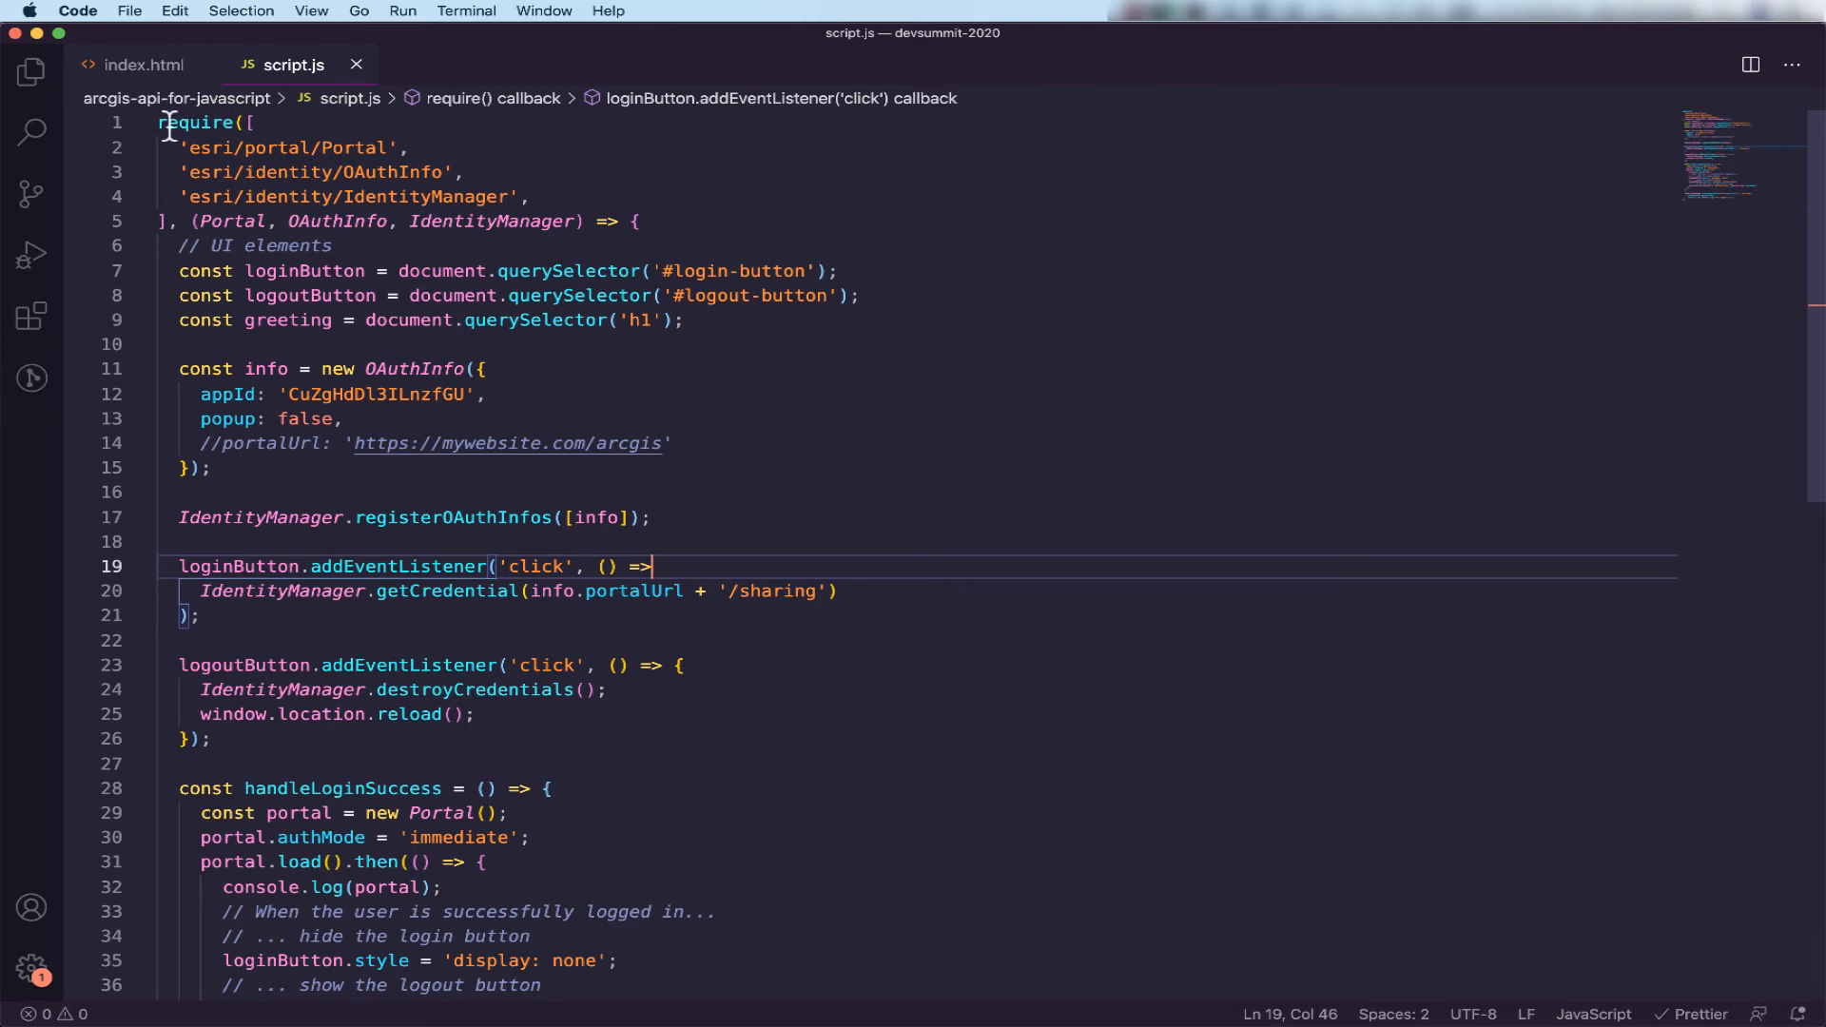
mouse_move(263, 160)
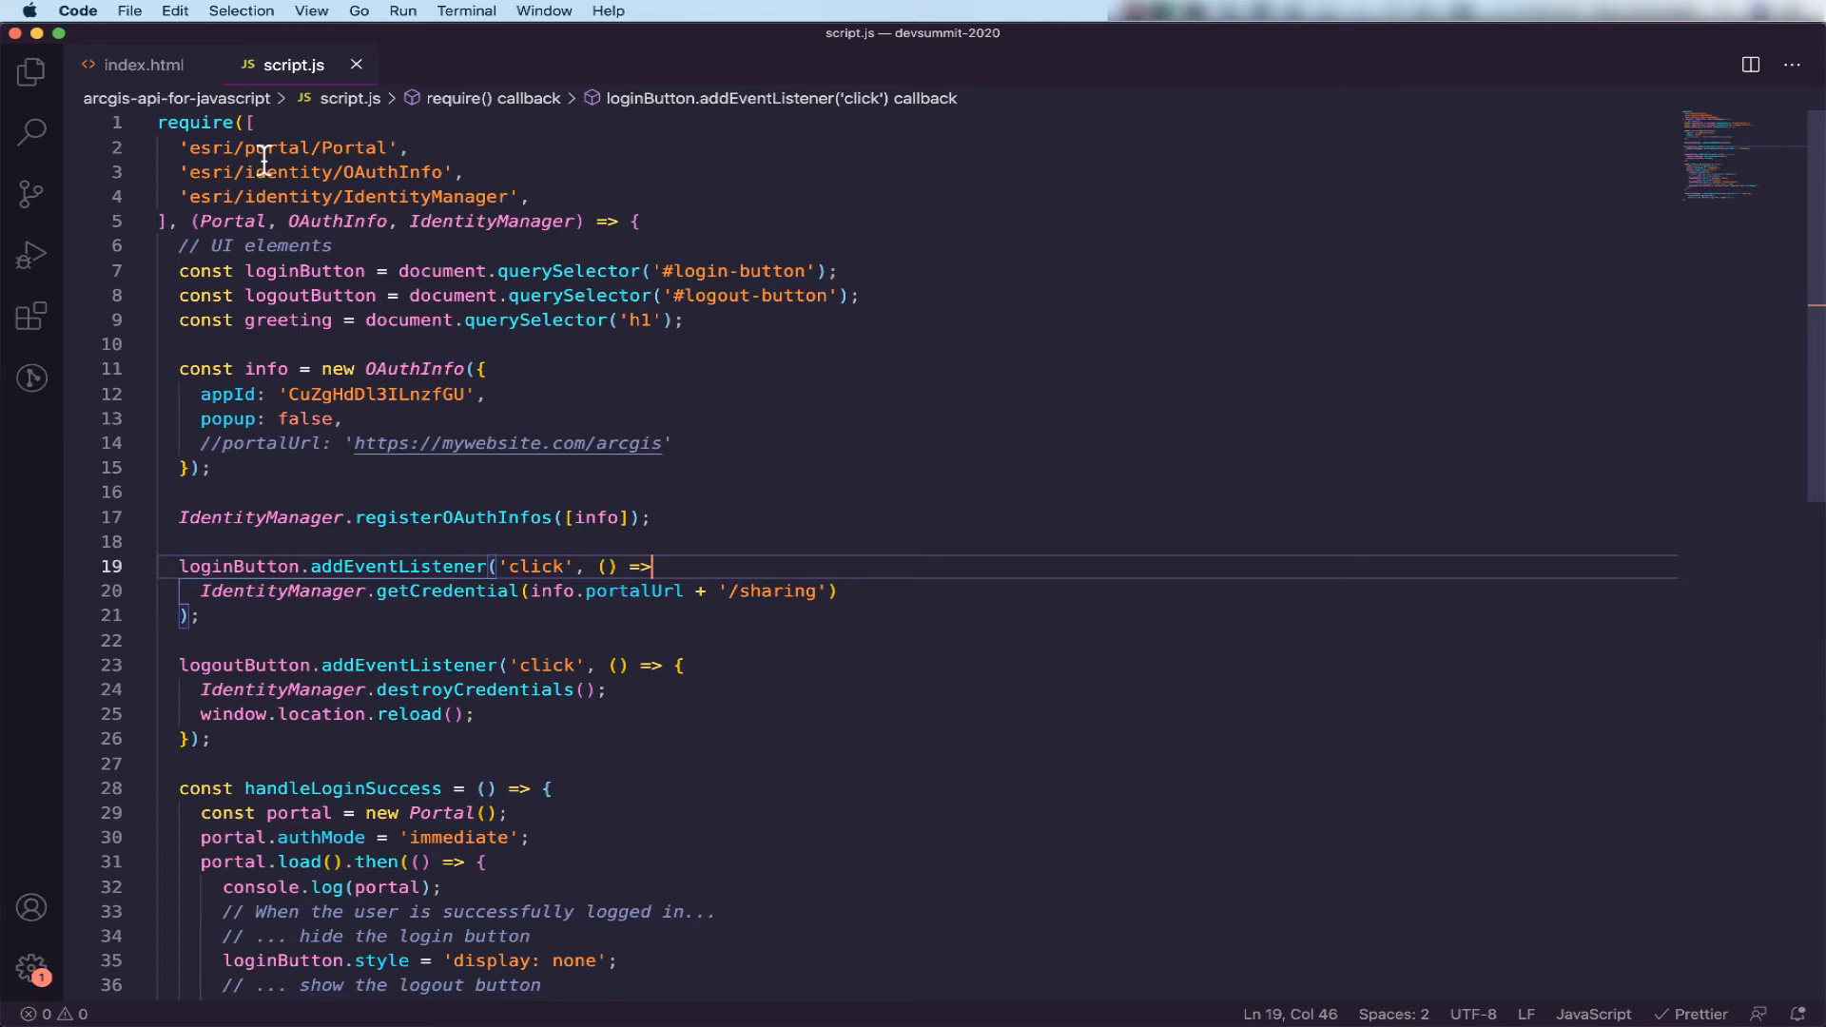
mouse_move(301, 148)
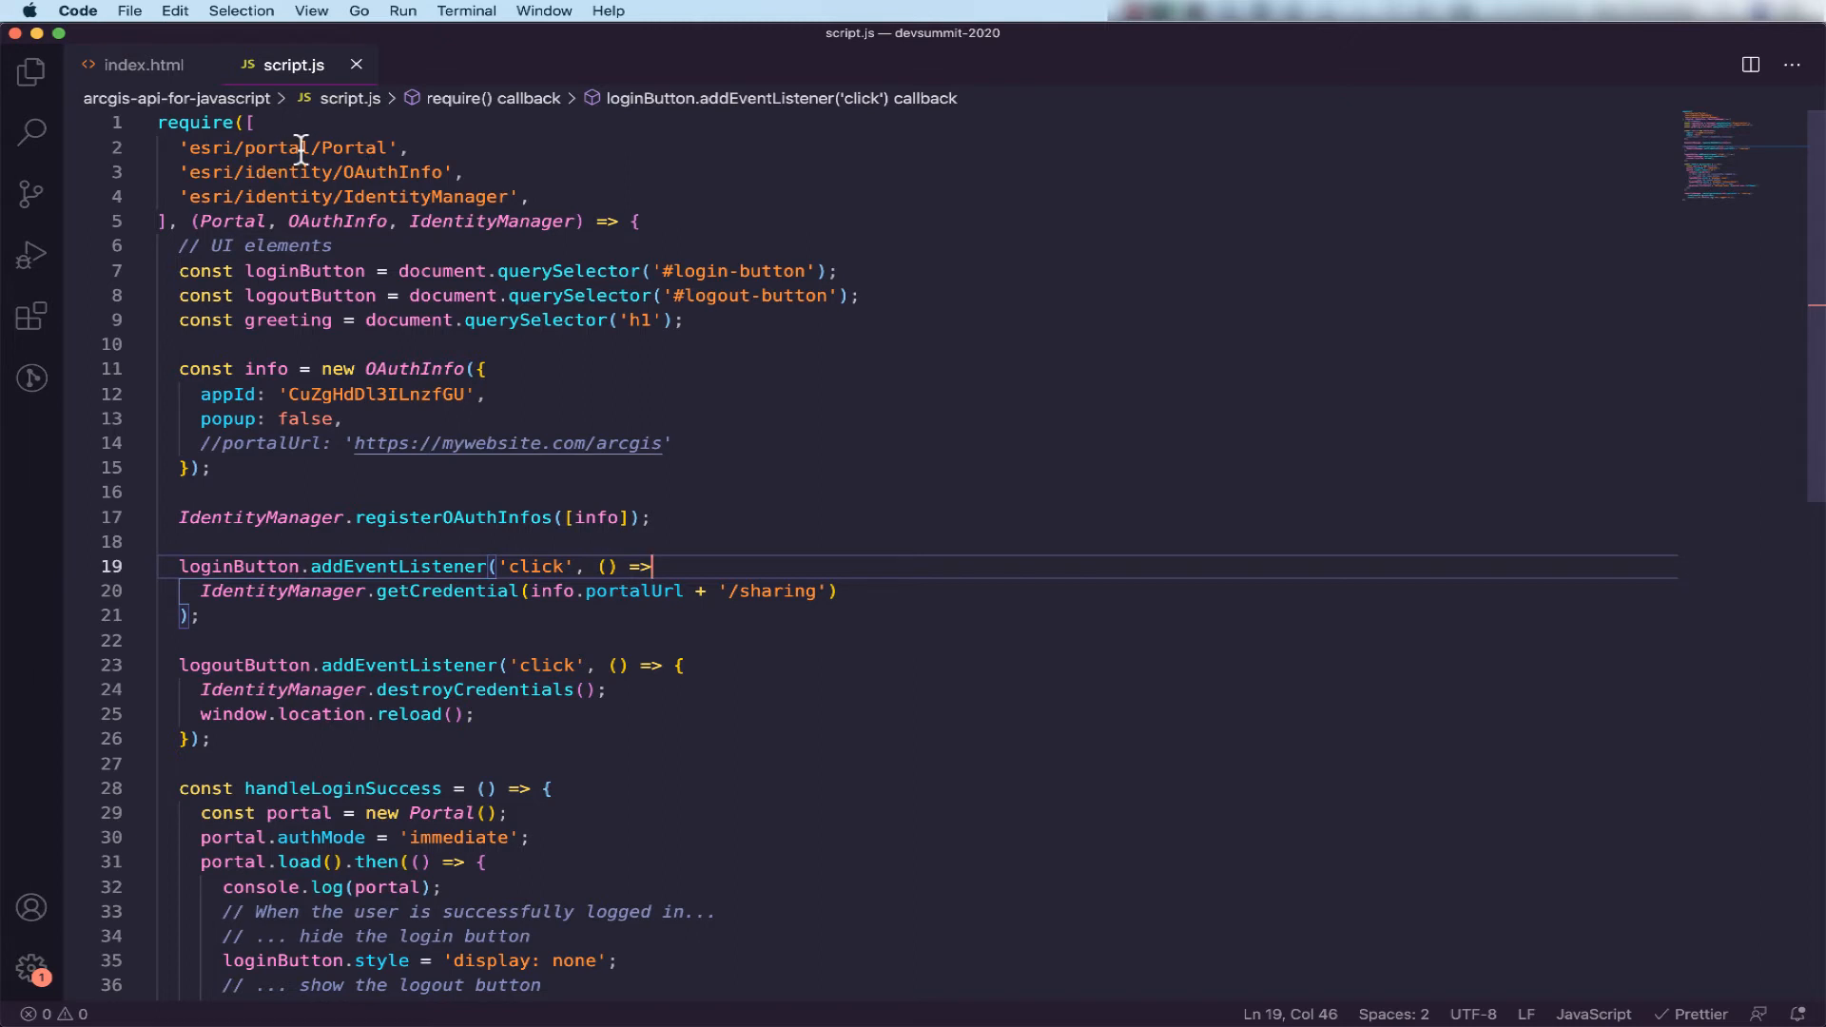
mouse_move(346, 196)
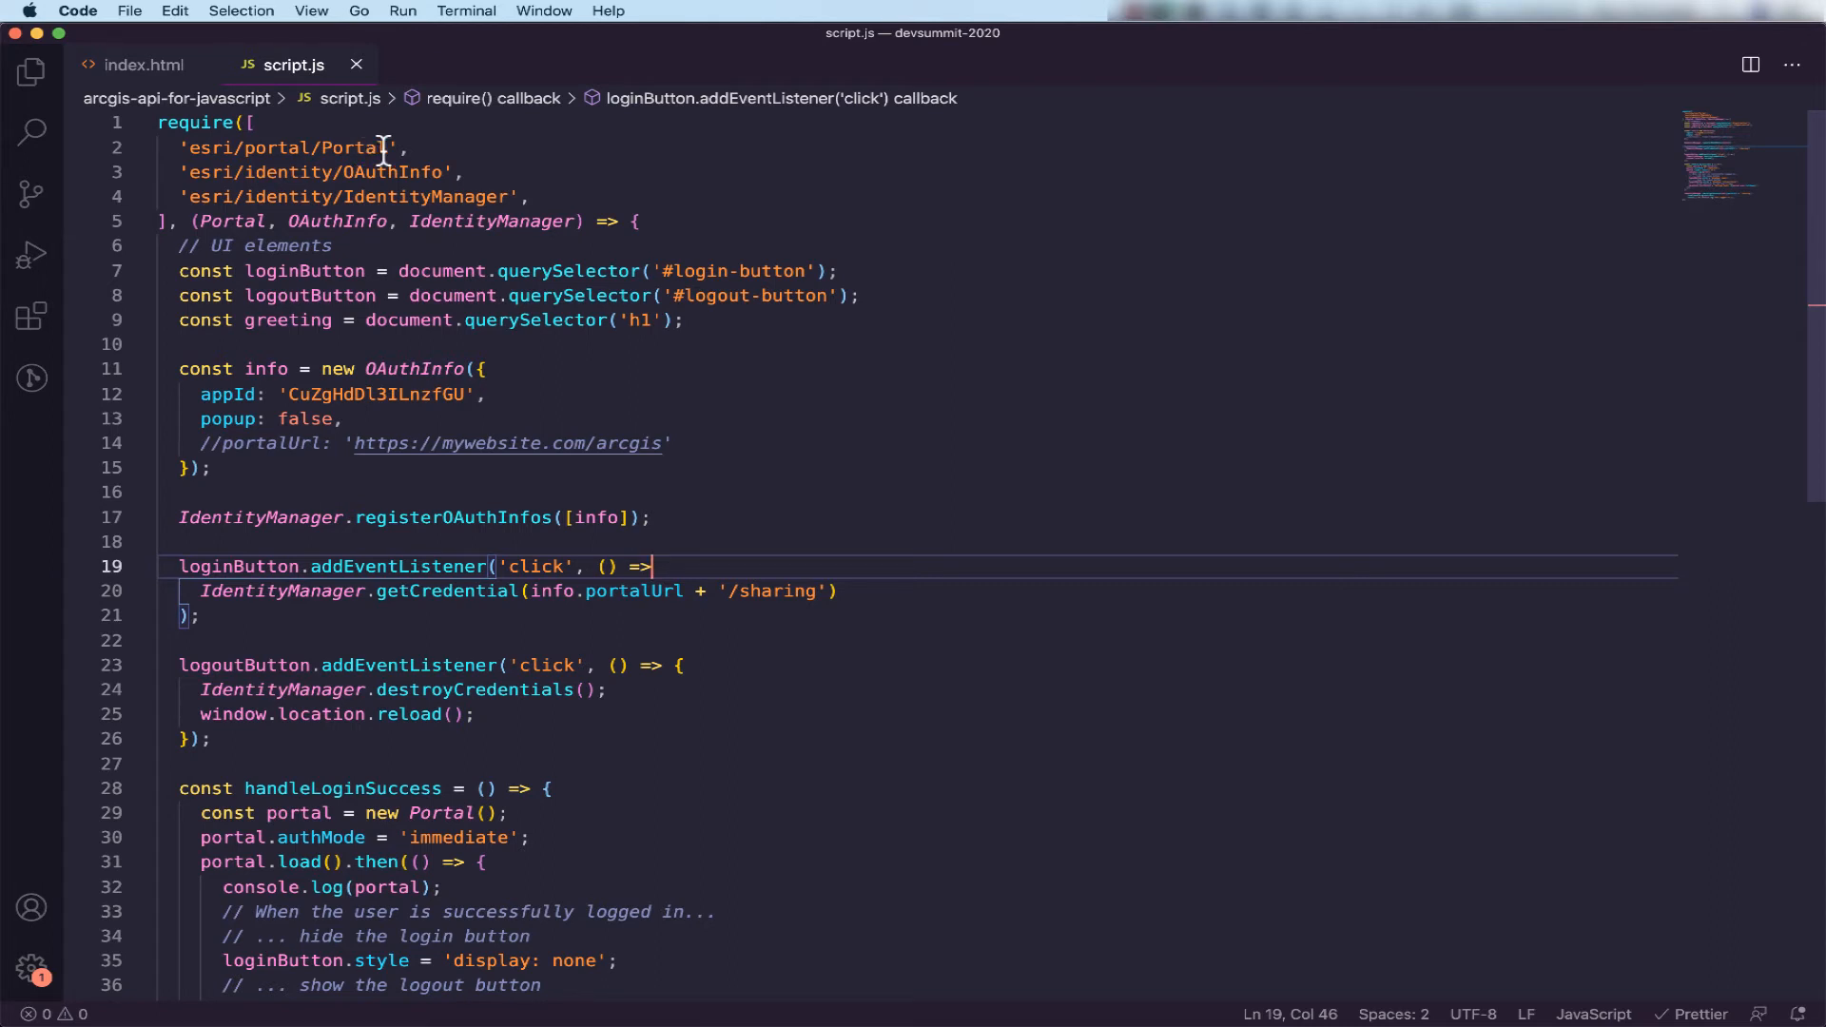
mouse_move(478, 146)
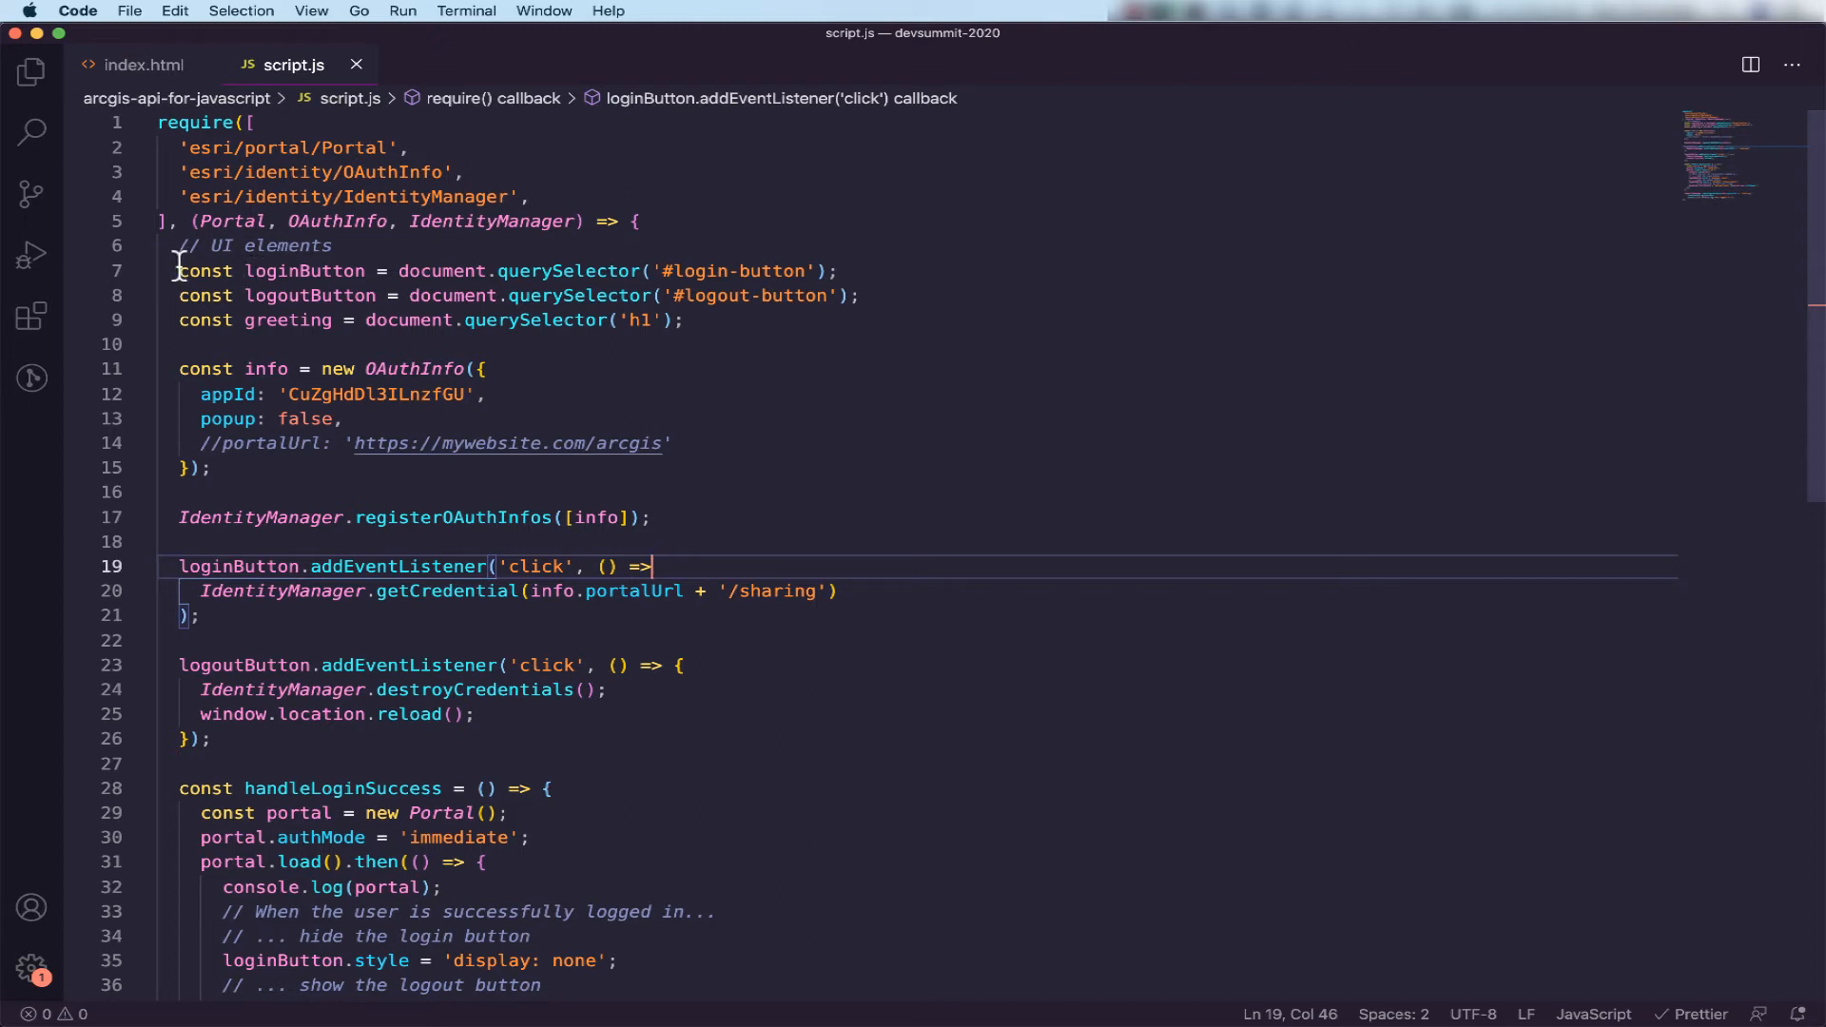
mouse_move(210, 270)
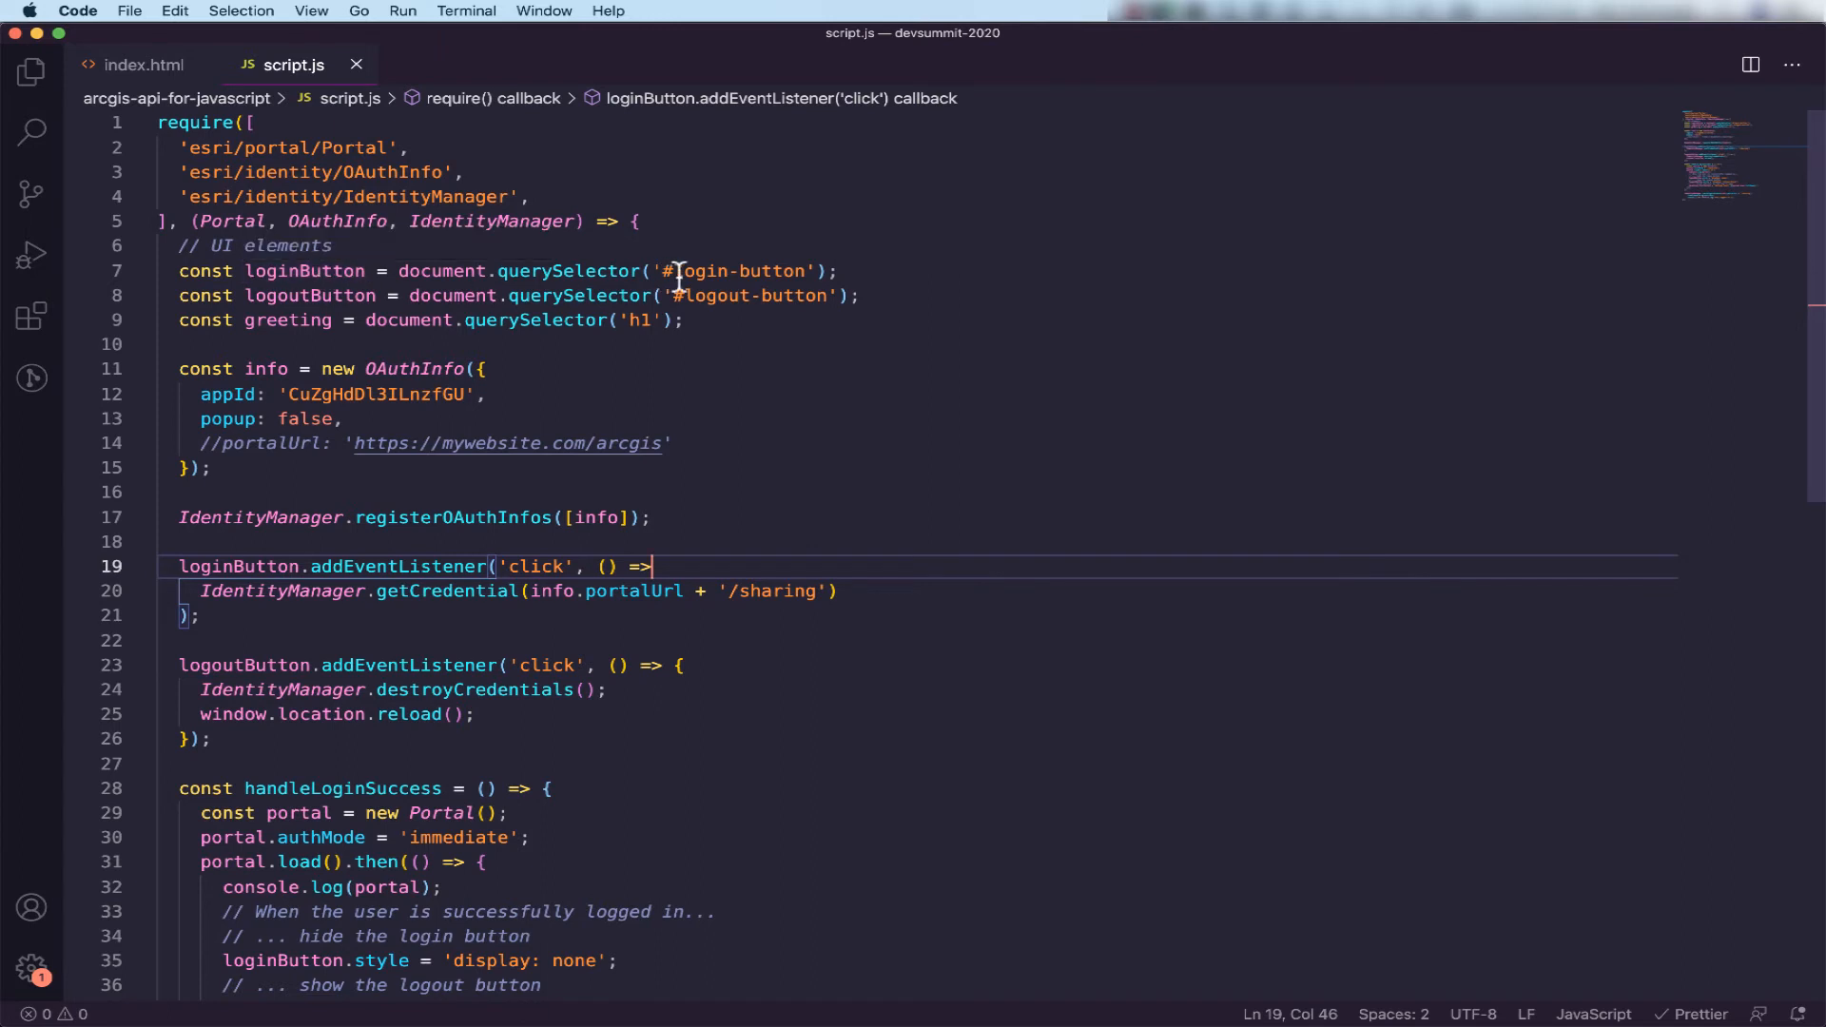
mouse_move(726, 320)
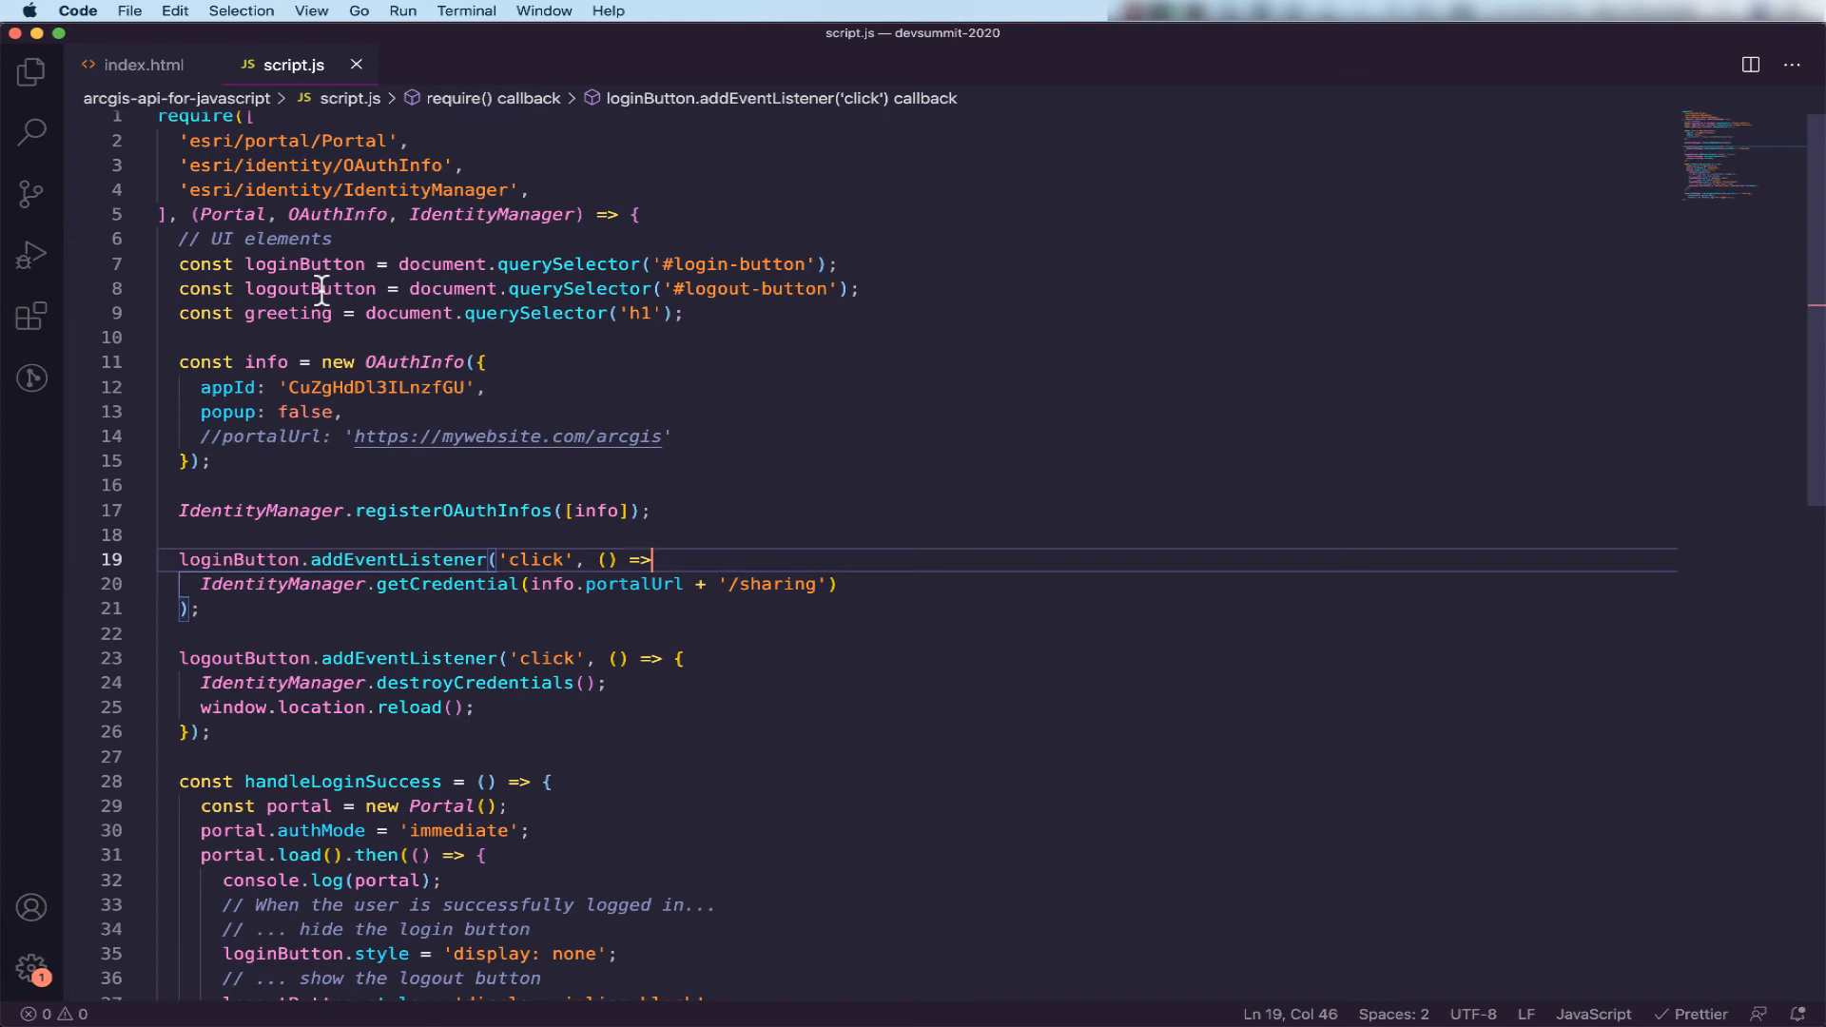
mouse_move(607, 346)
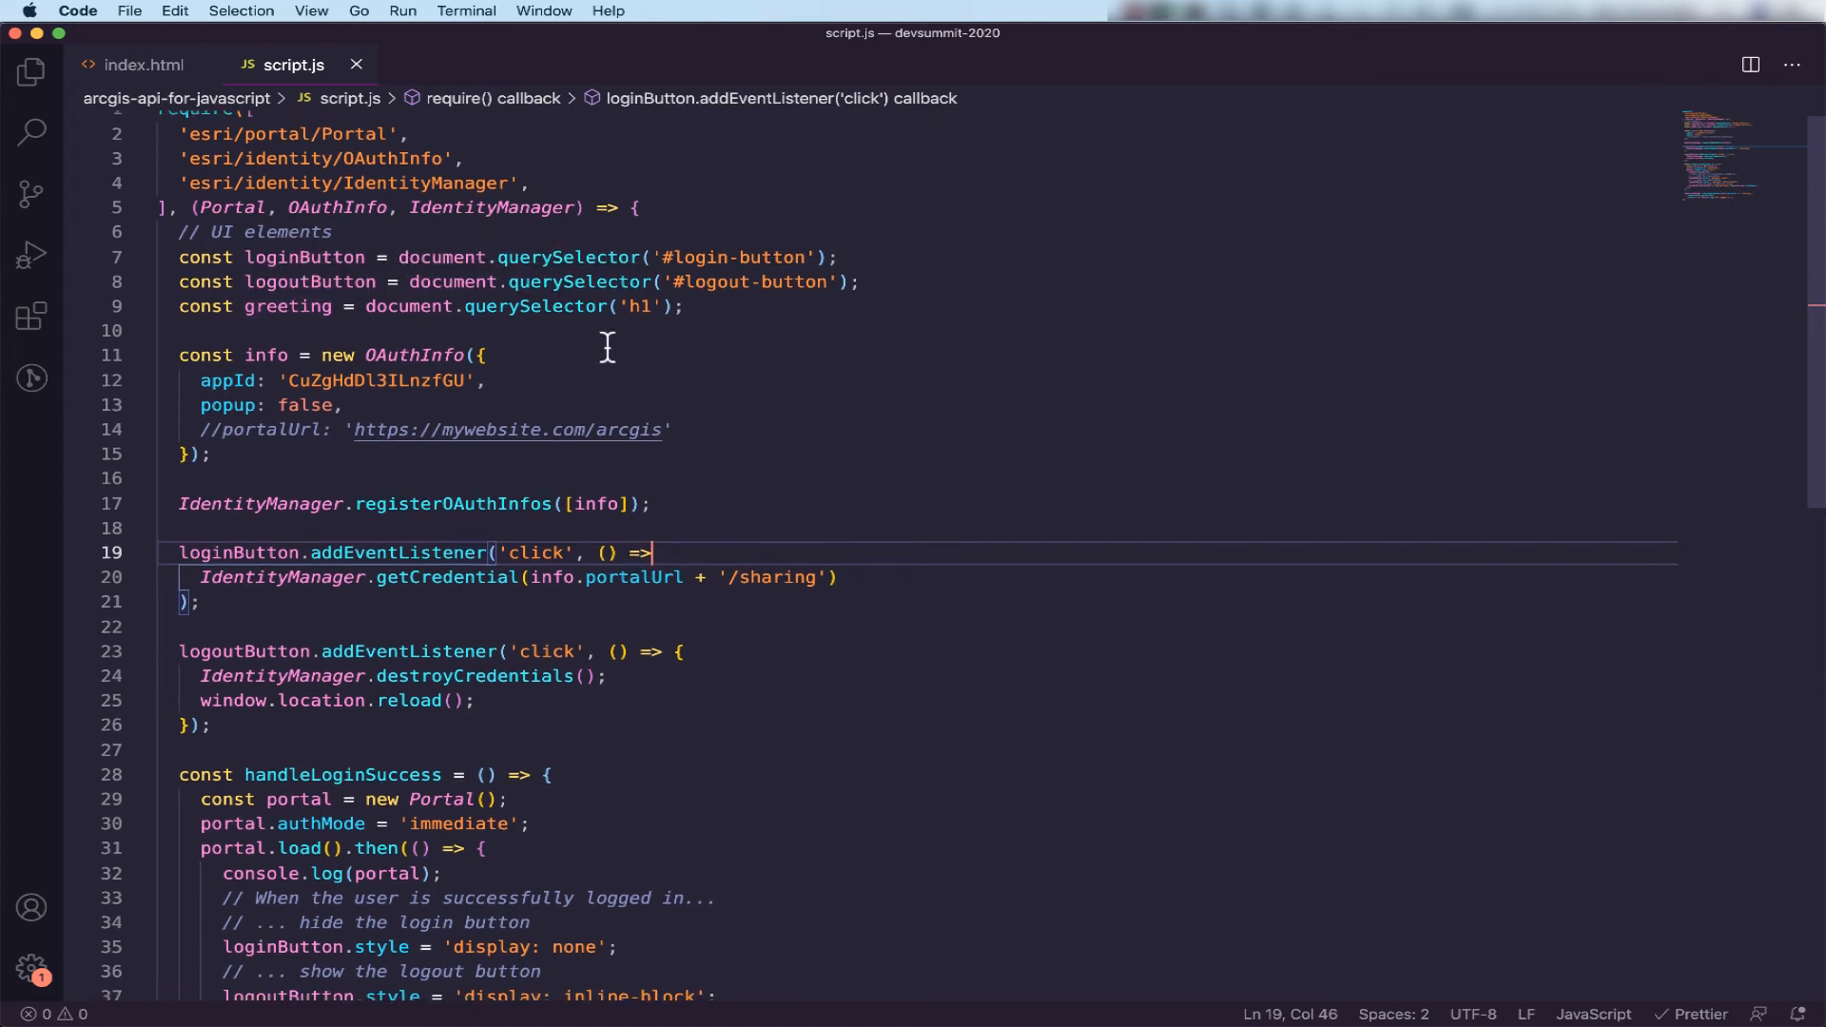
scroll(down, 3)
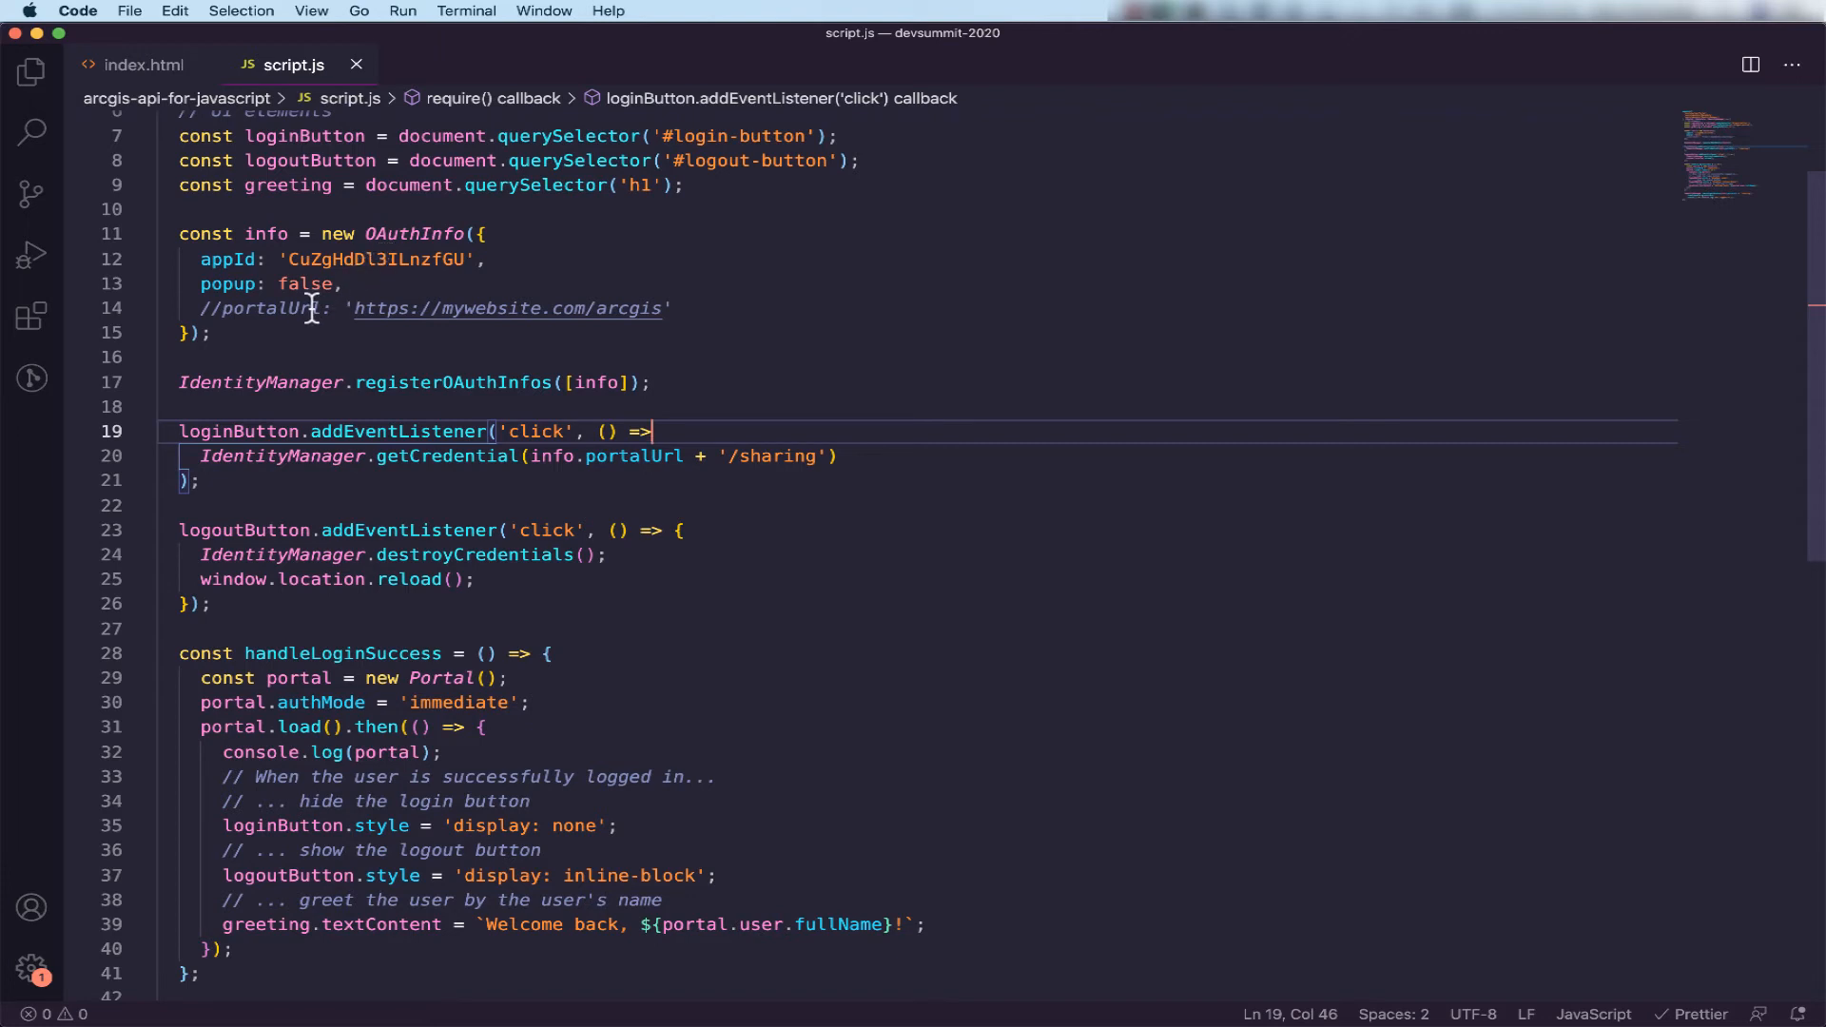
mouse_move(324, 310)
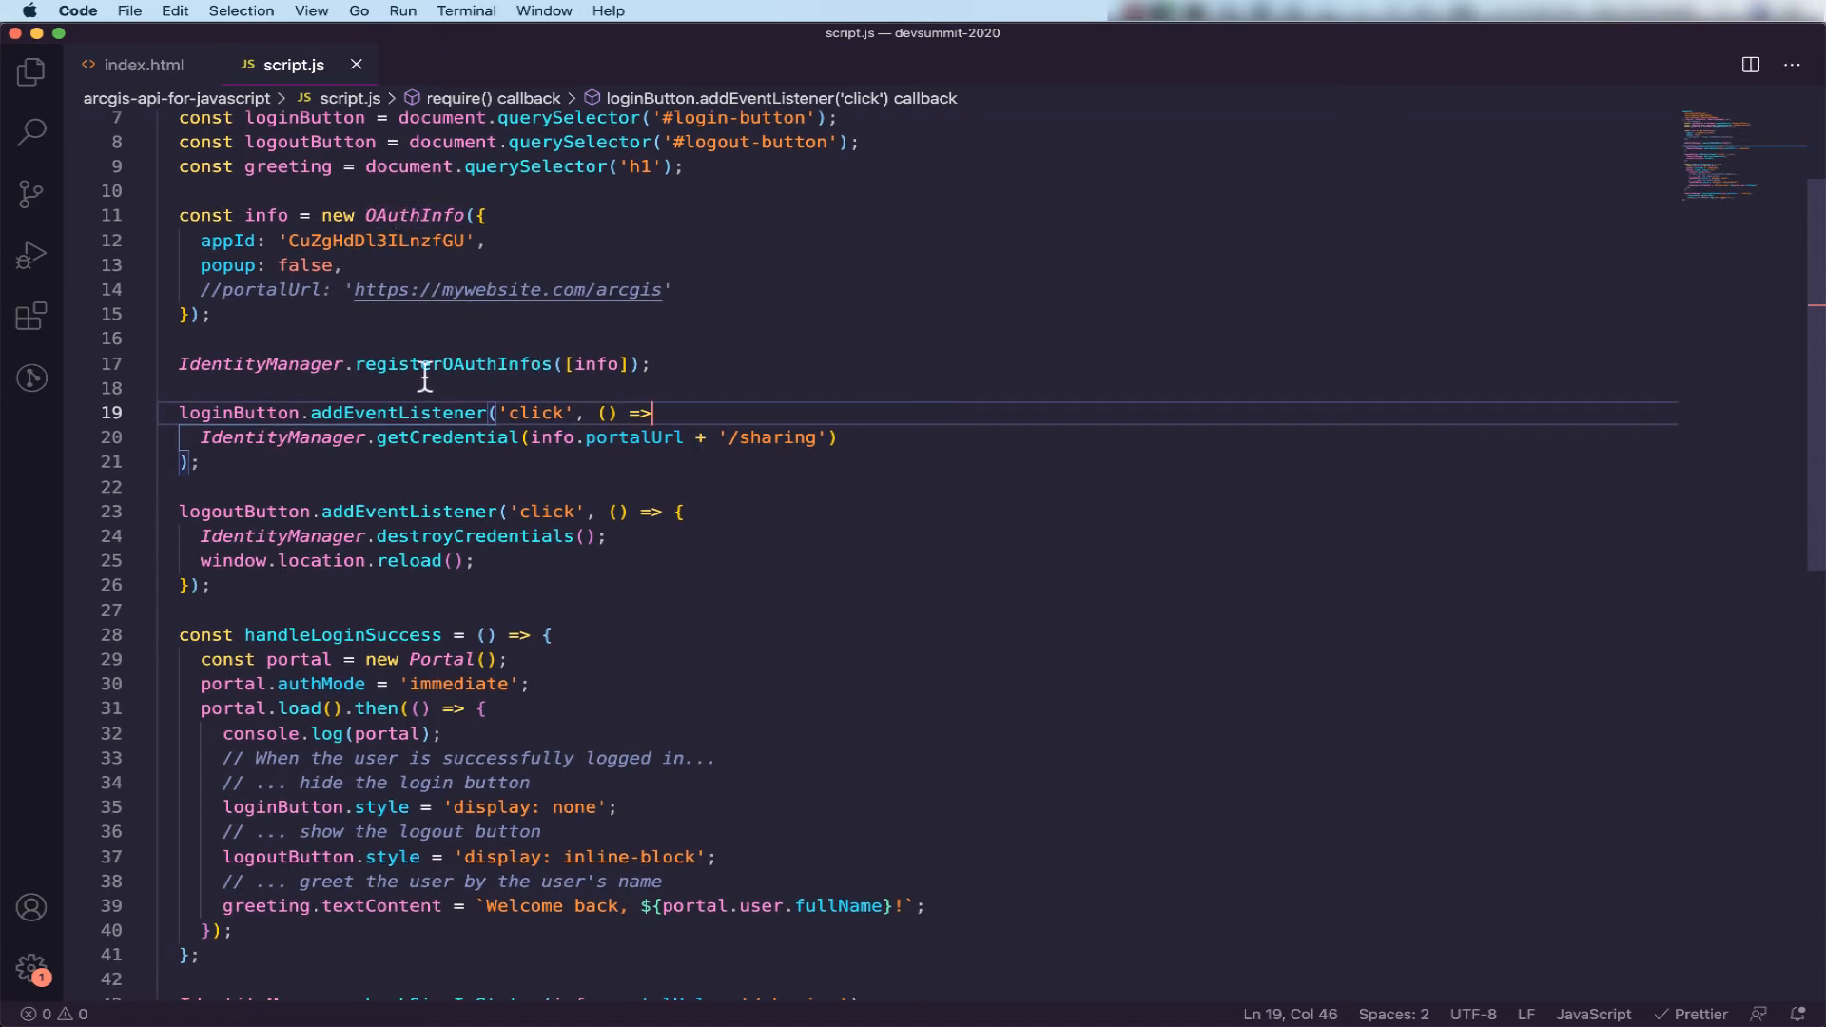
mouse_move(260, 363)
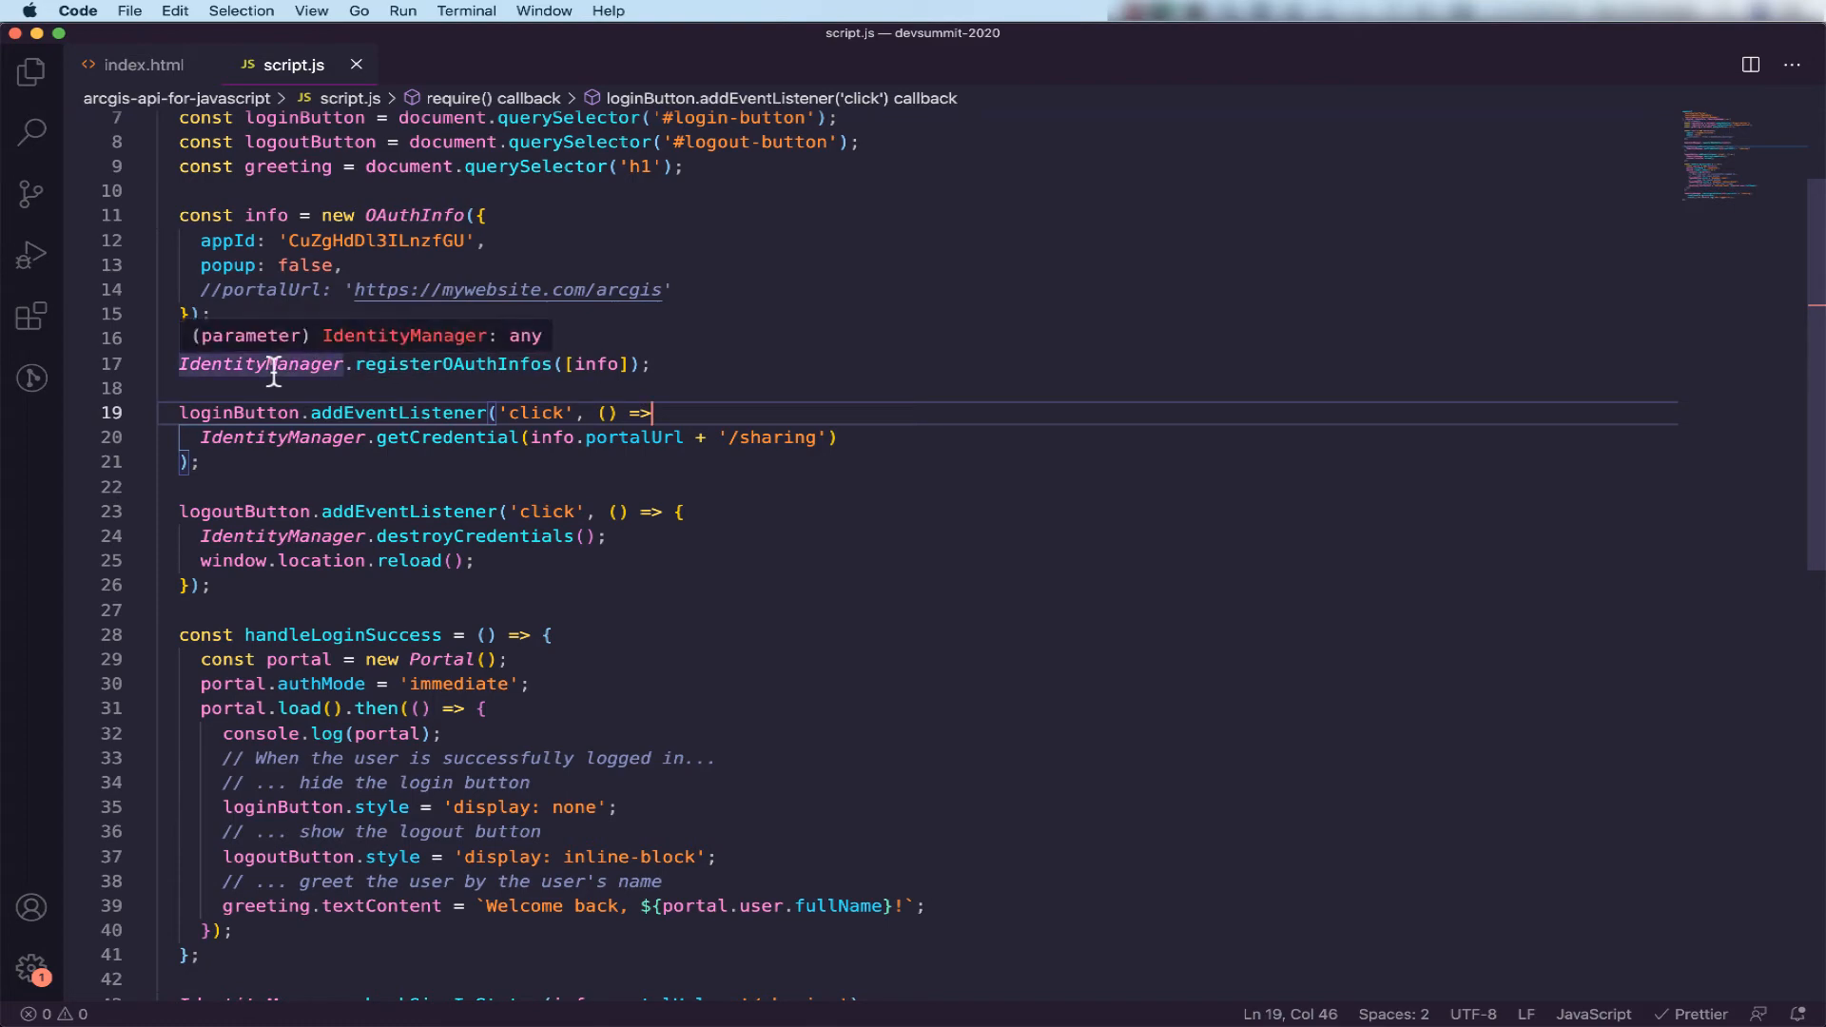
mouse_move(631, 357)
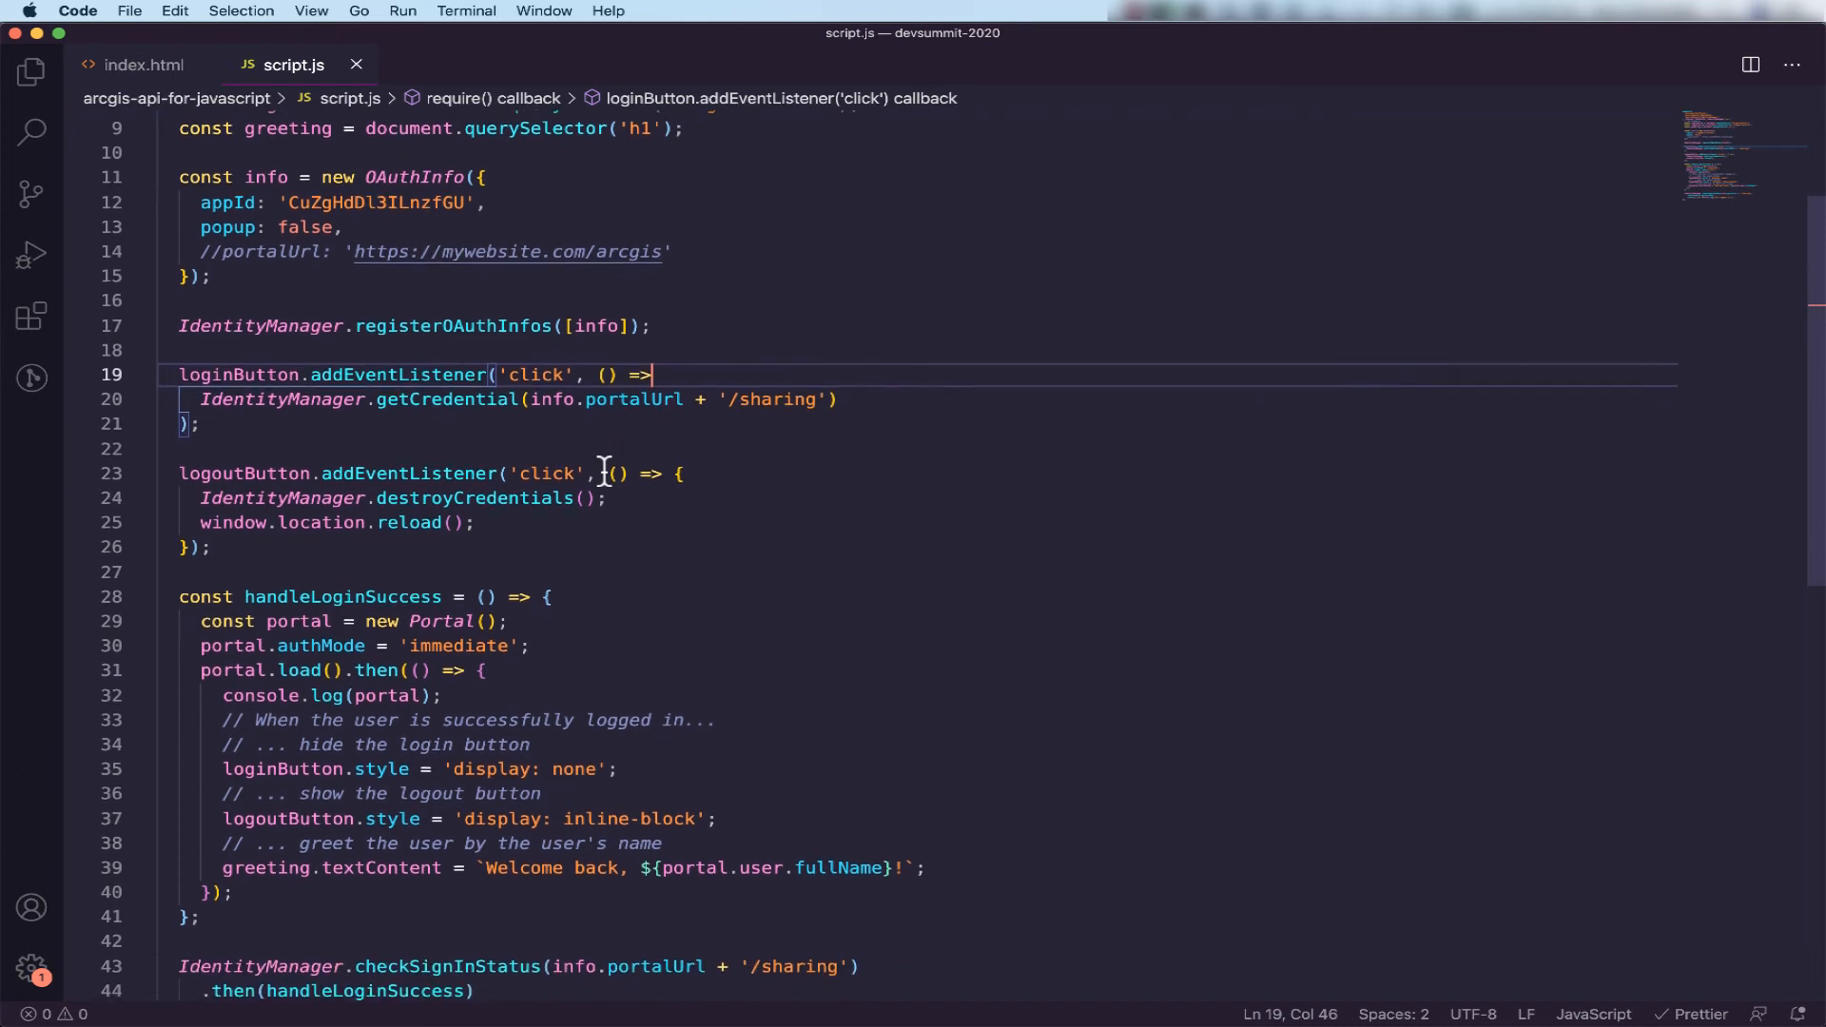
scroll(down, 3)
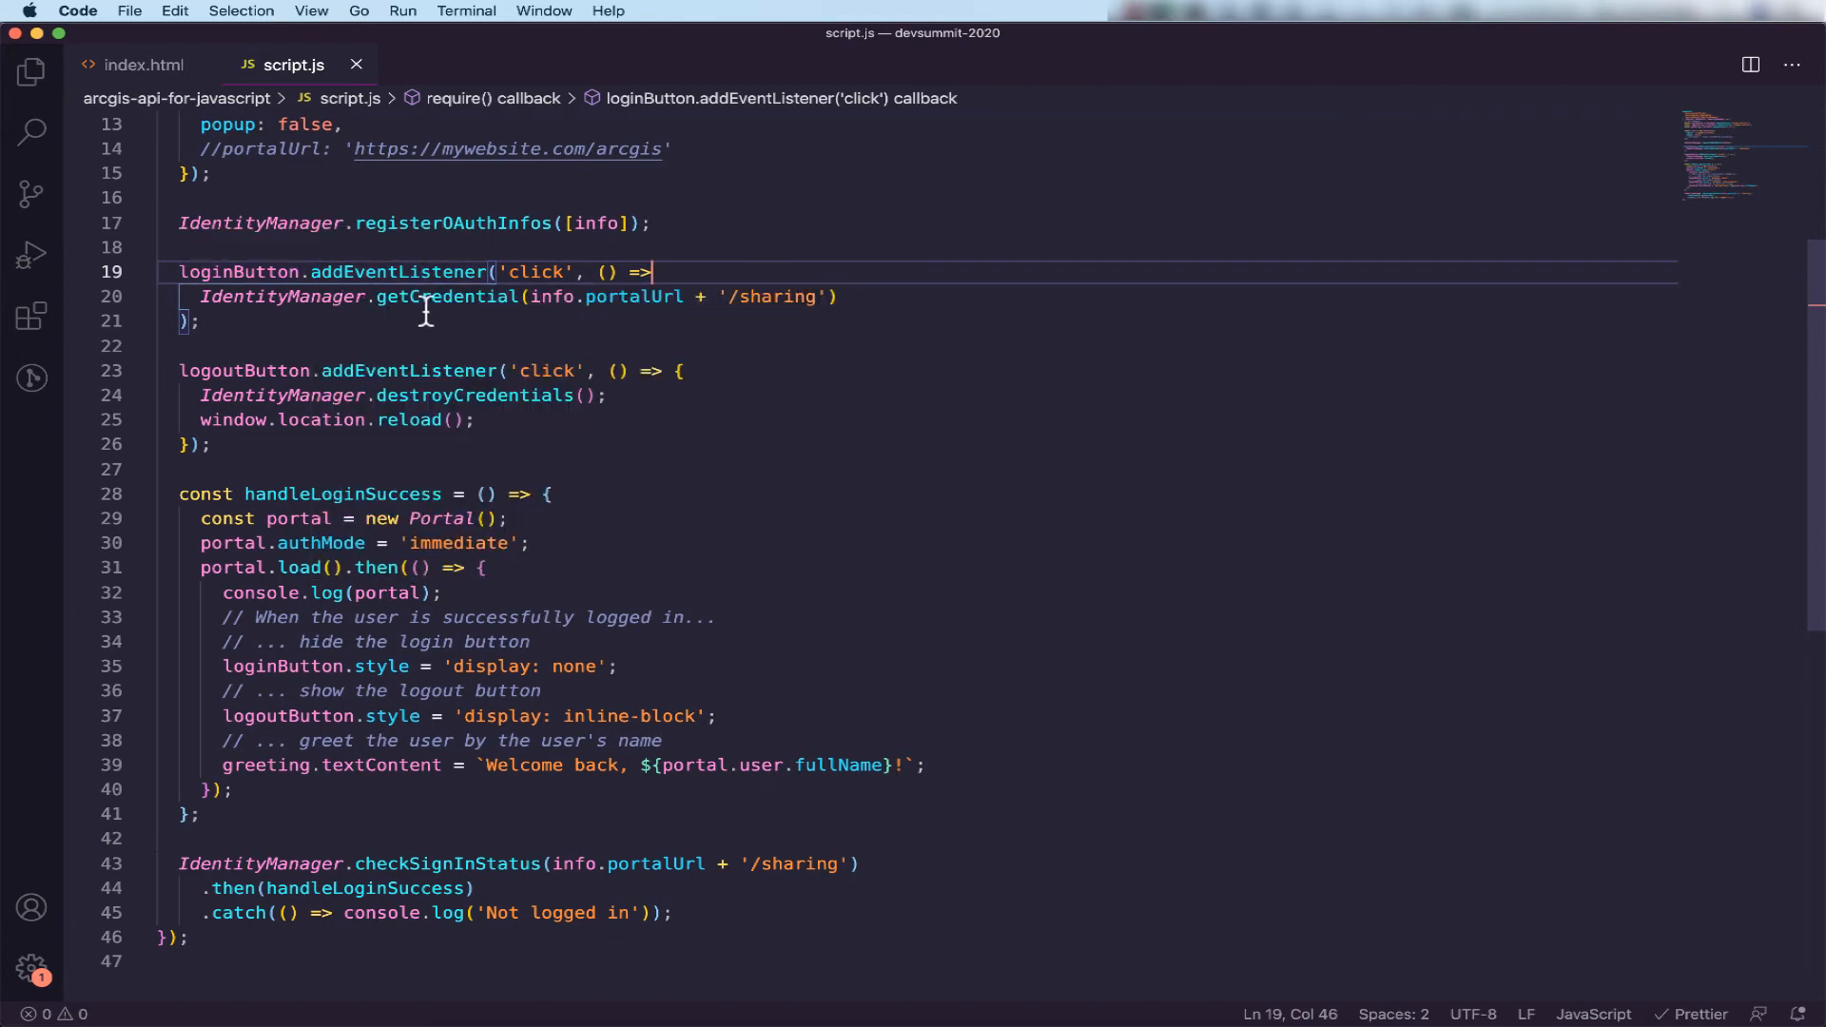
mouse_move(345, 314)
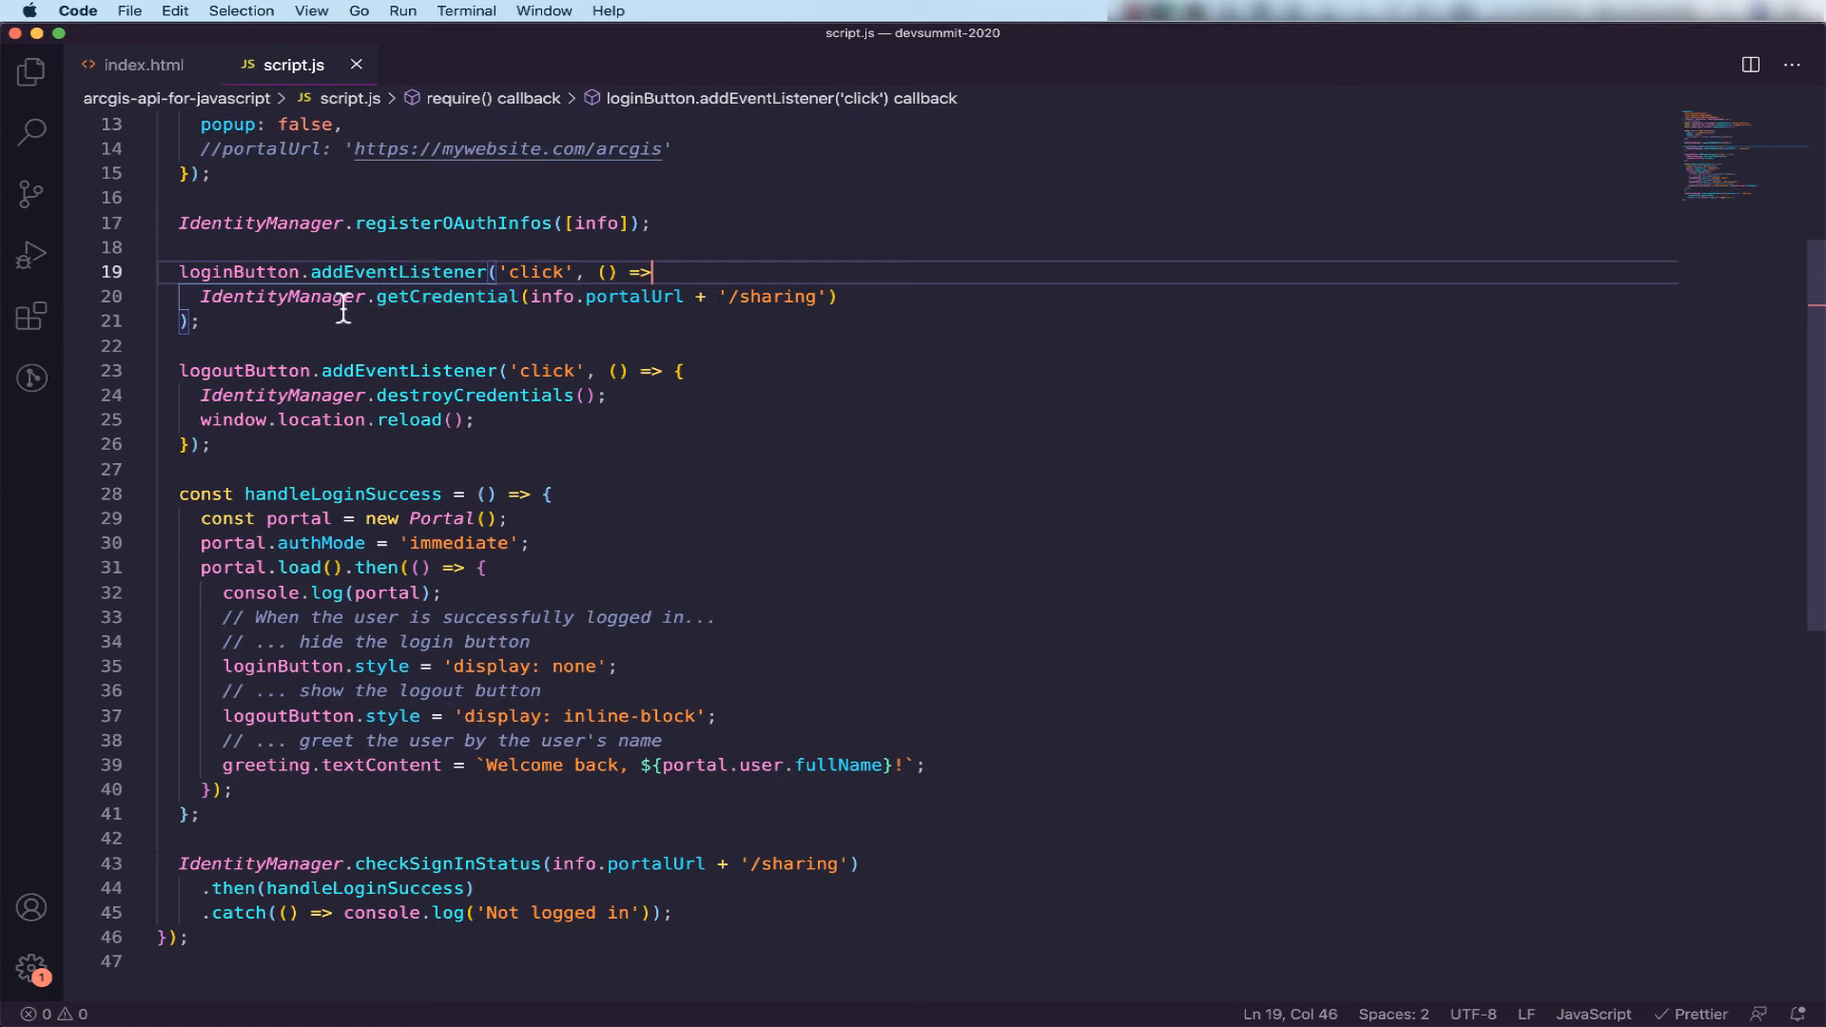
mouse_move(521, 313)
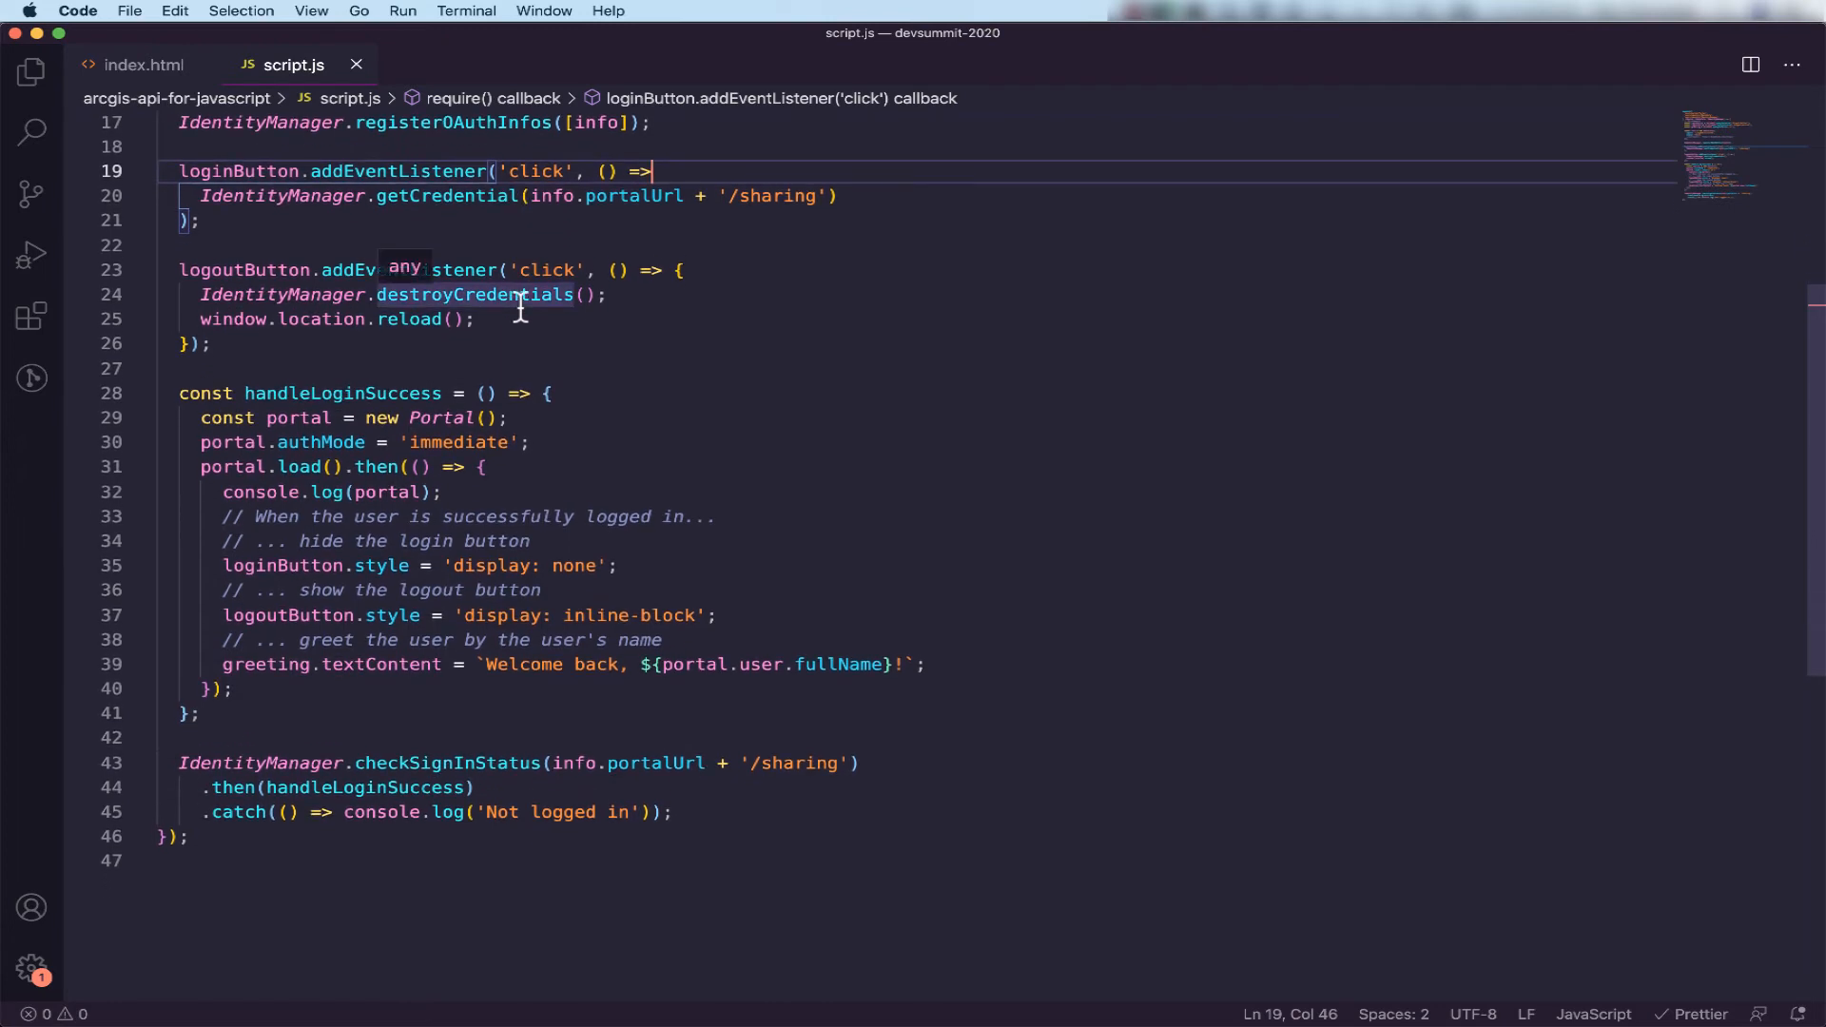
mouse_move(889, 298)
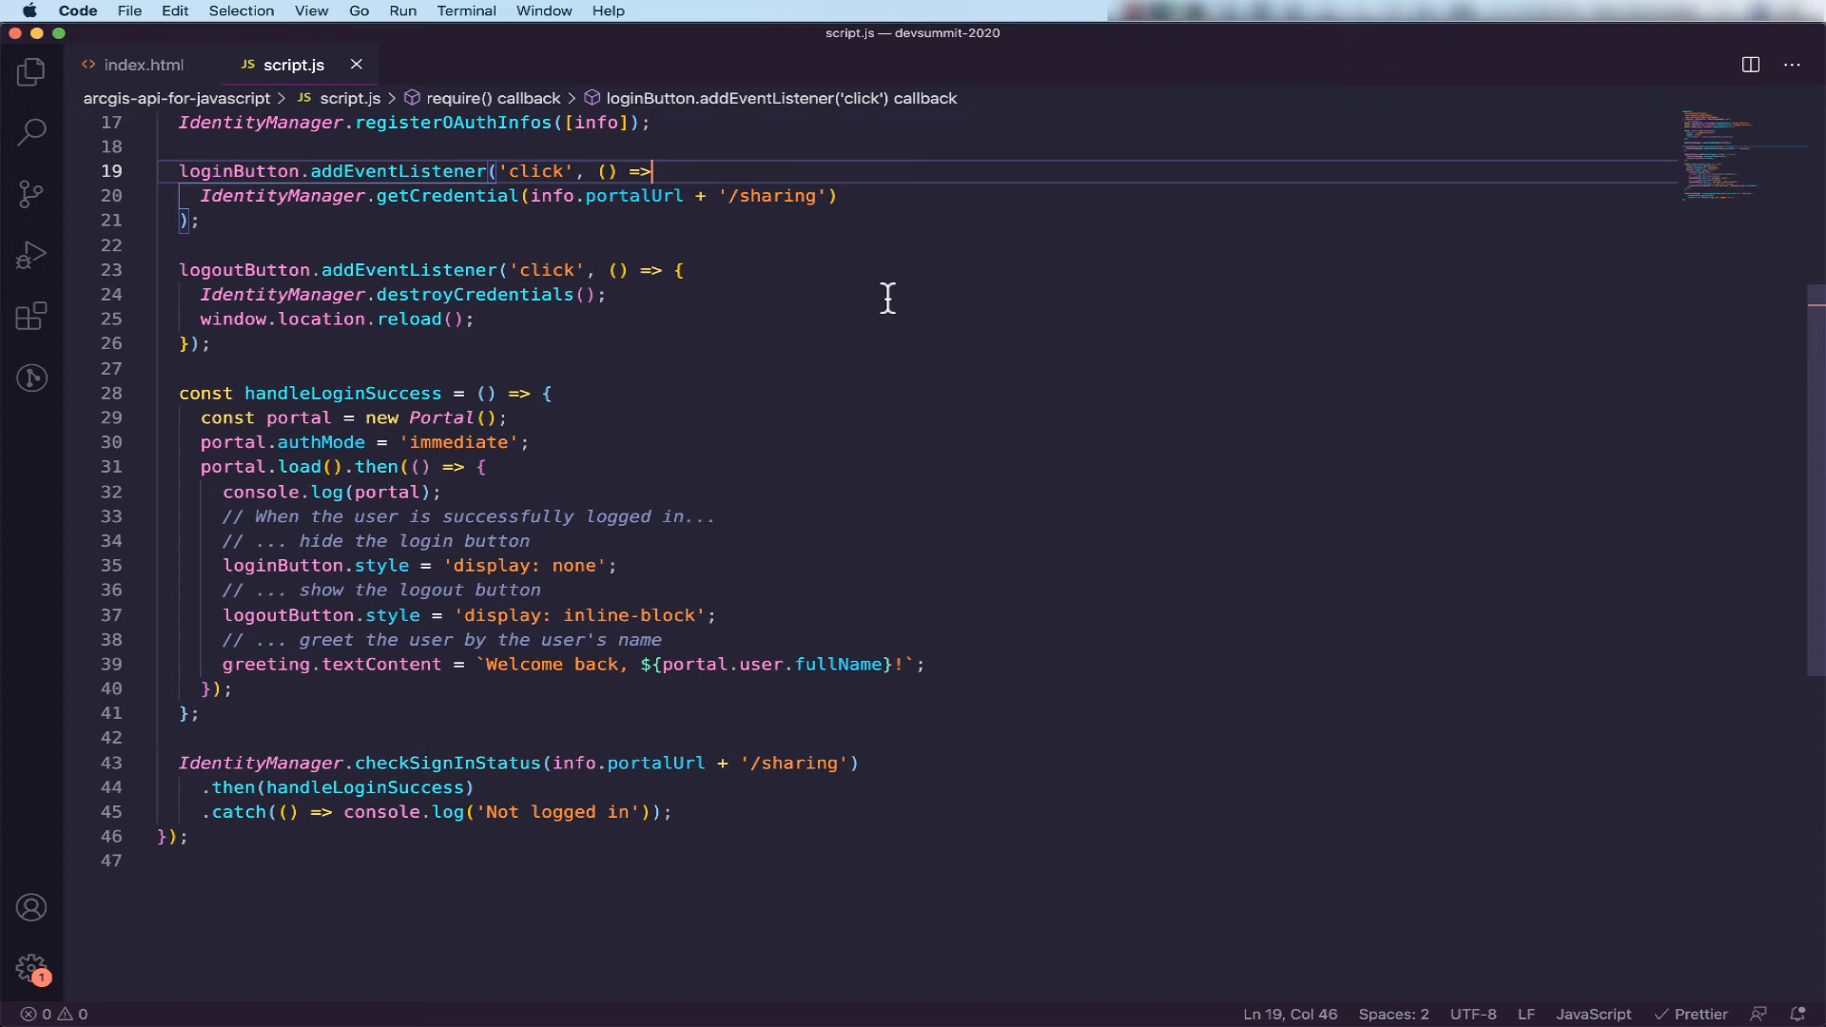
mouse_move(542, 324)
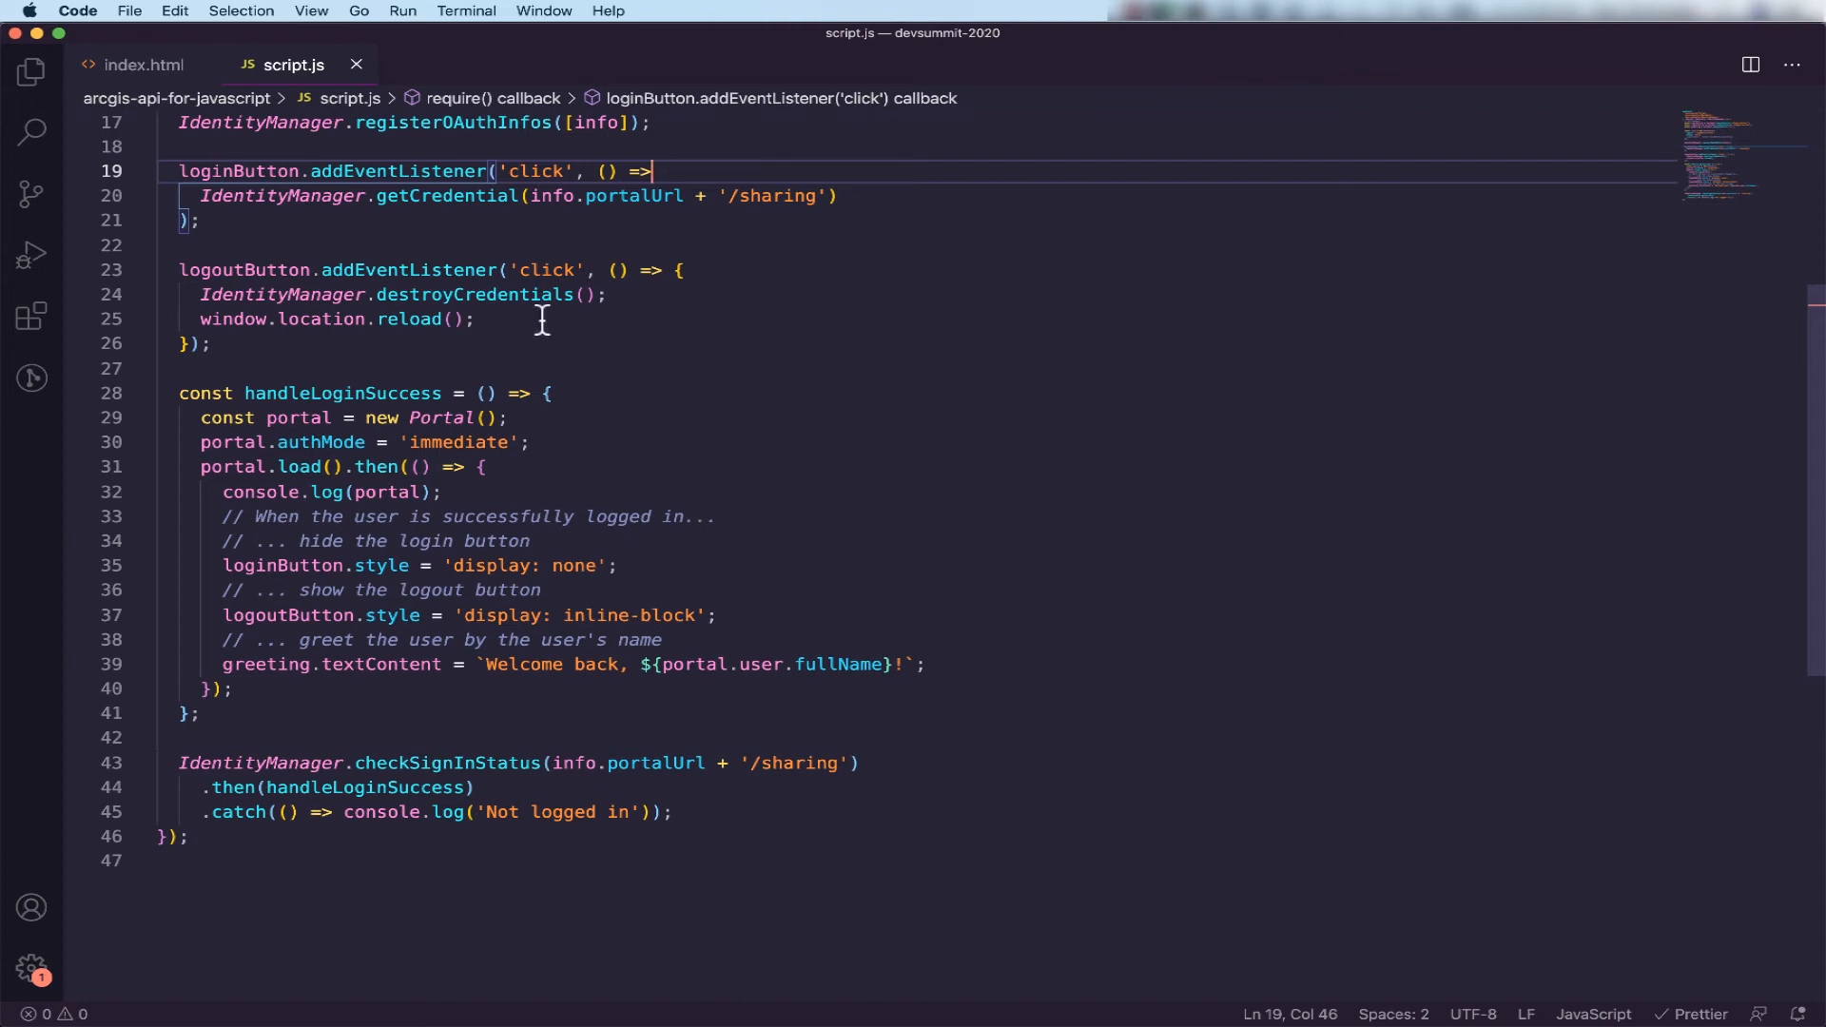
mouse_move(599, 304)
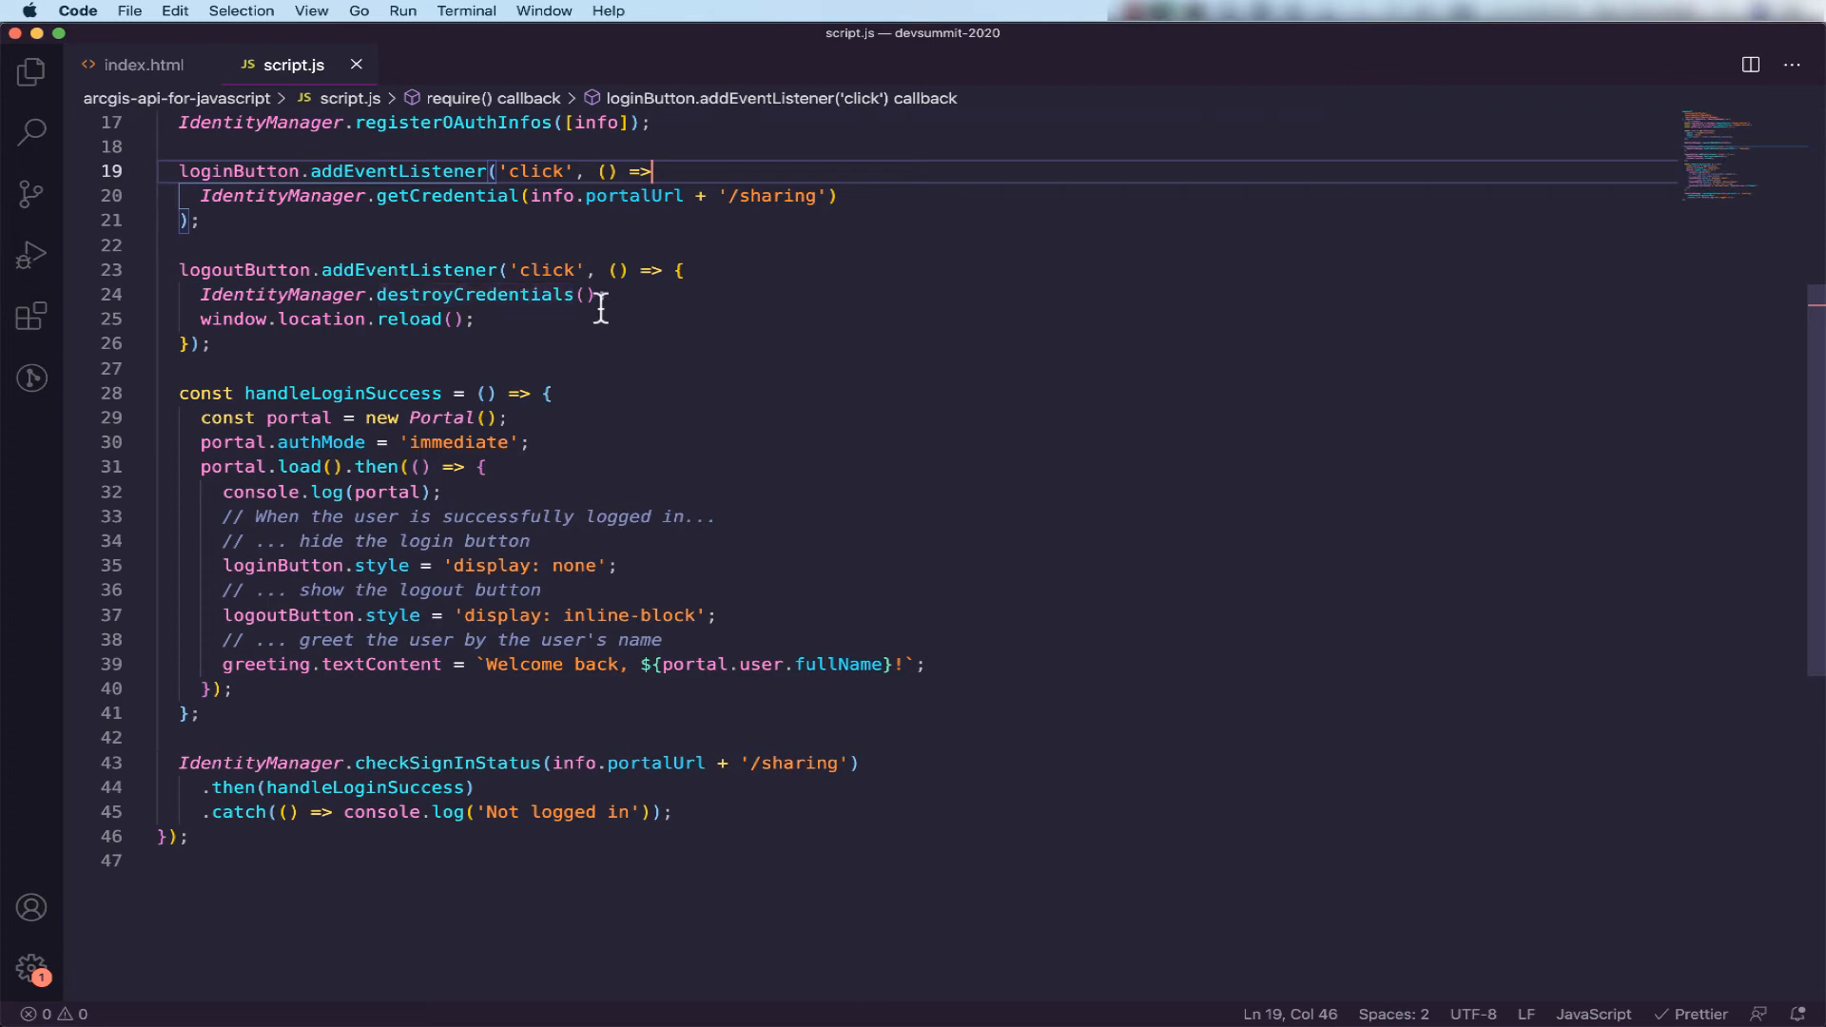
mouse_move(608, 303)
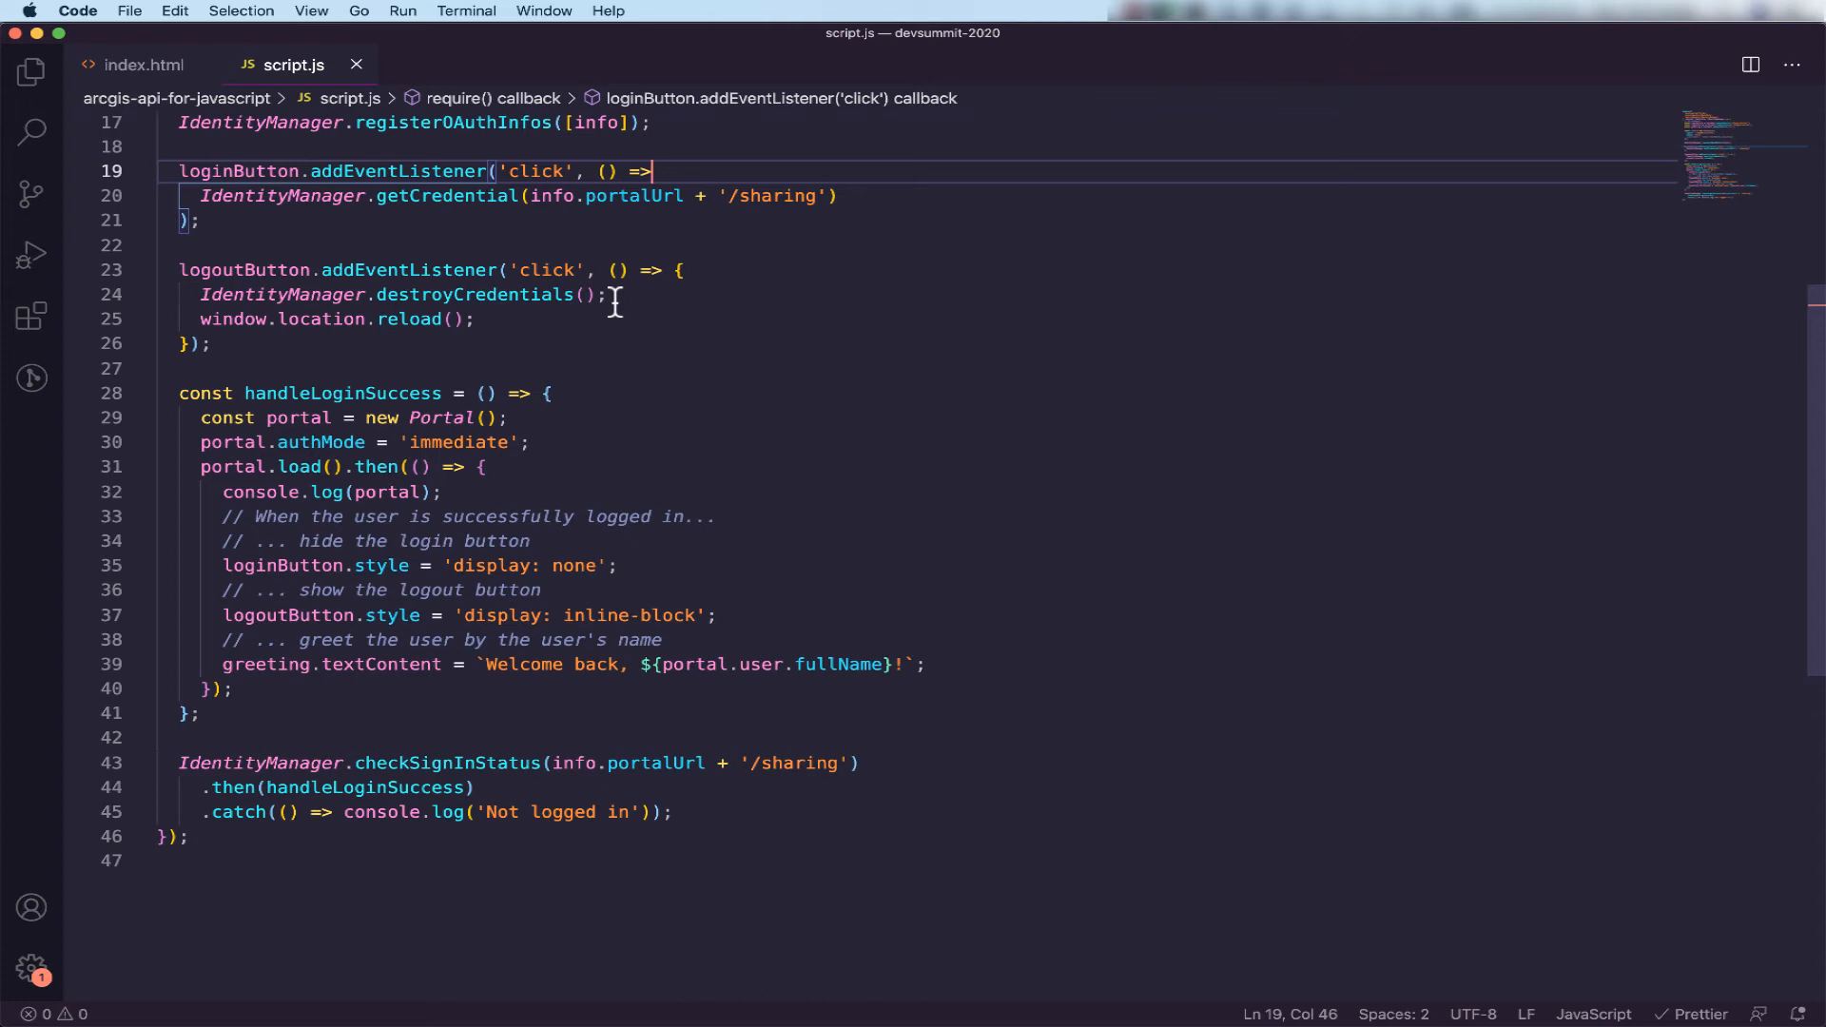
scroll(down, 3)
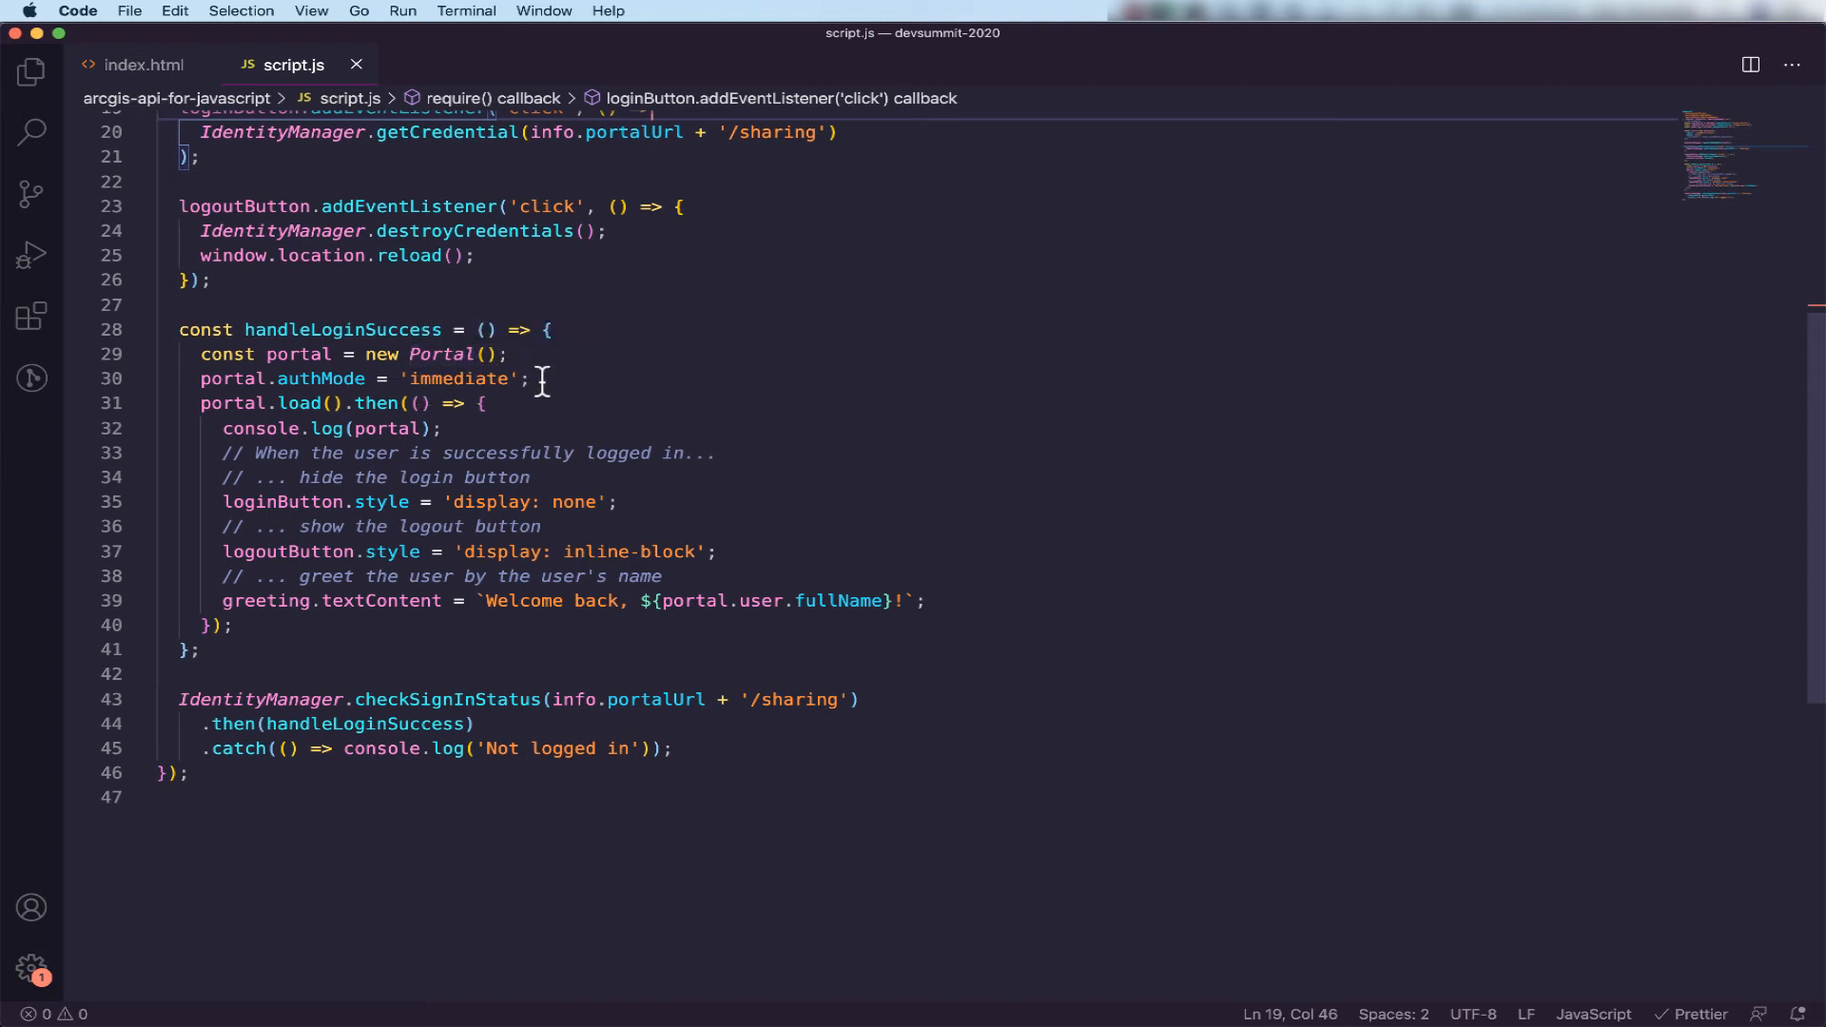
mouse_move(311, 404)
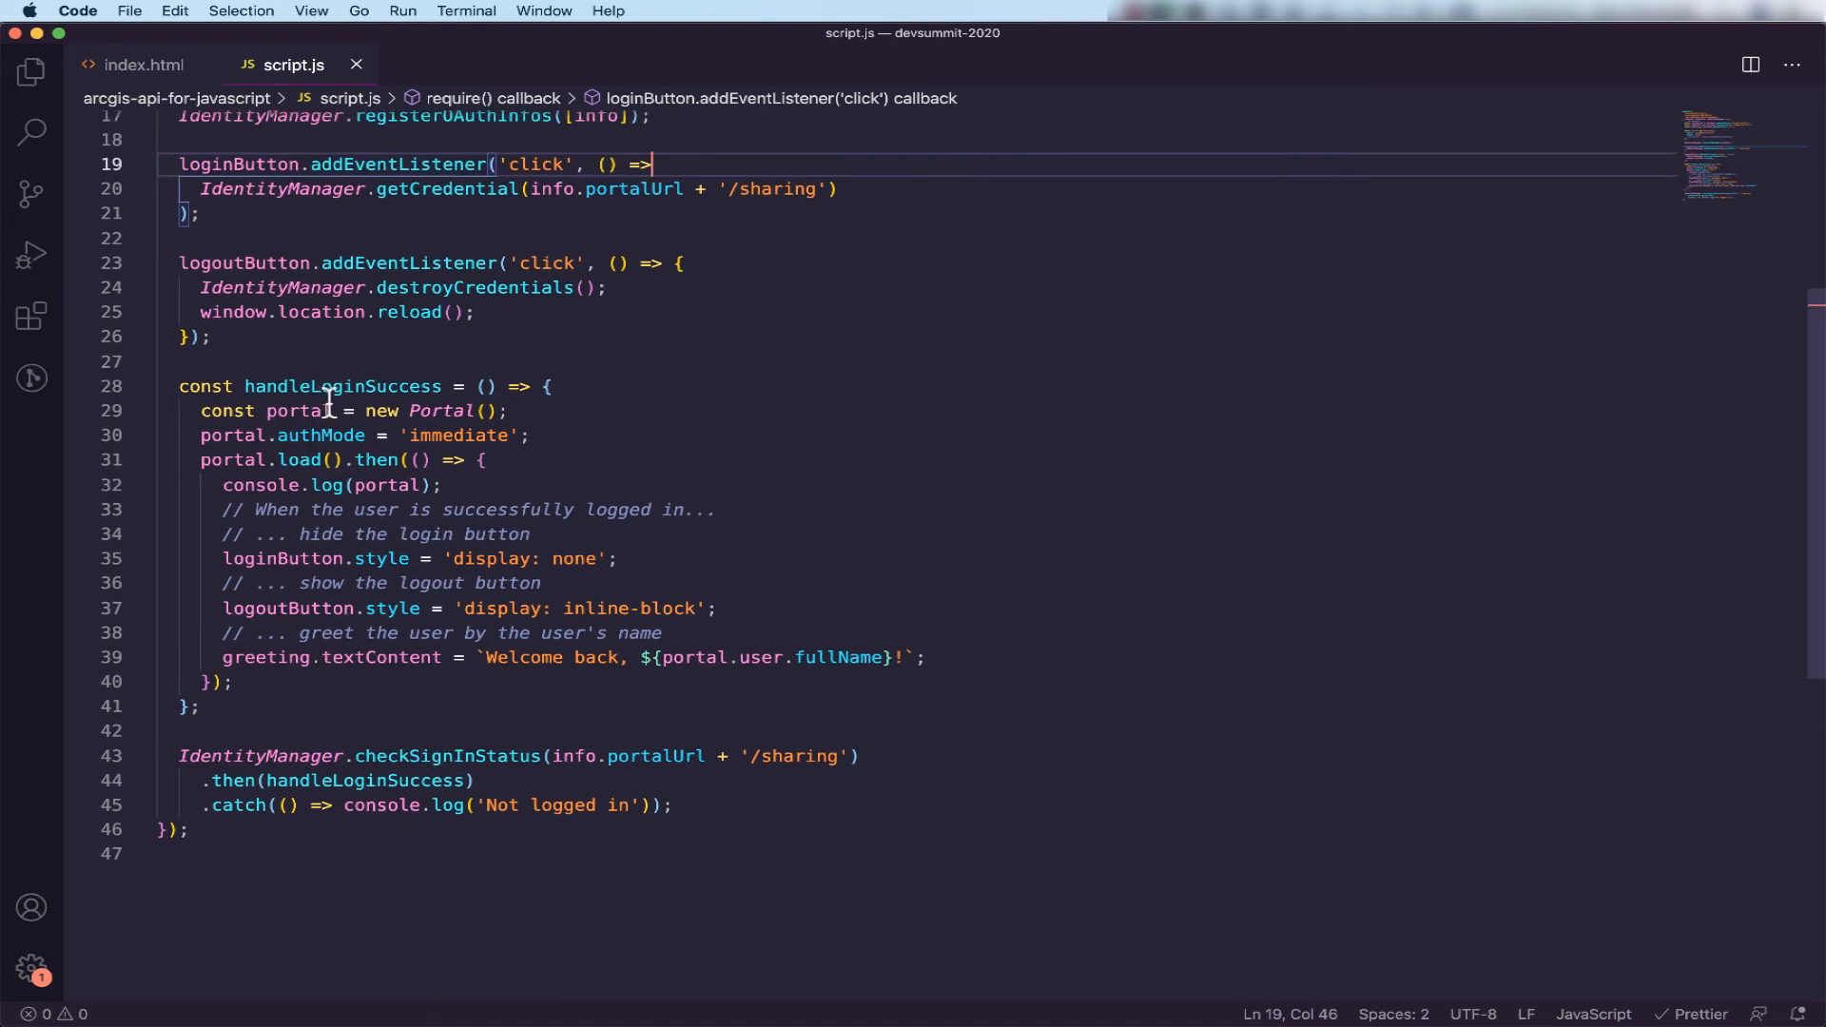
mouse_move(325, 485)
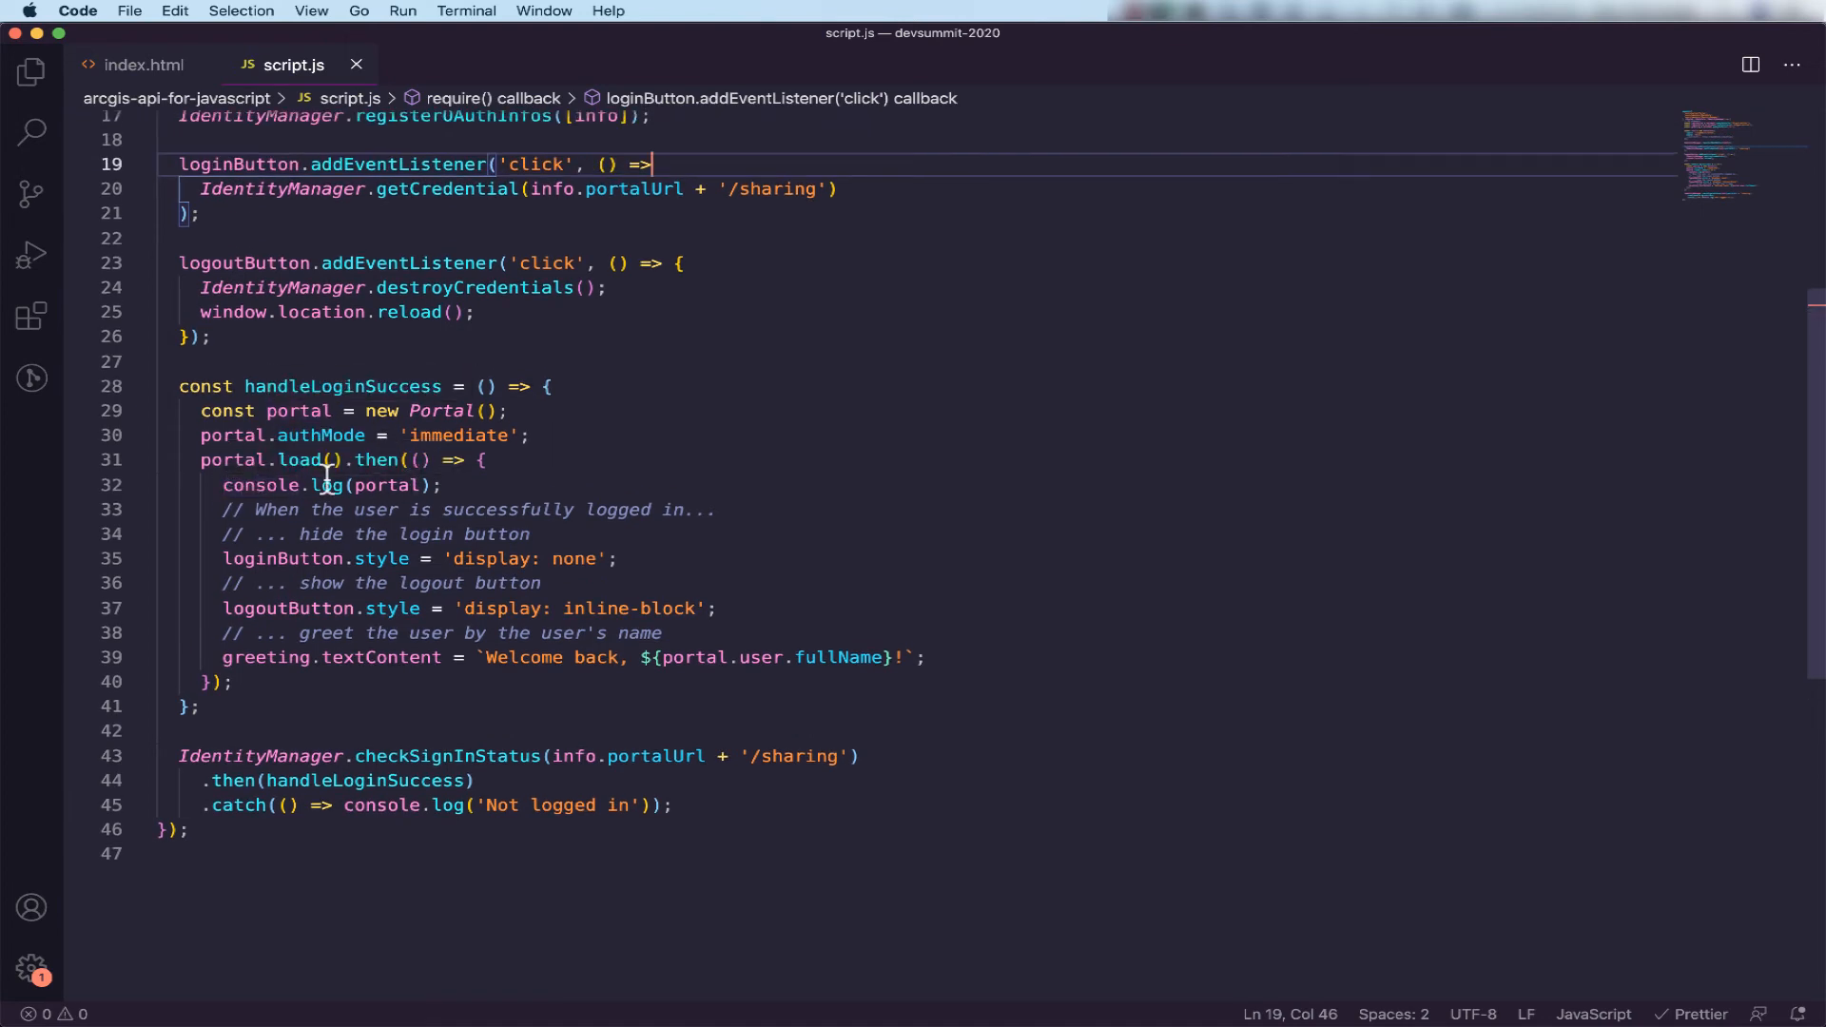
mouse_move(553, 485)
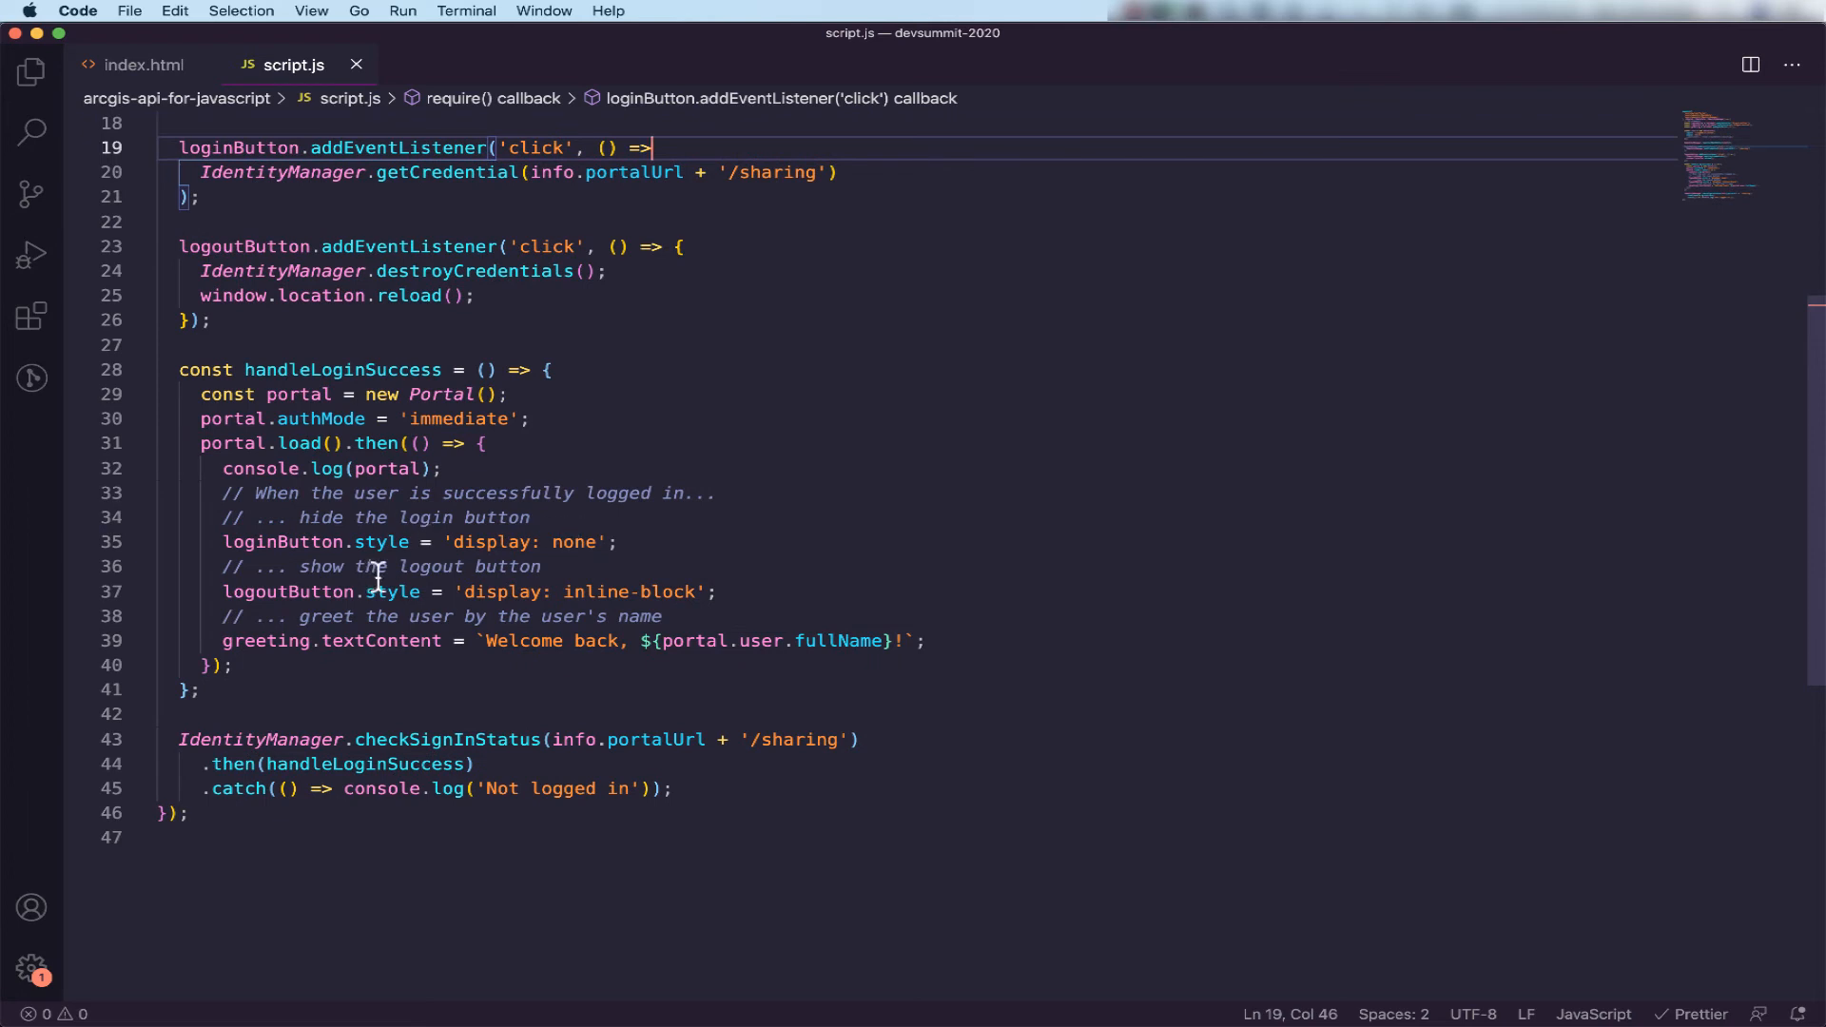
mouse_move(498, 578)
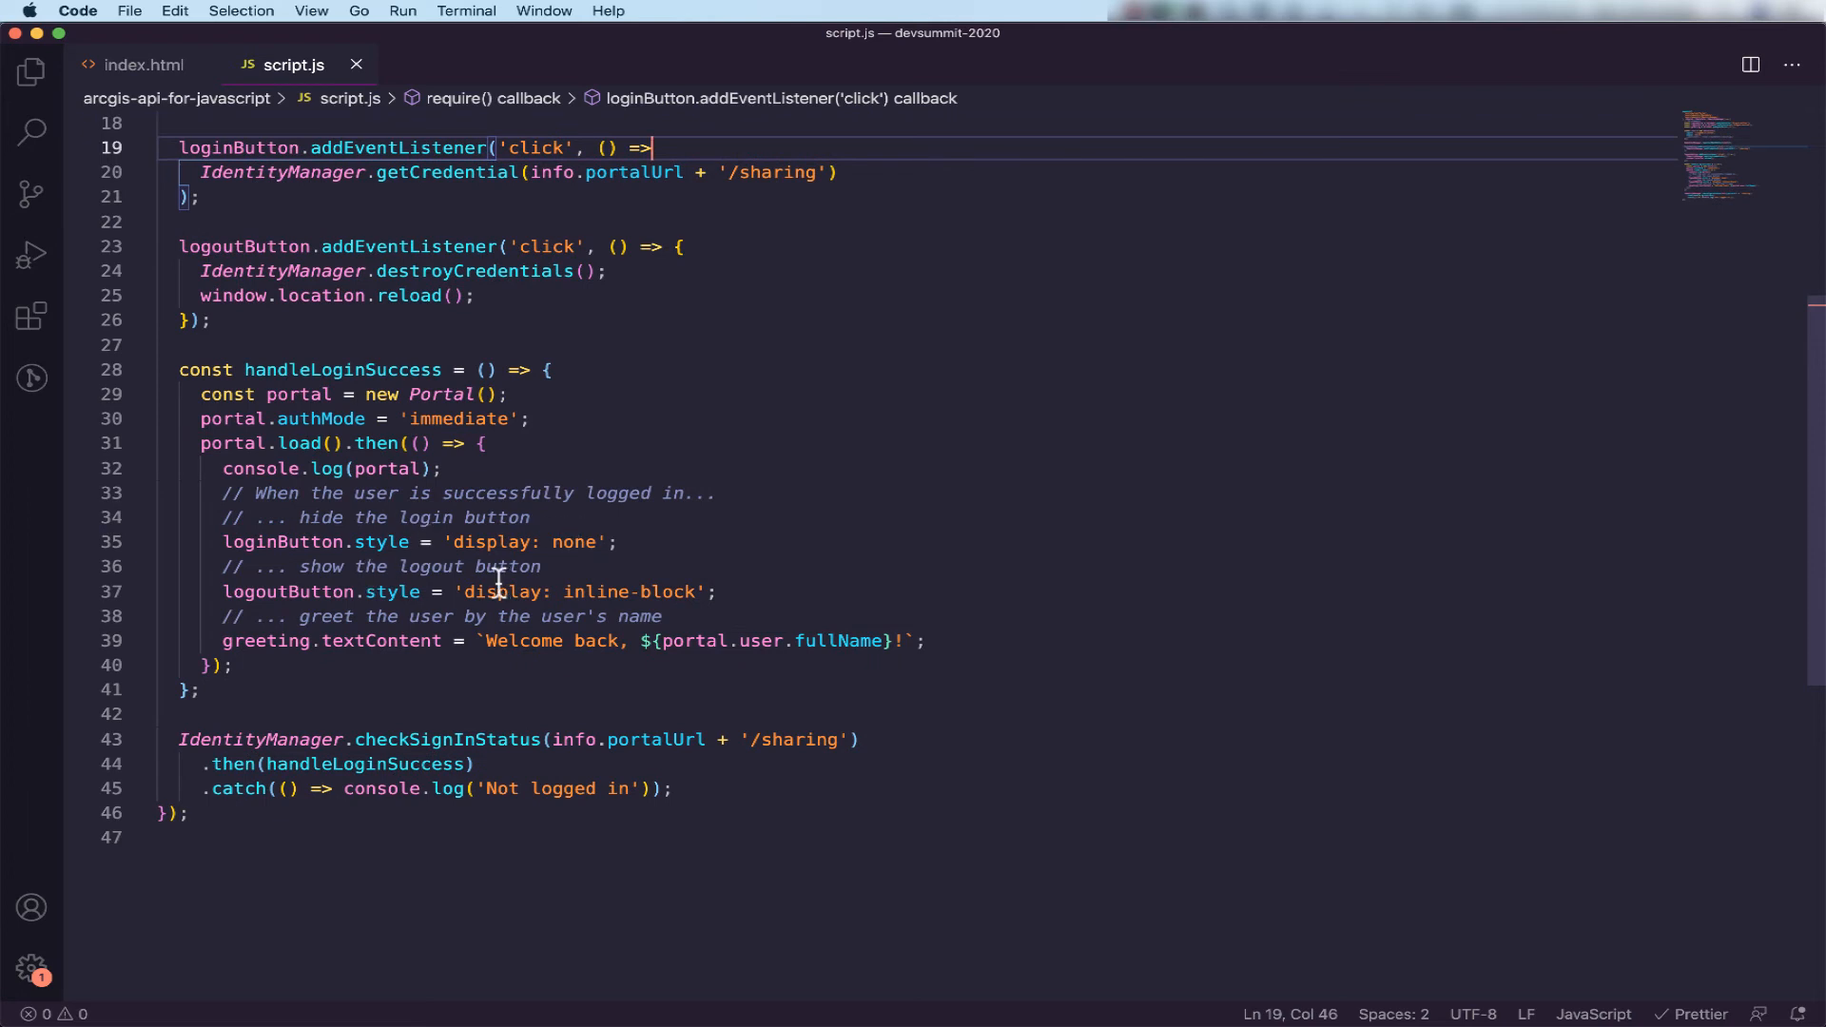
double_click(266, 641)
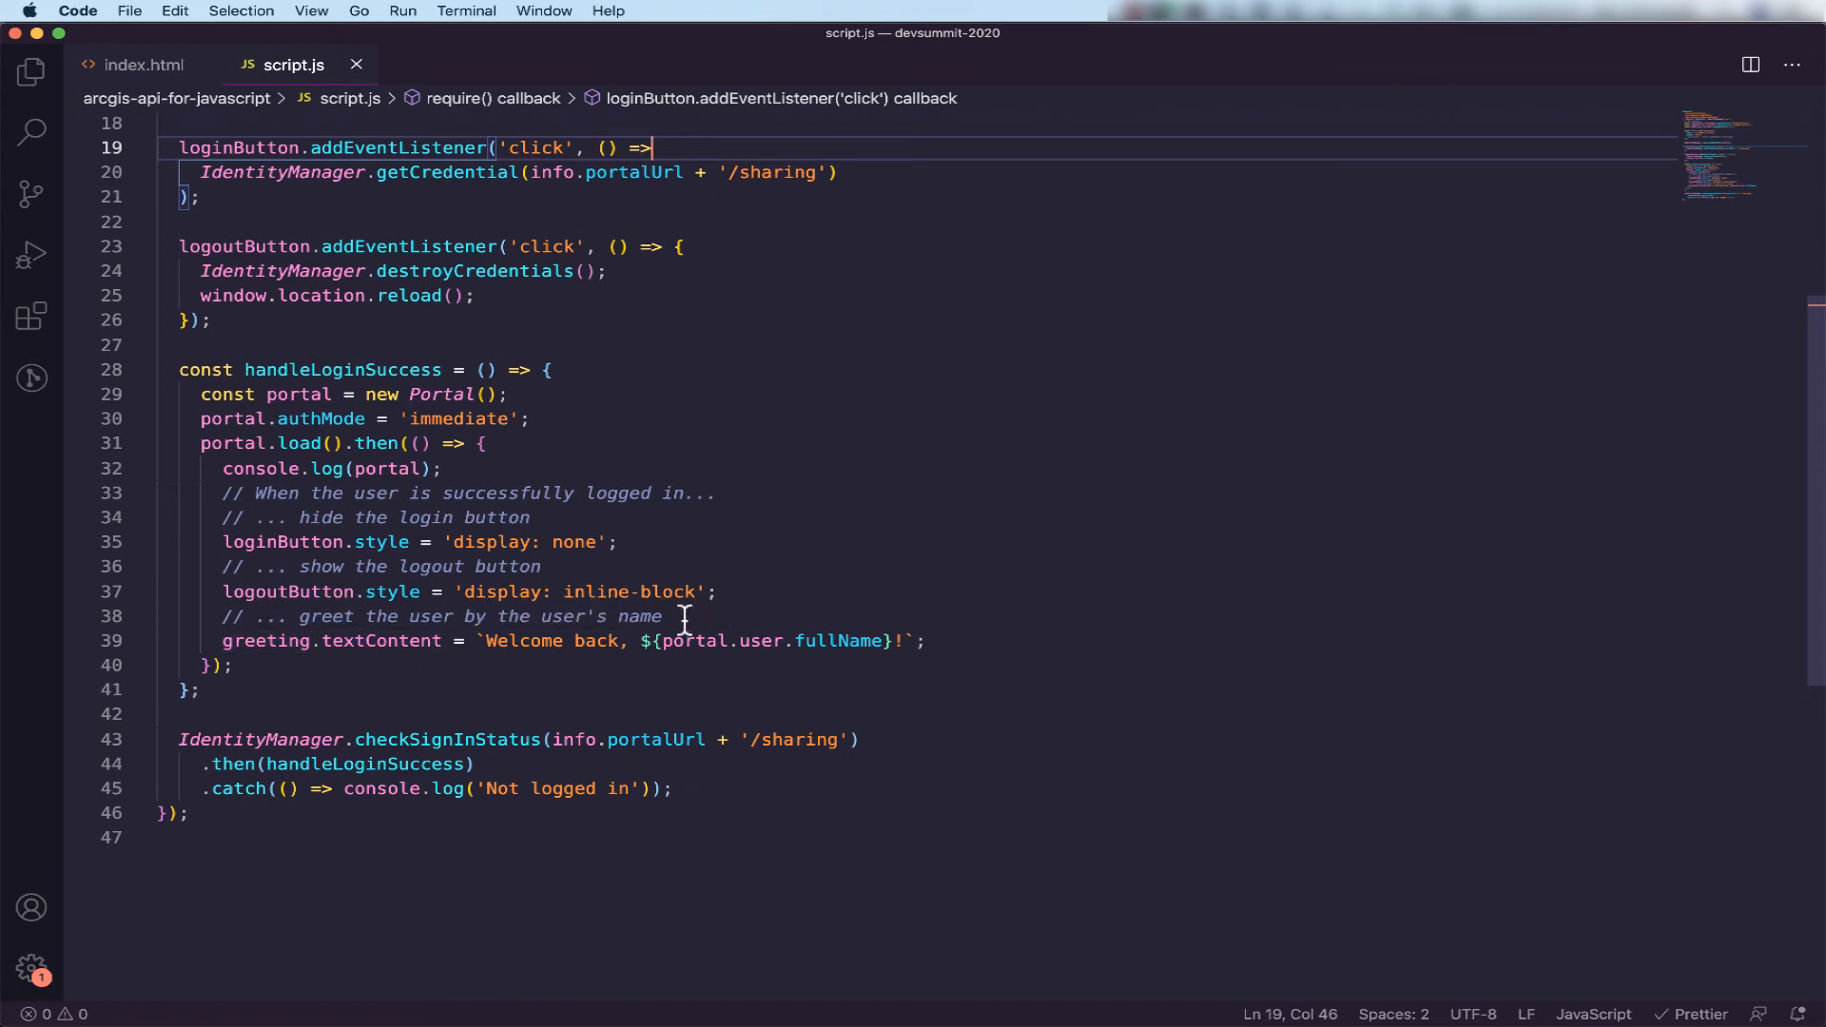
mouse_move(818, 641)
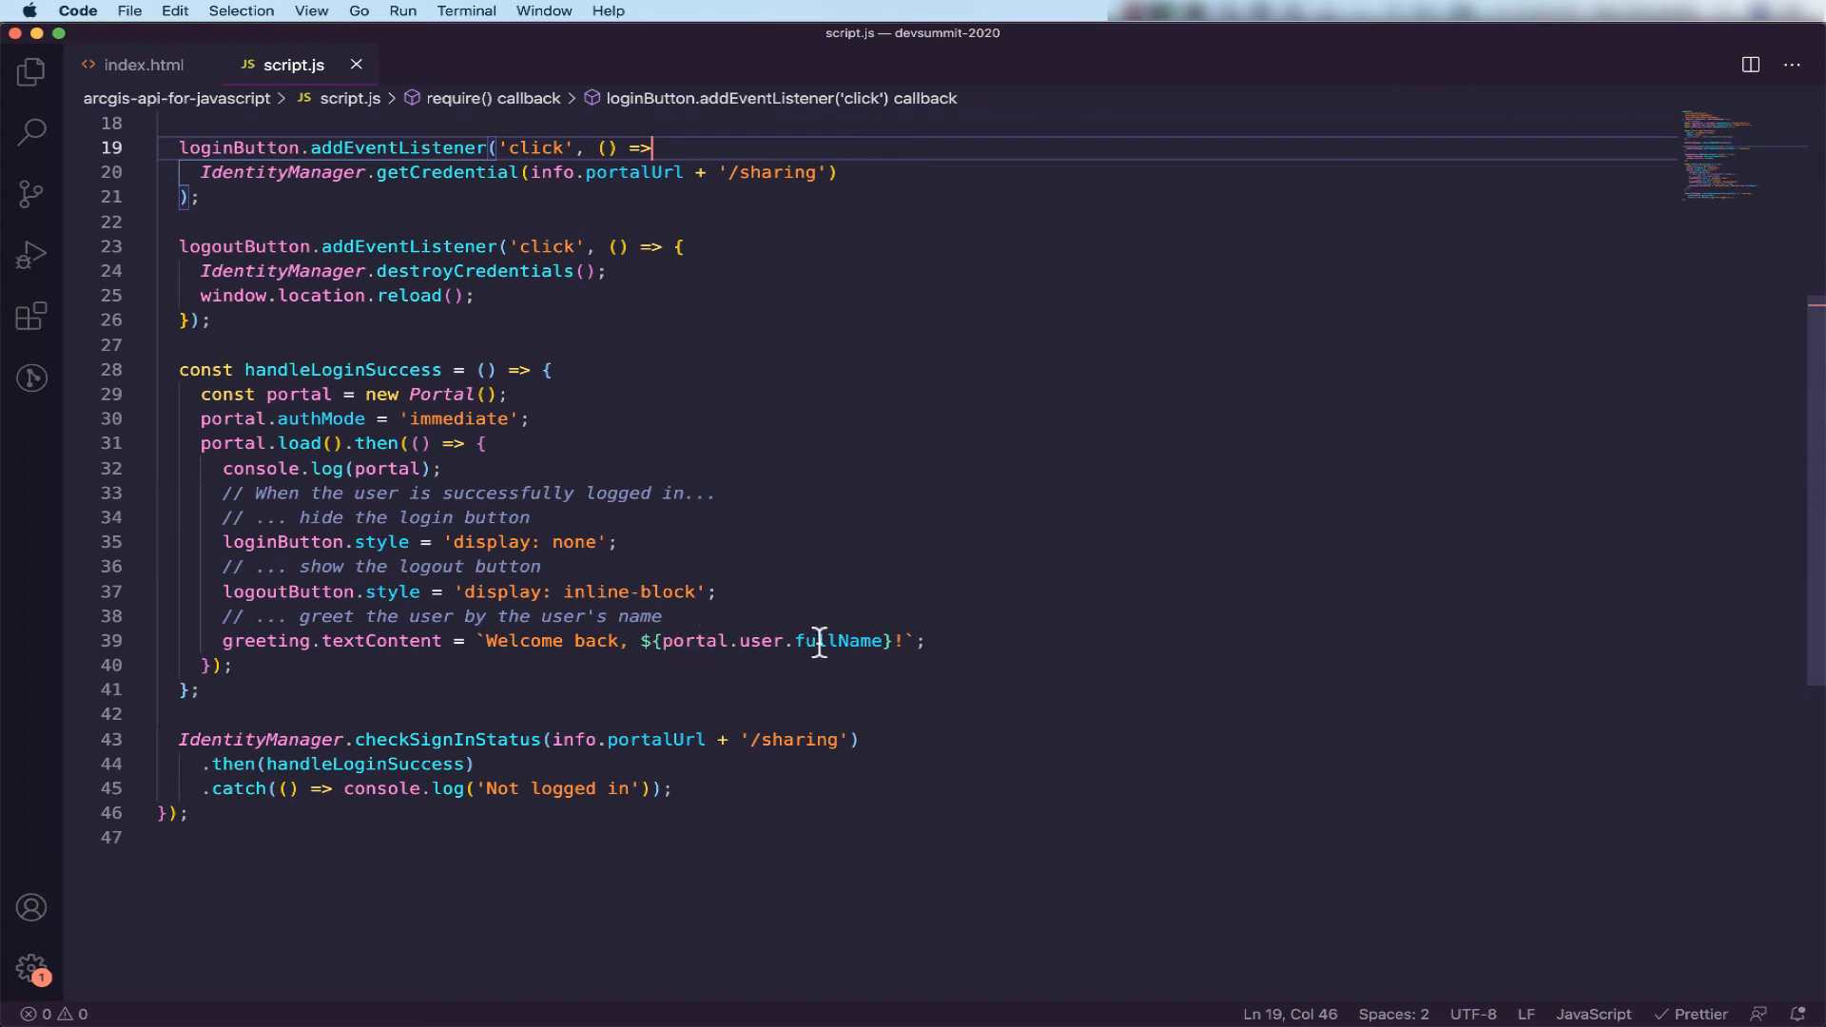
mouse_move(519, 500)
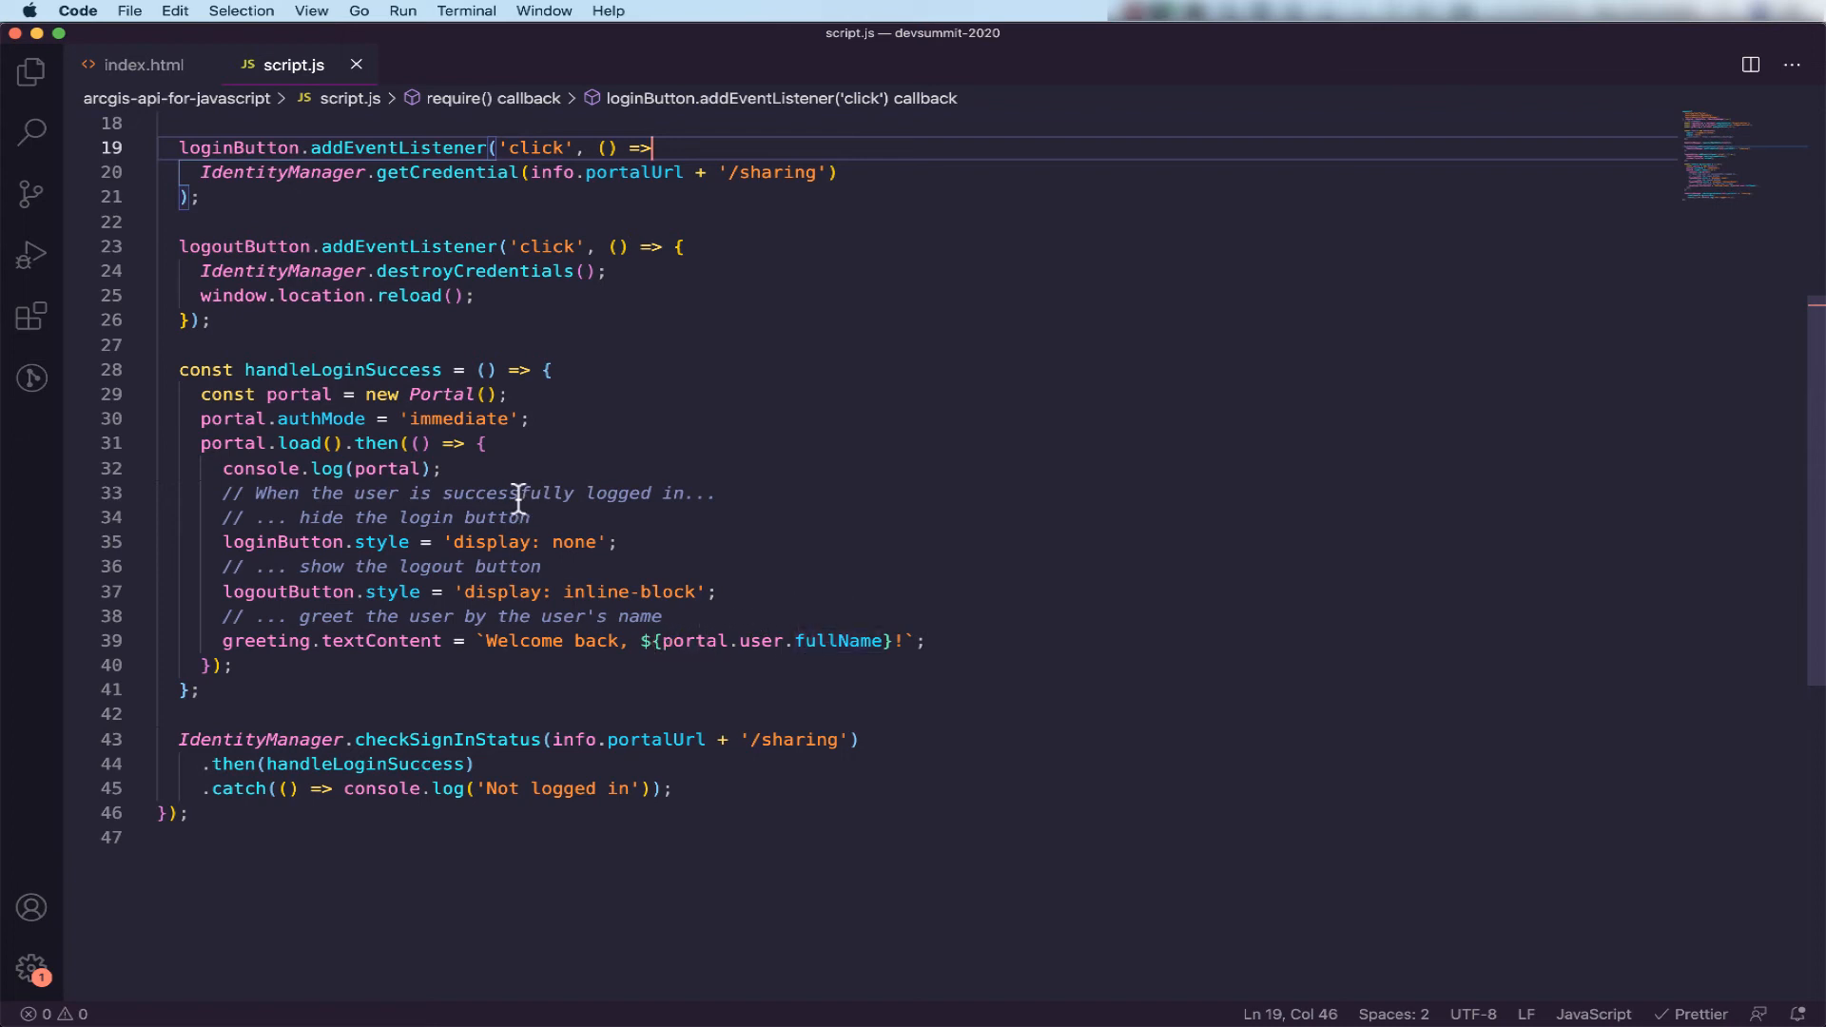
mouse_move(618, 350)
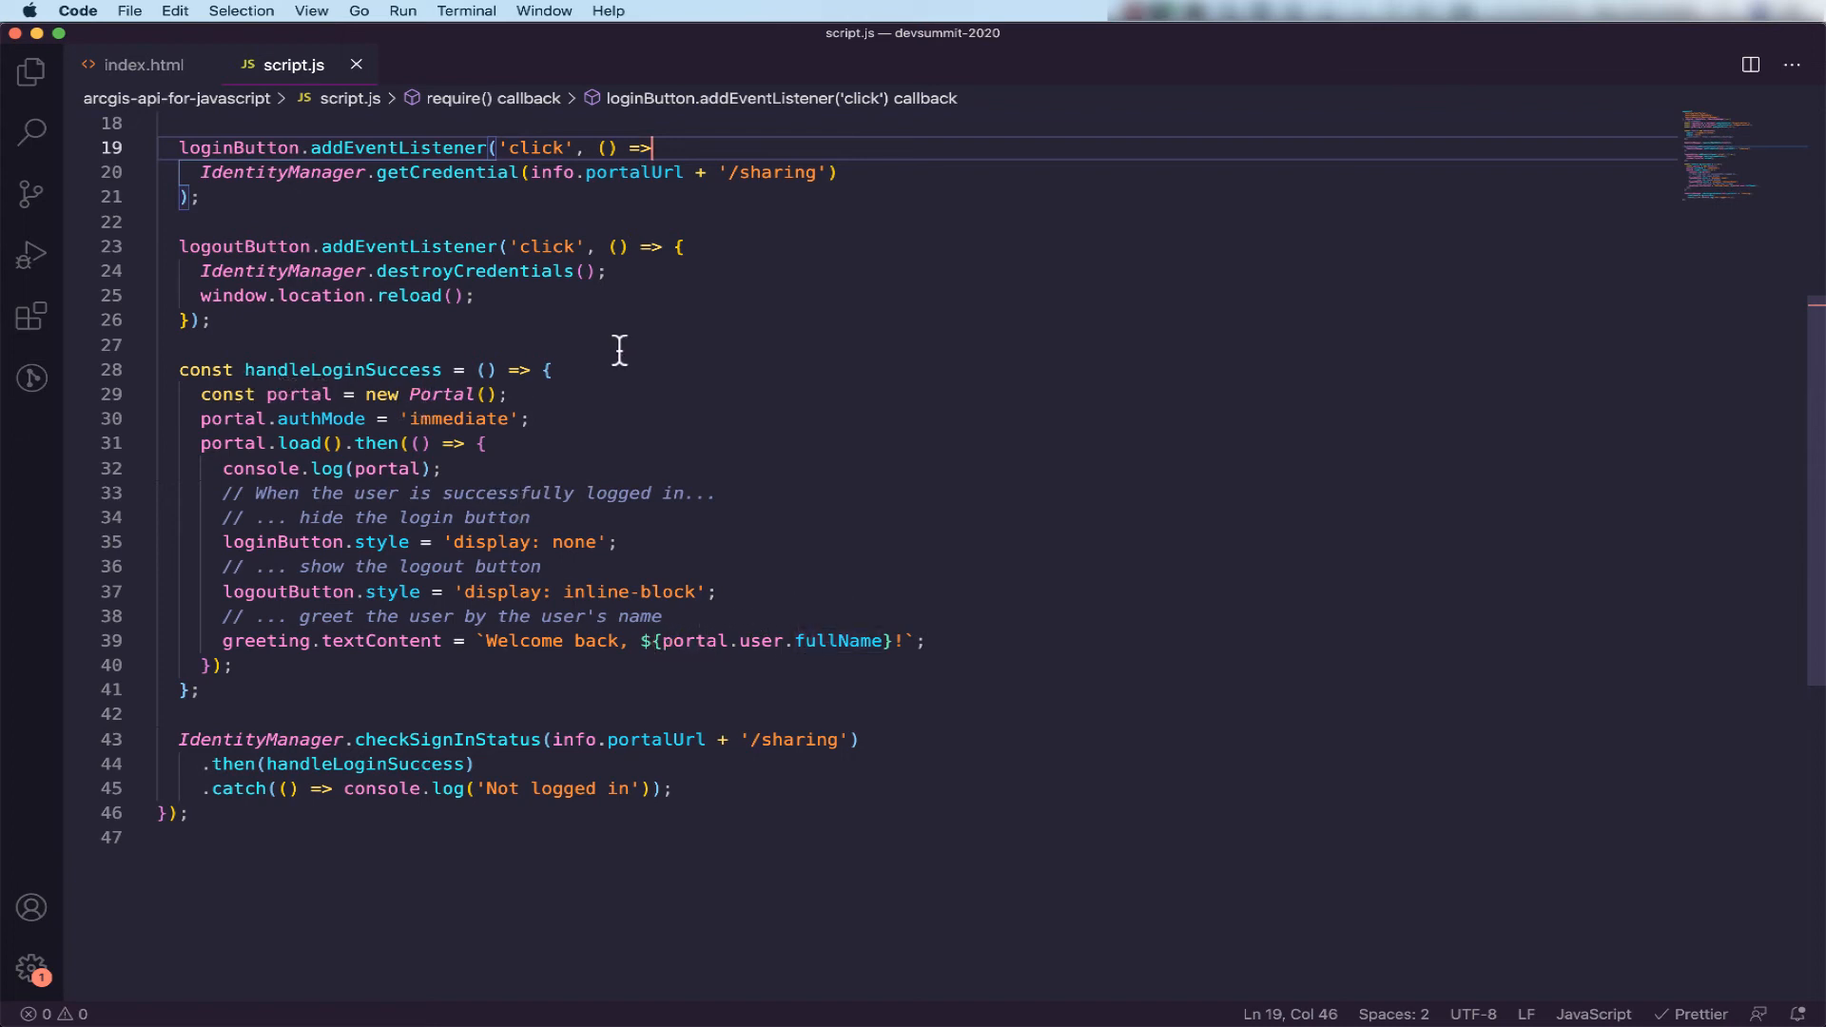
mouse_move(519, 584)
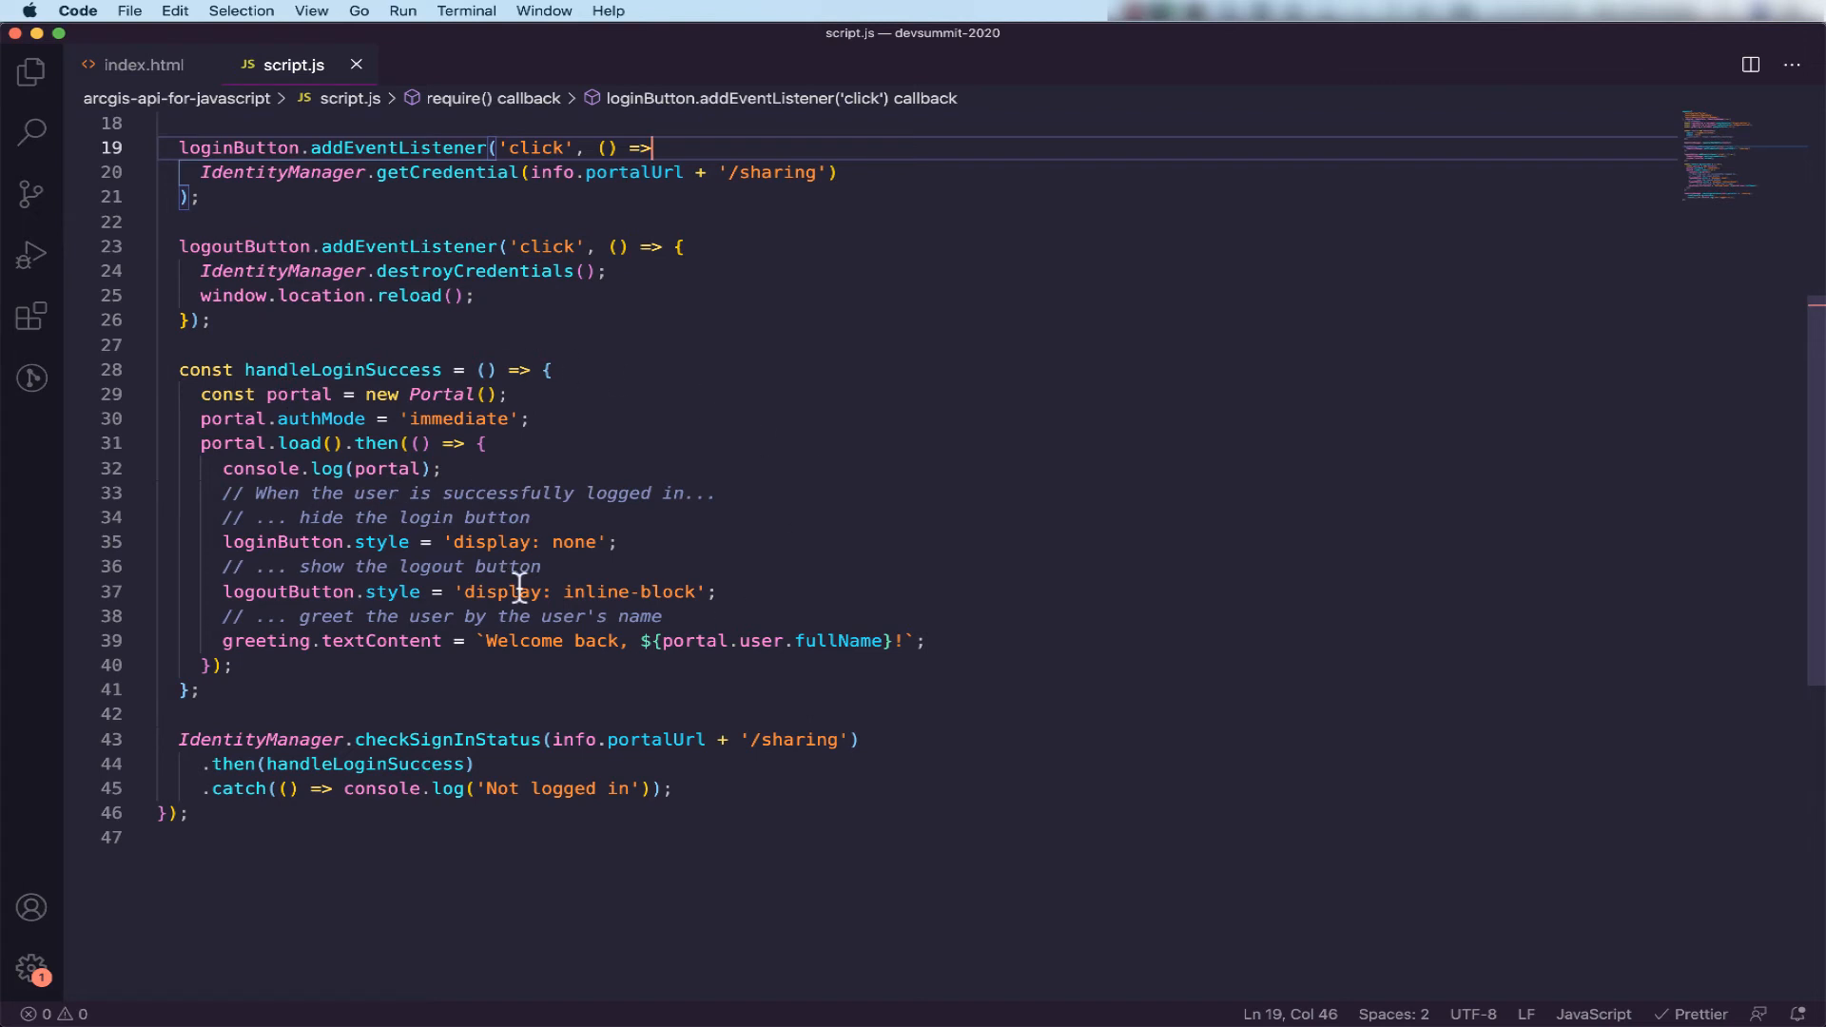
scroll(down, 3)
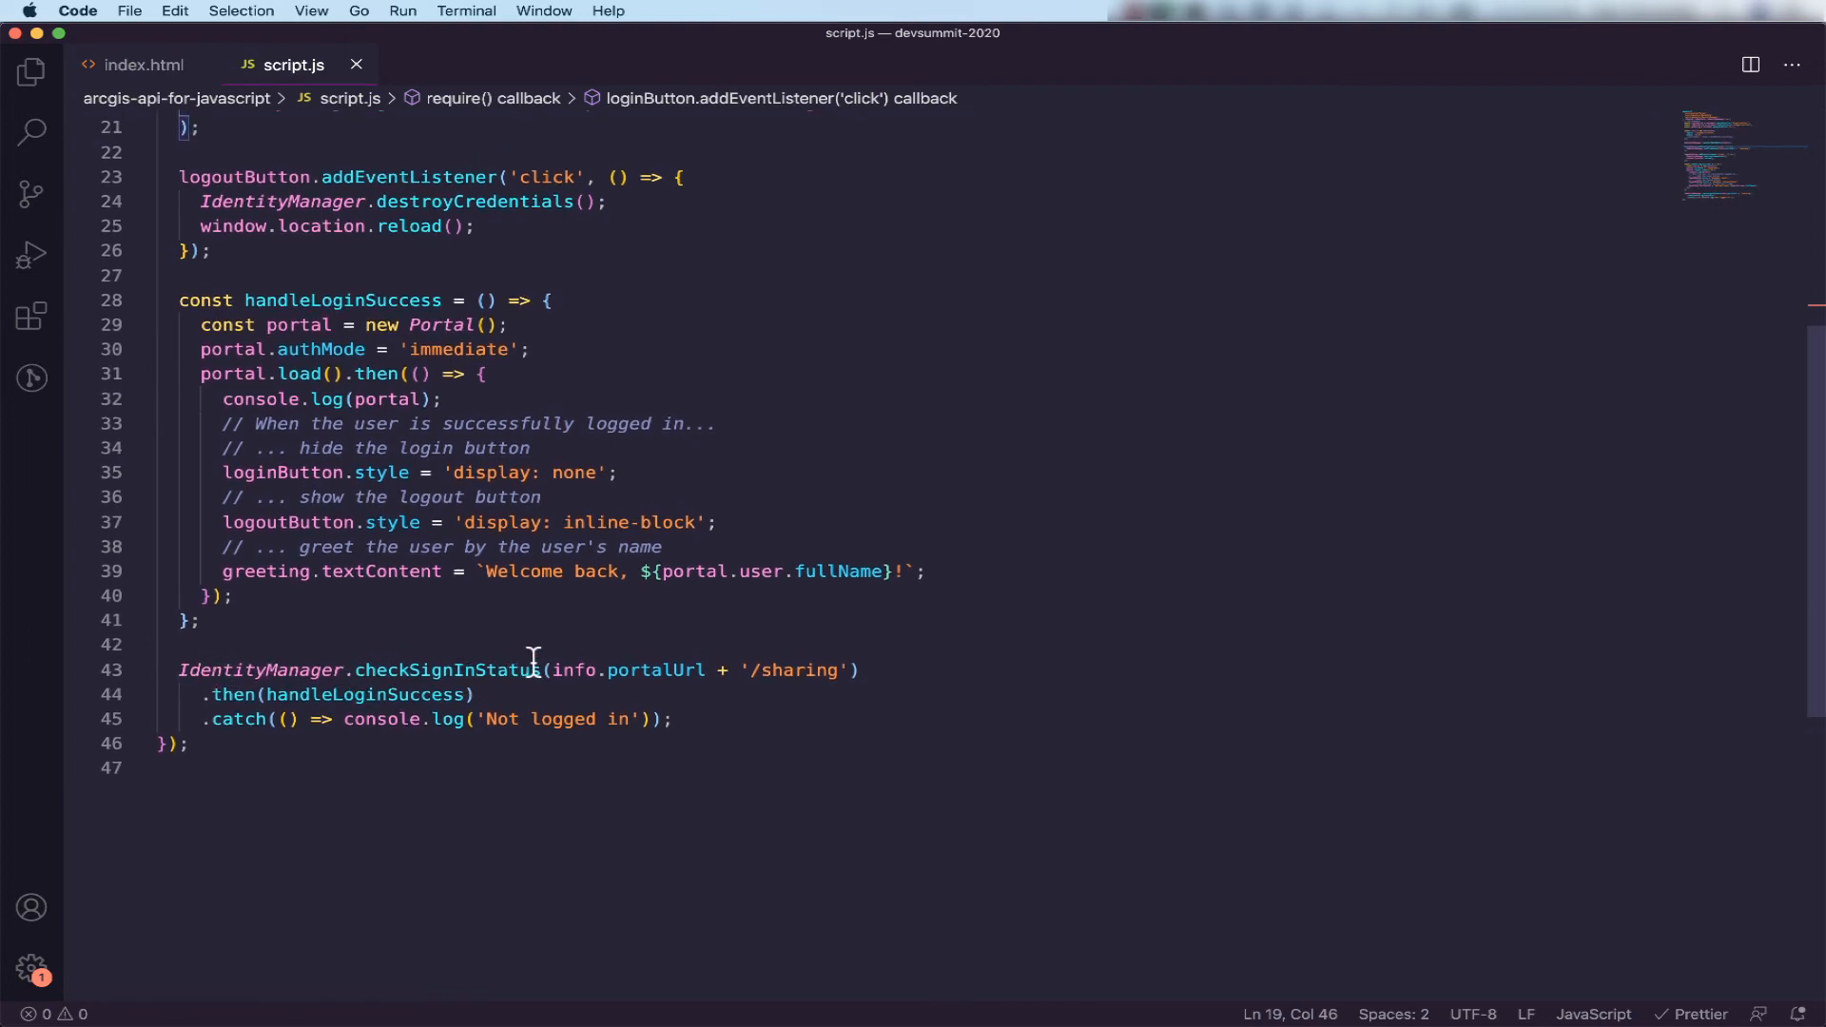
mouse_move(681, 687)
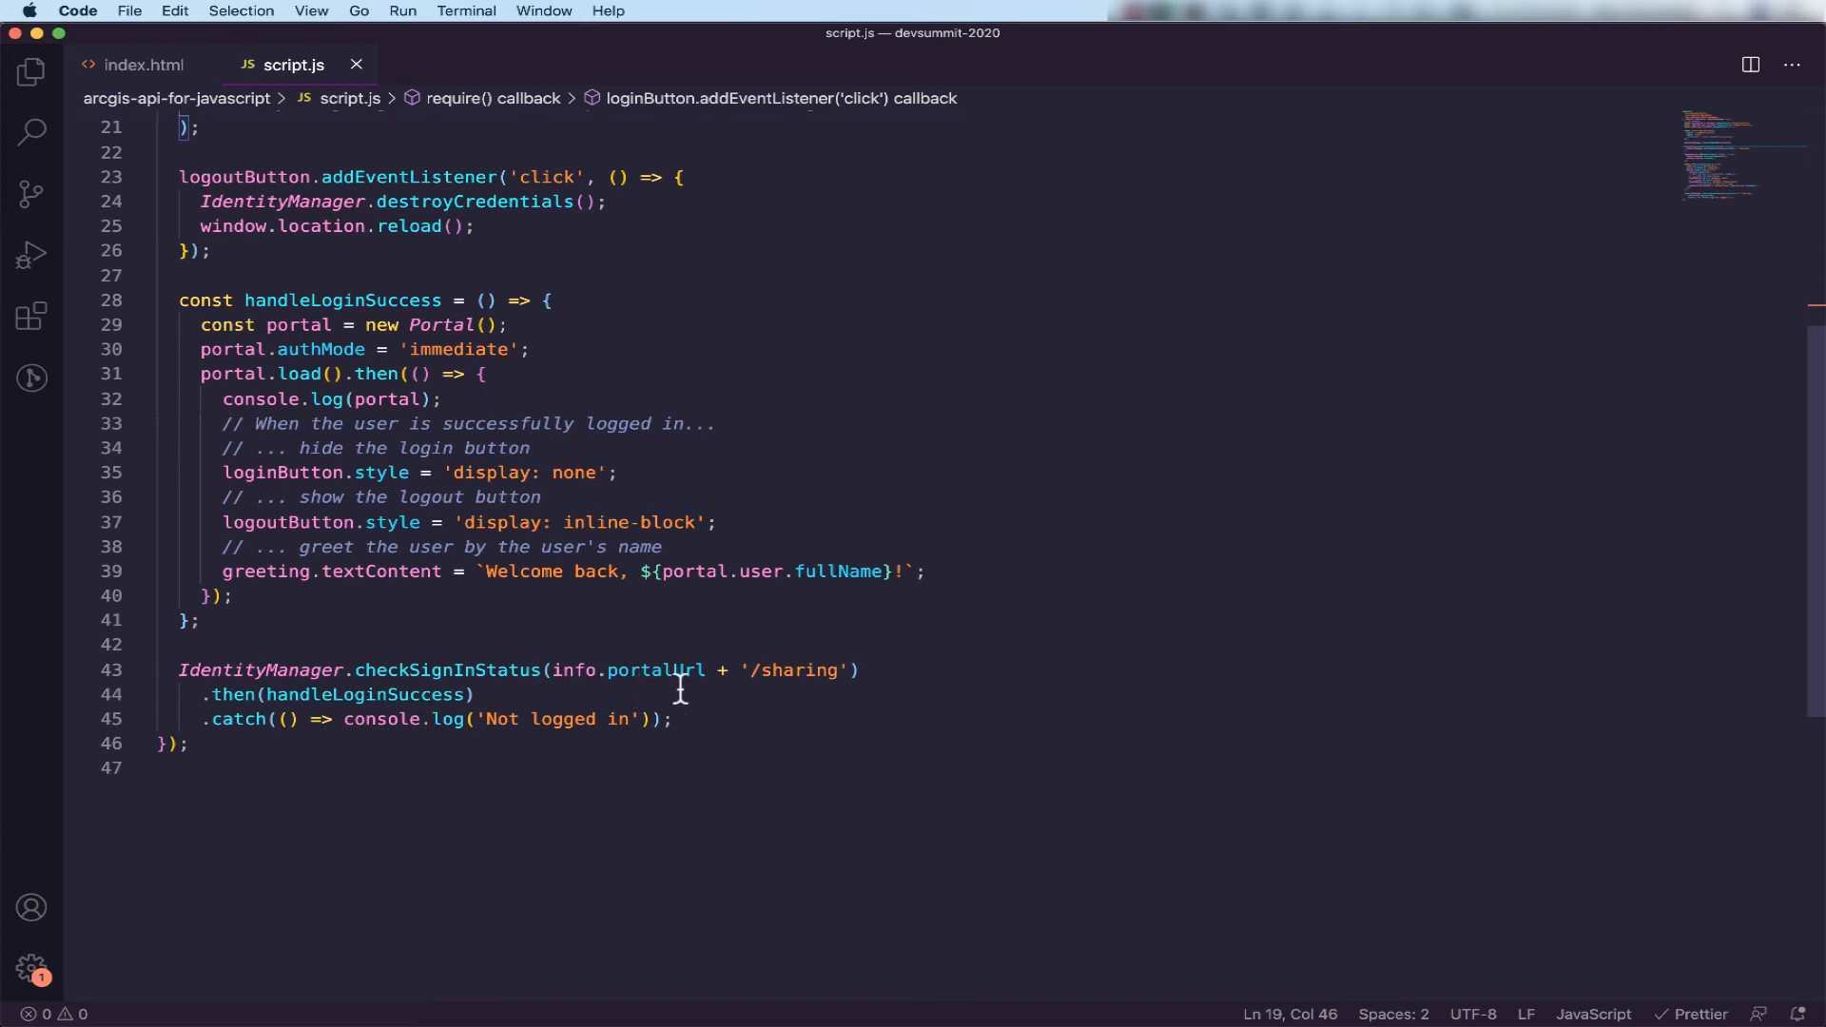
mouse_move(668, 668)
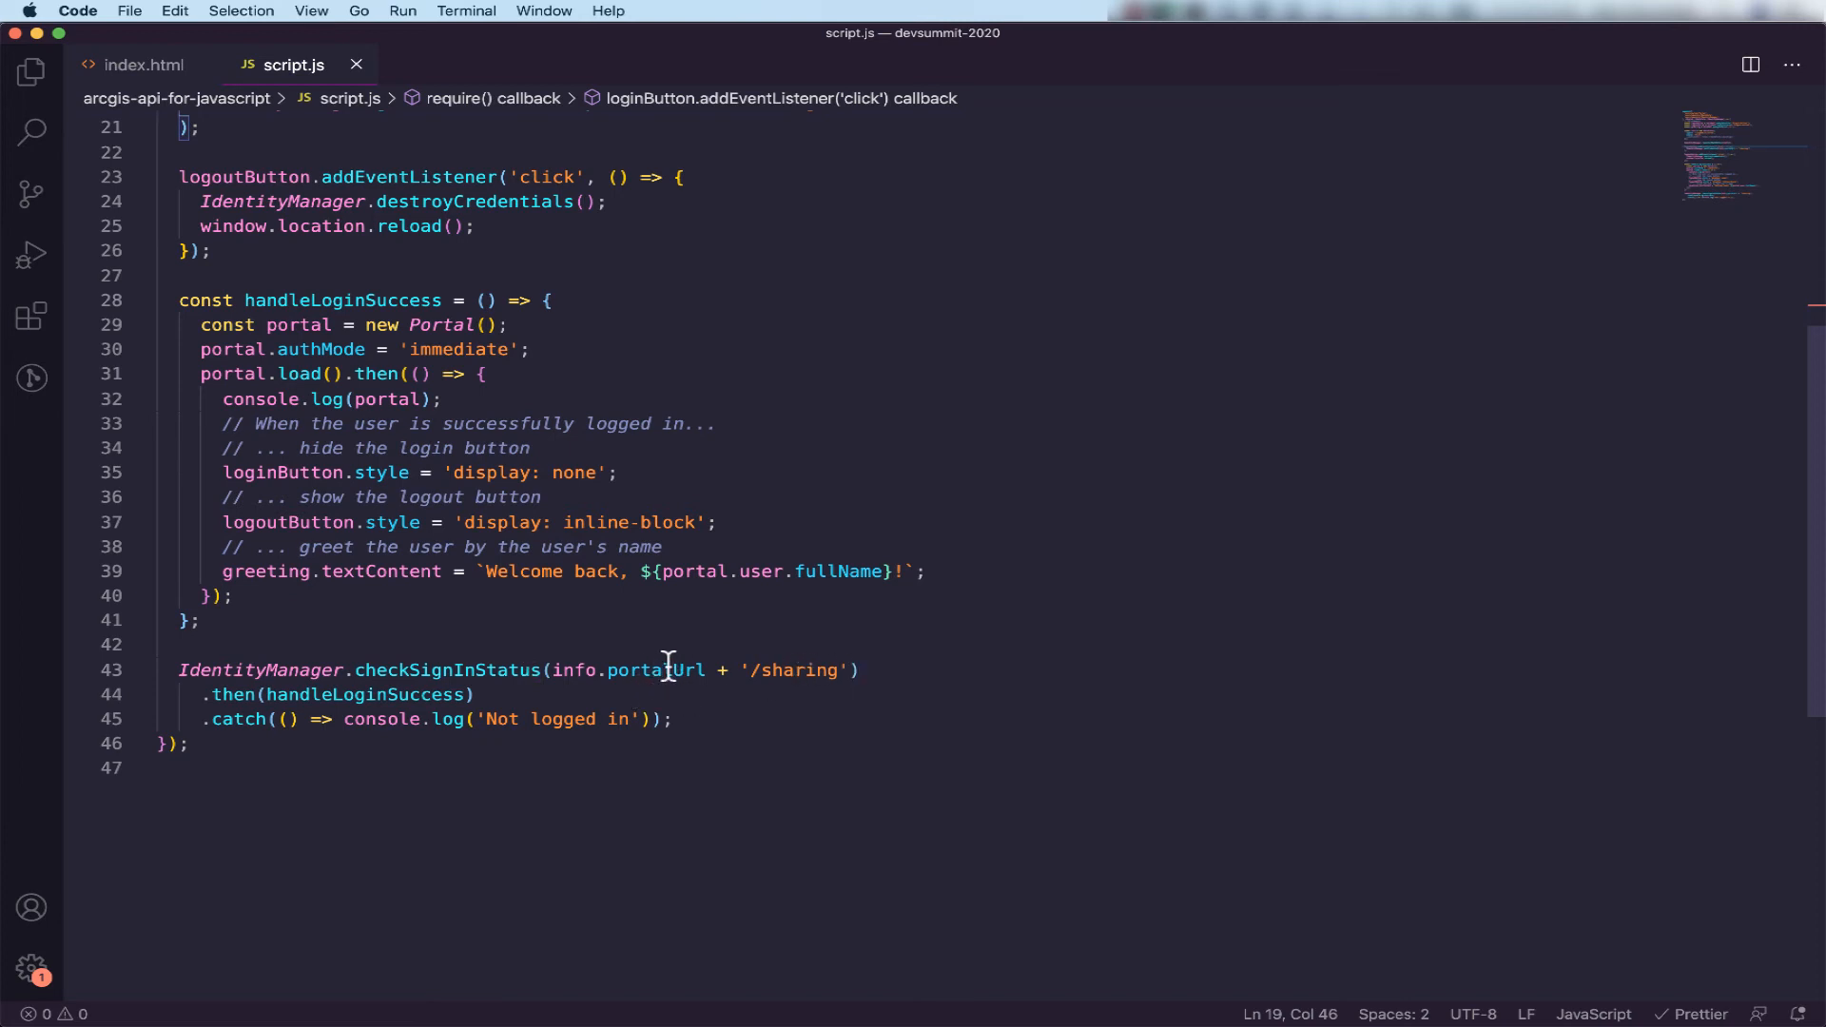
mouse_move(656, 670)
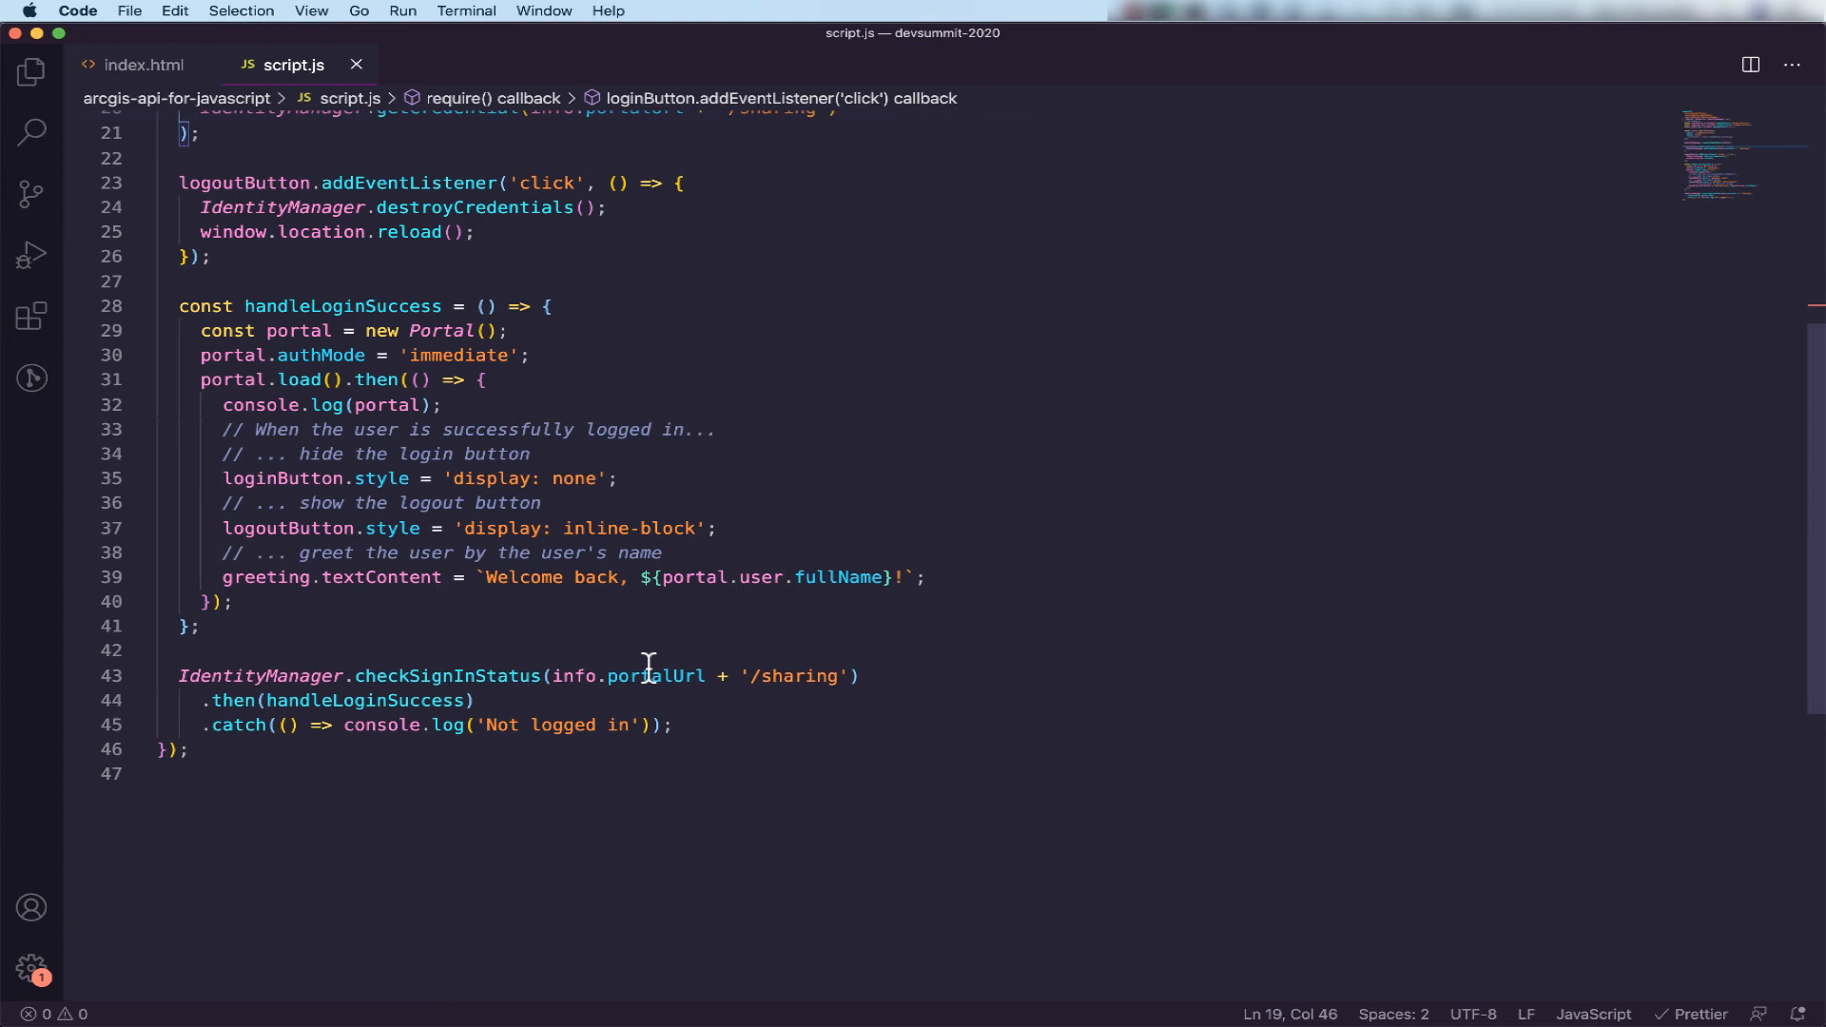
mouse_move(656, 675)
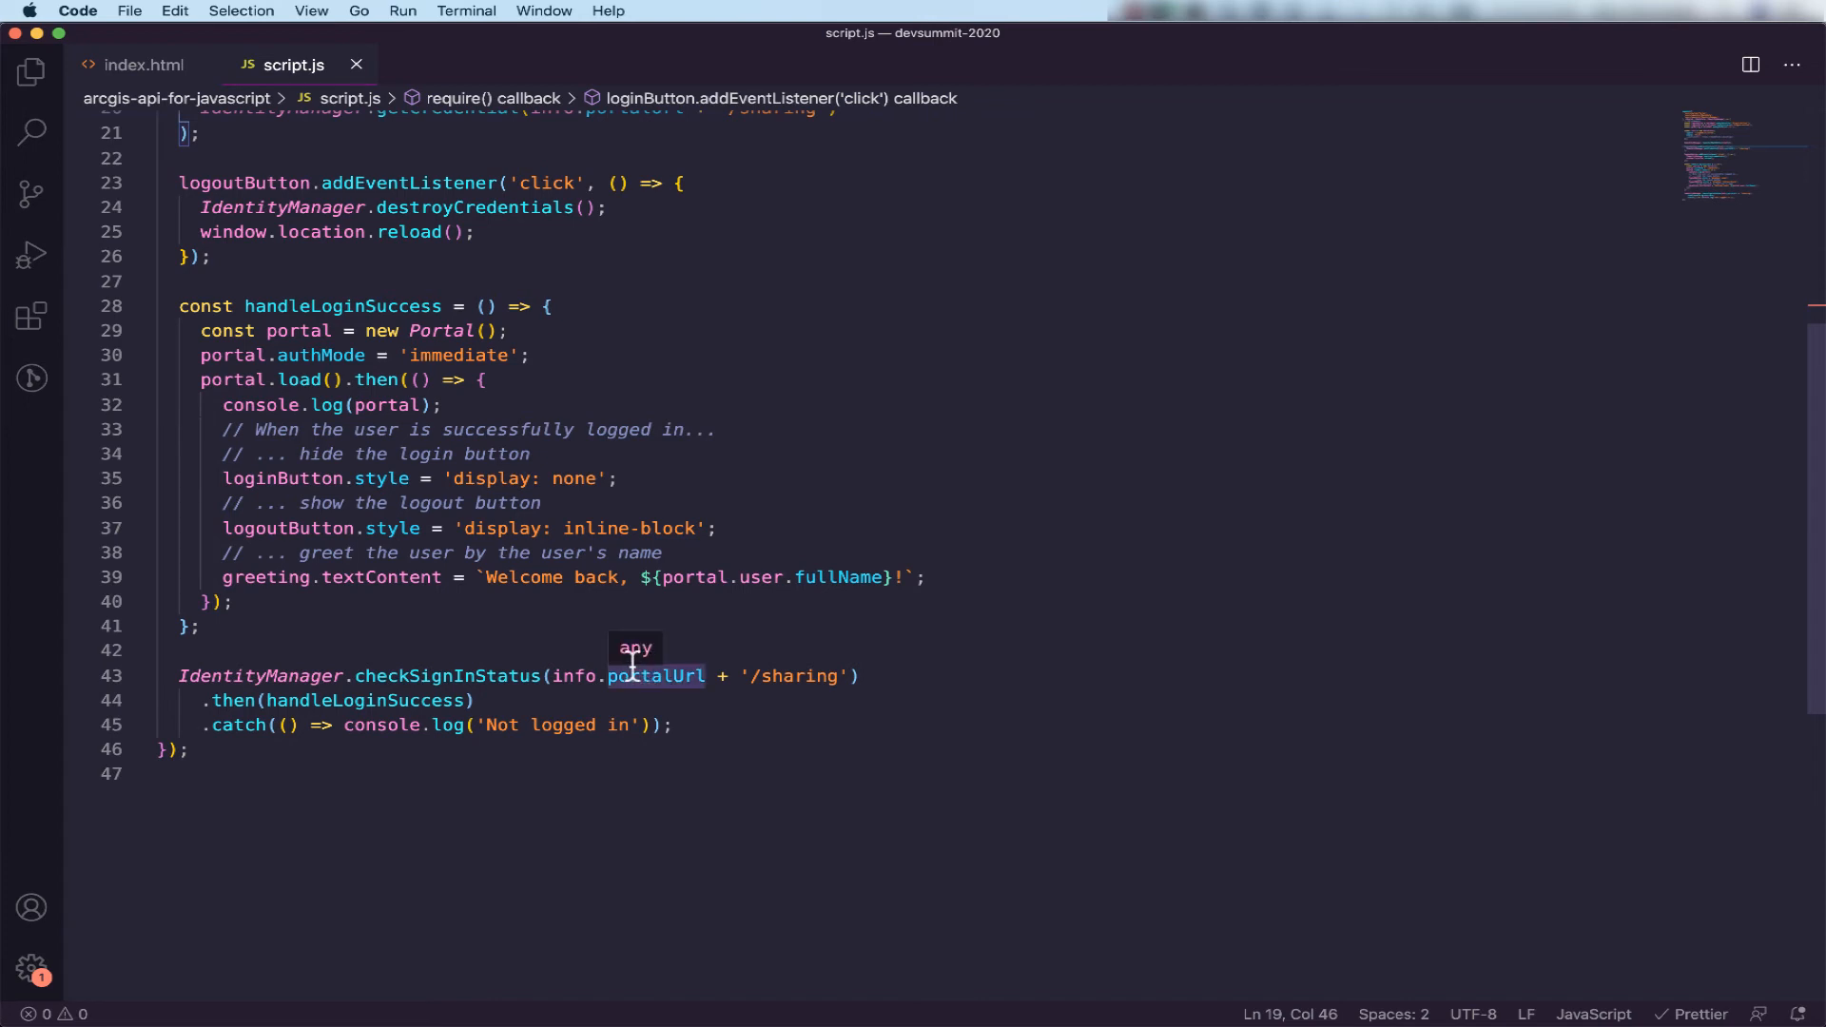
mouse_move(324, 295)
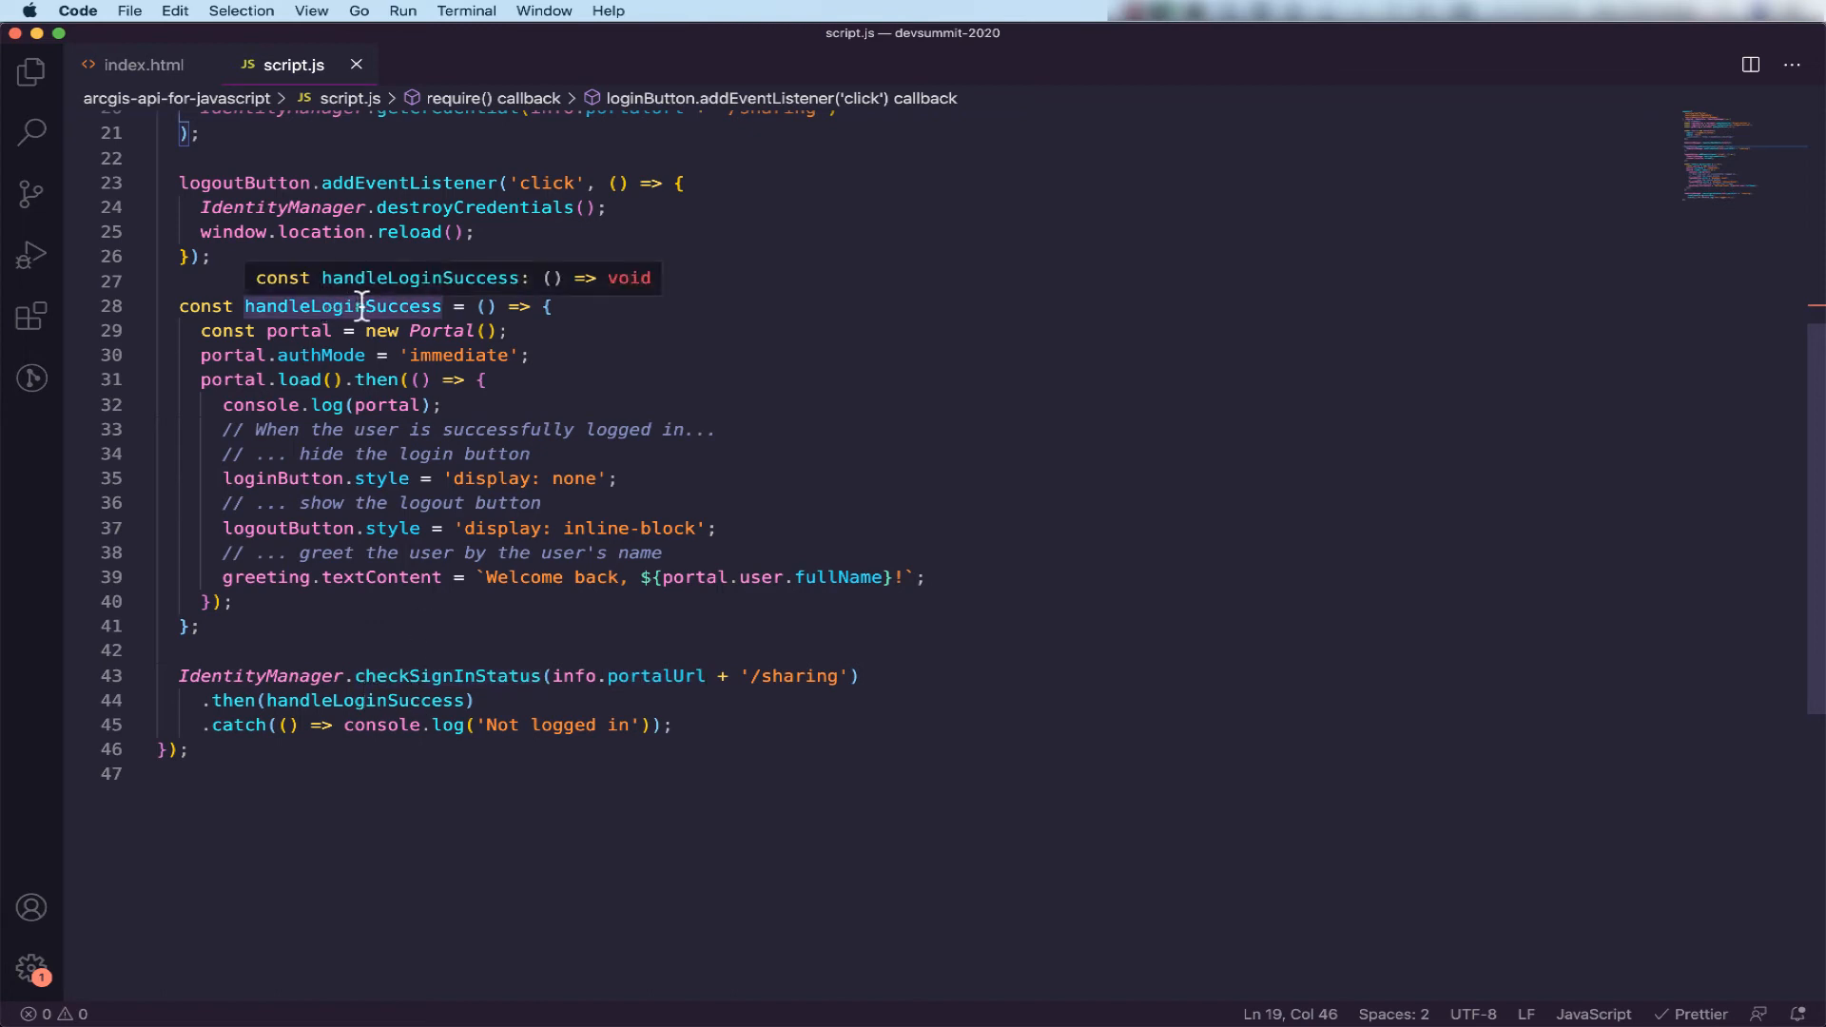
mouse_move(382, 316)
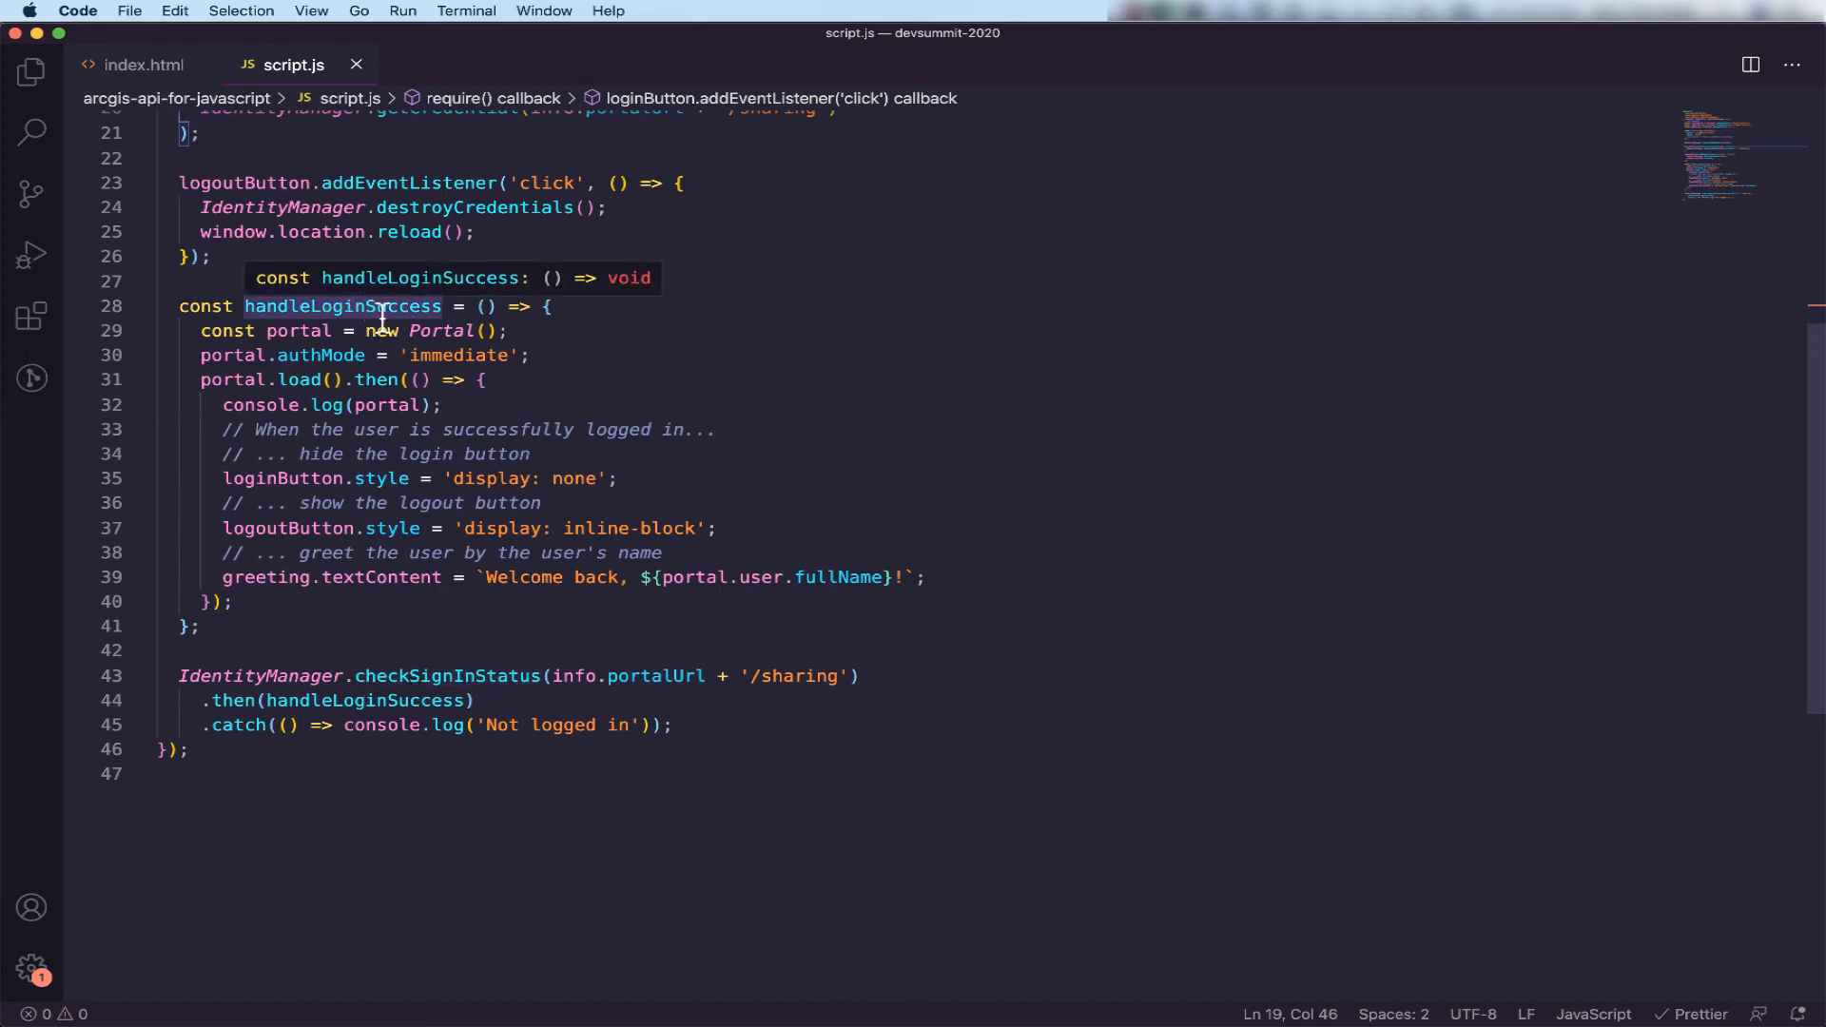
mouse_move(589, 810)
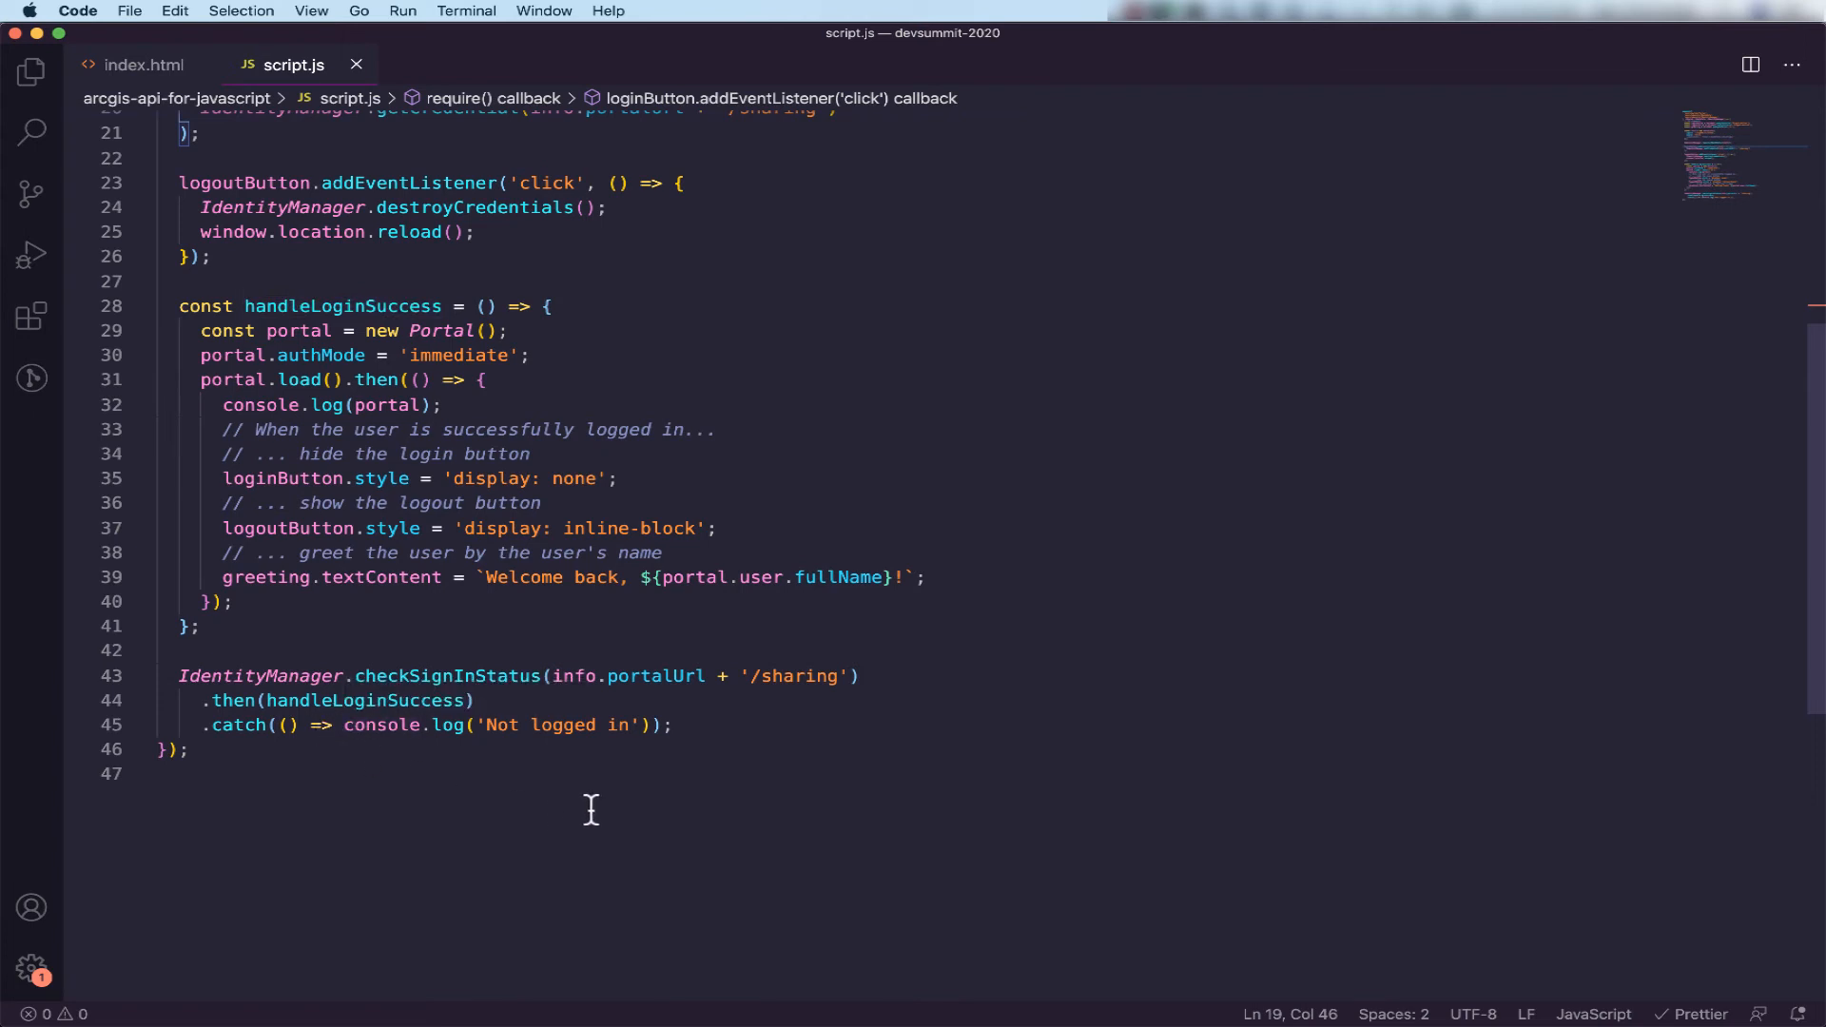
mouse_move(722, 746)
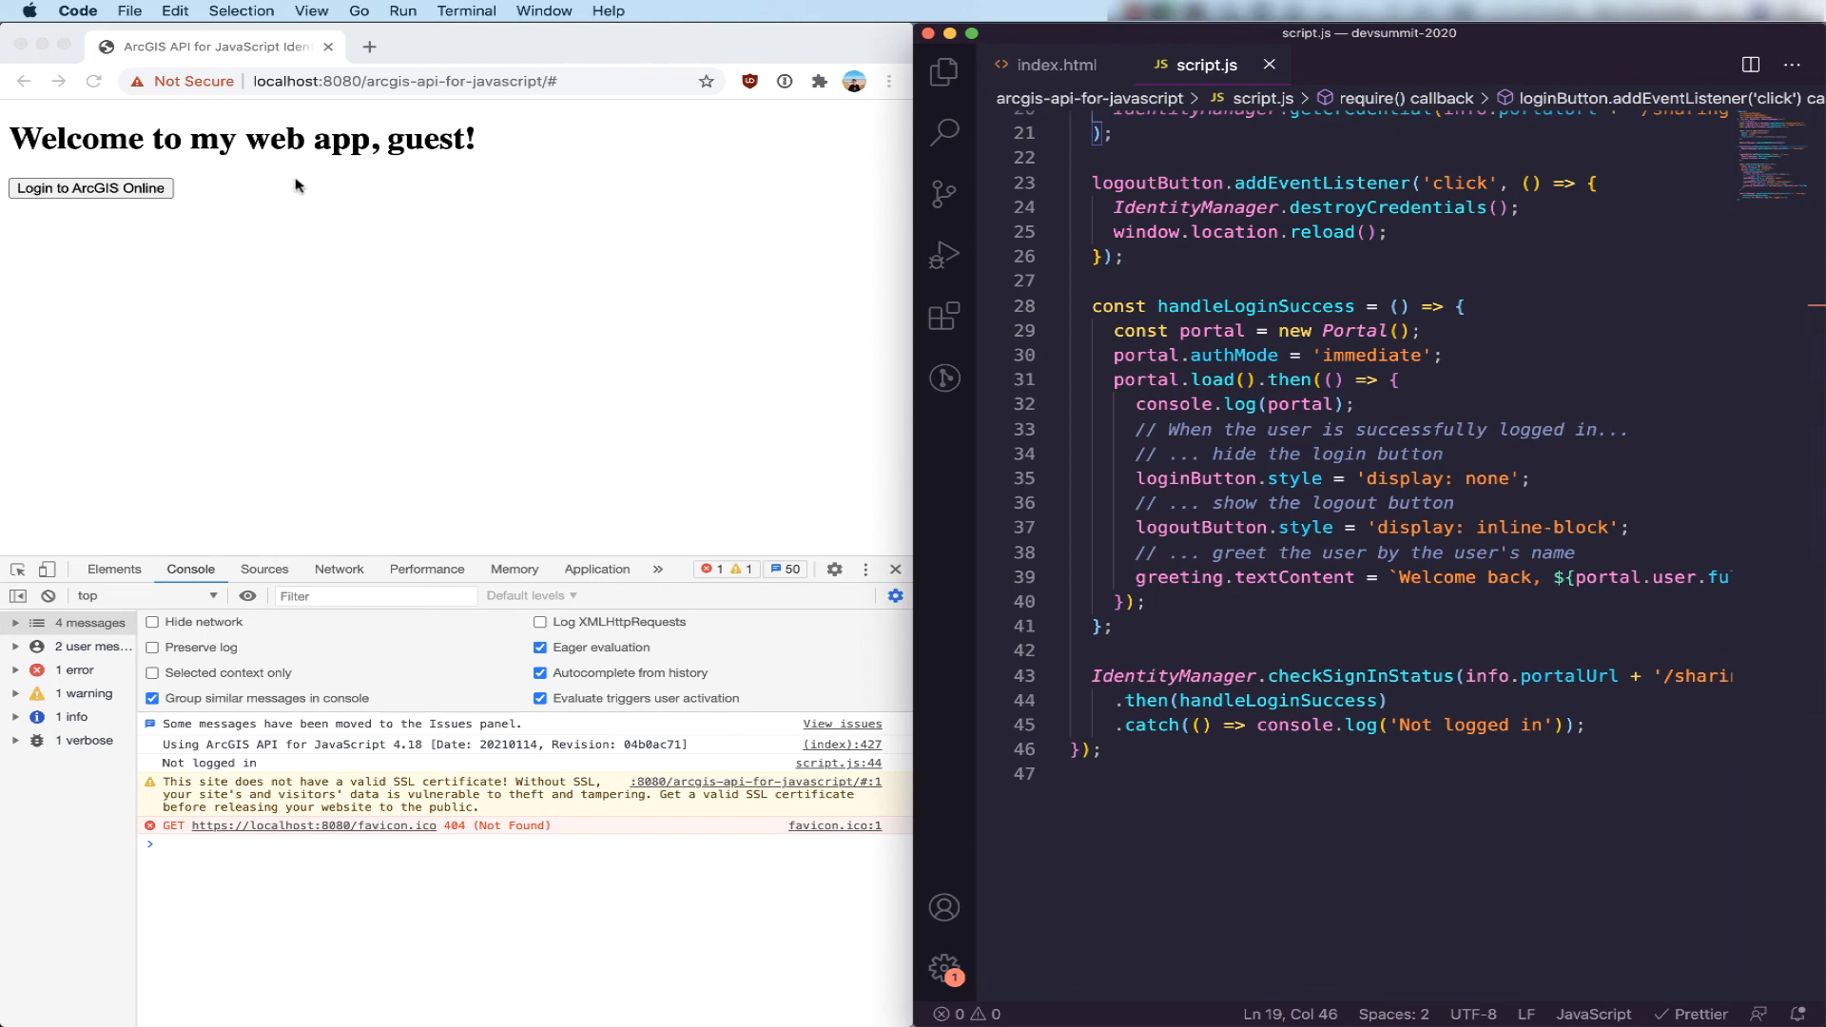
mouse_move(302, 203)
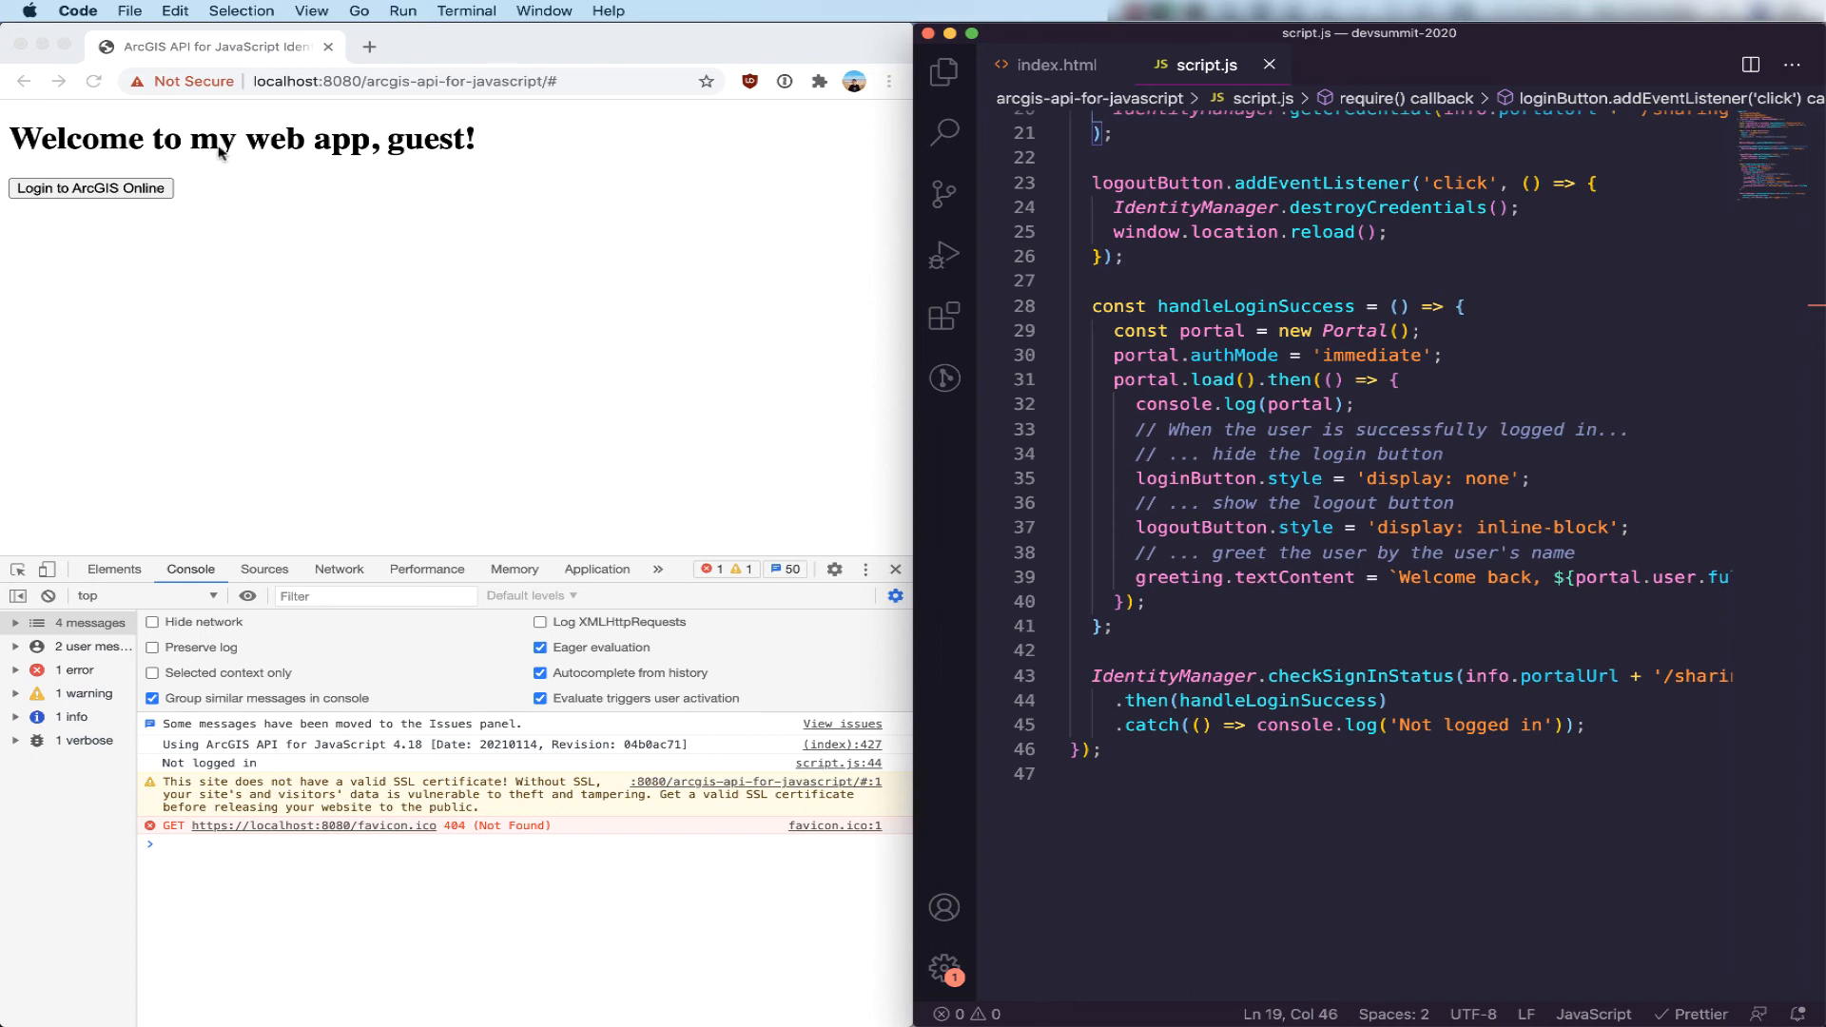
mouse_move(257, 194)
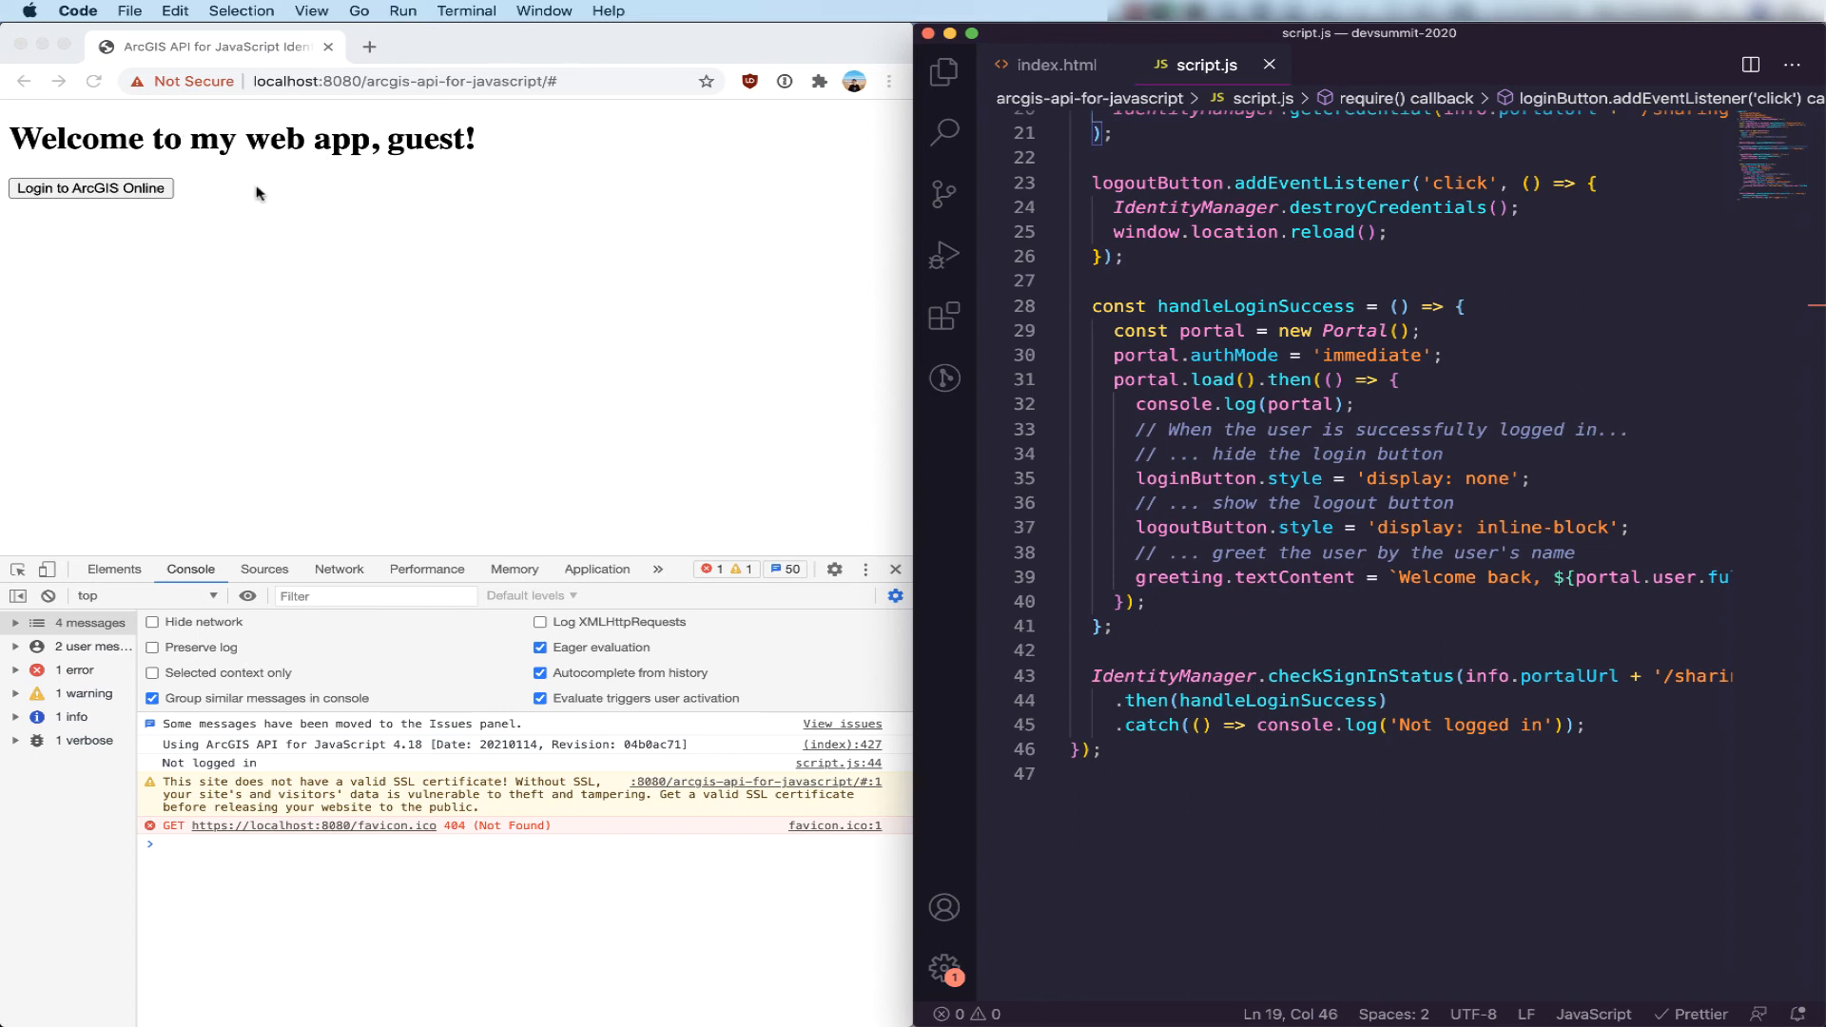
mouse_move(93, 196)
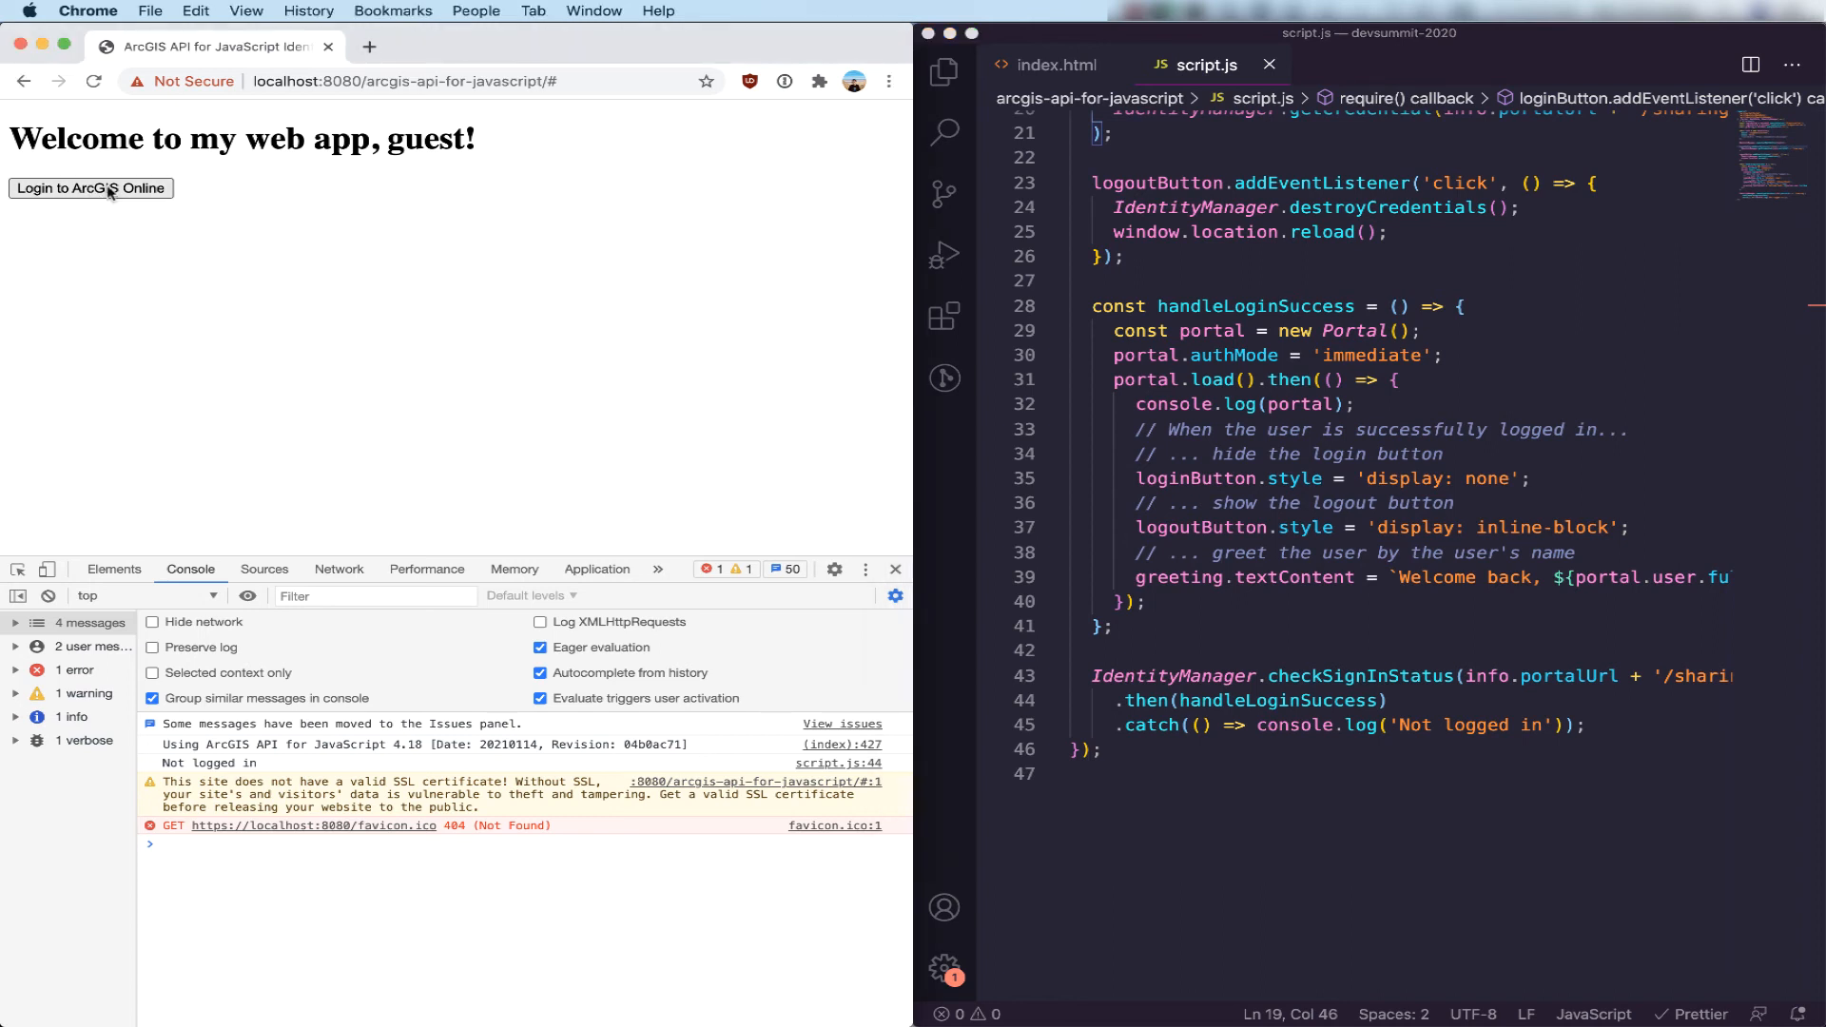
Use the 'Login to ArcGIS Online' button on the localhost:8080 guest page.
click(89, 188)
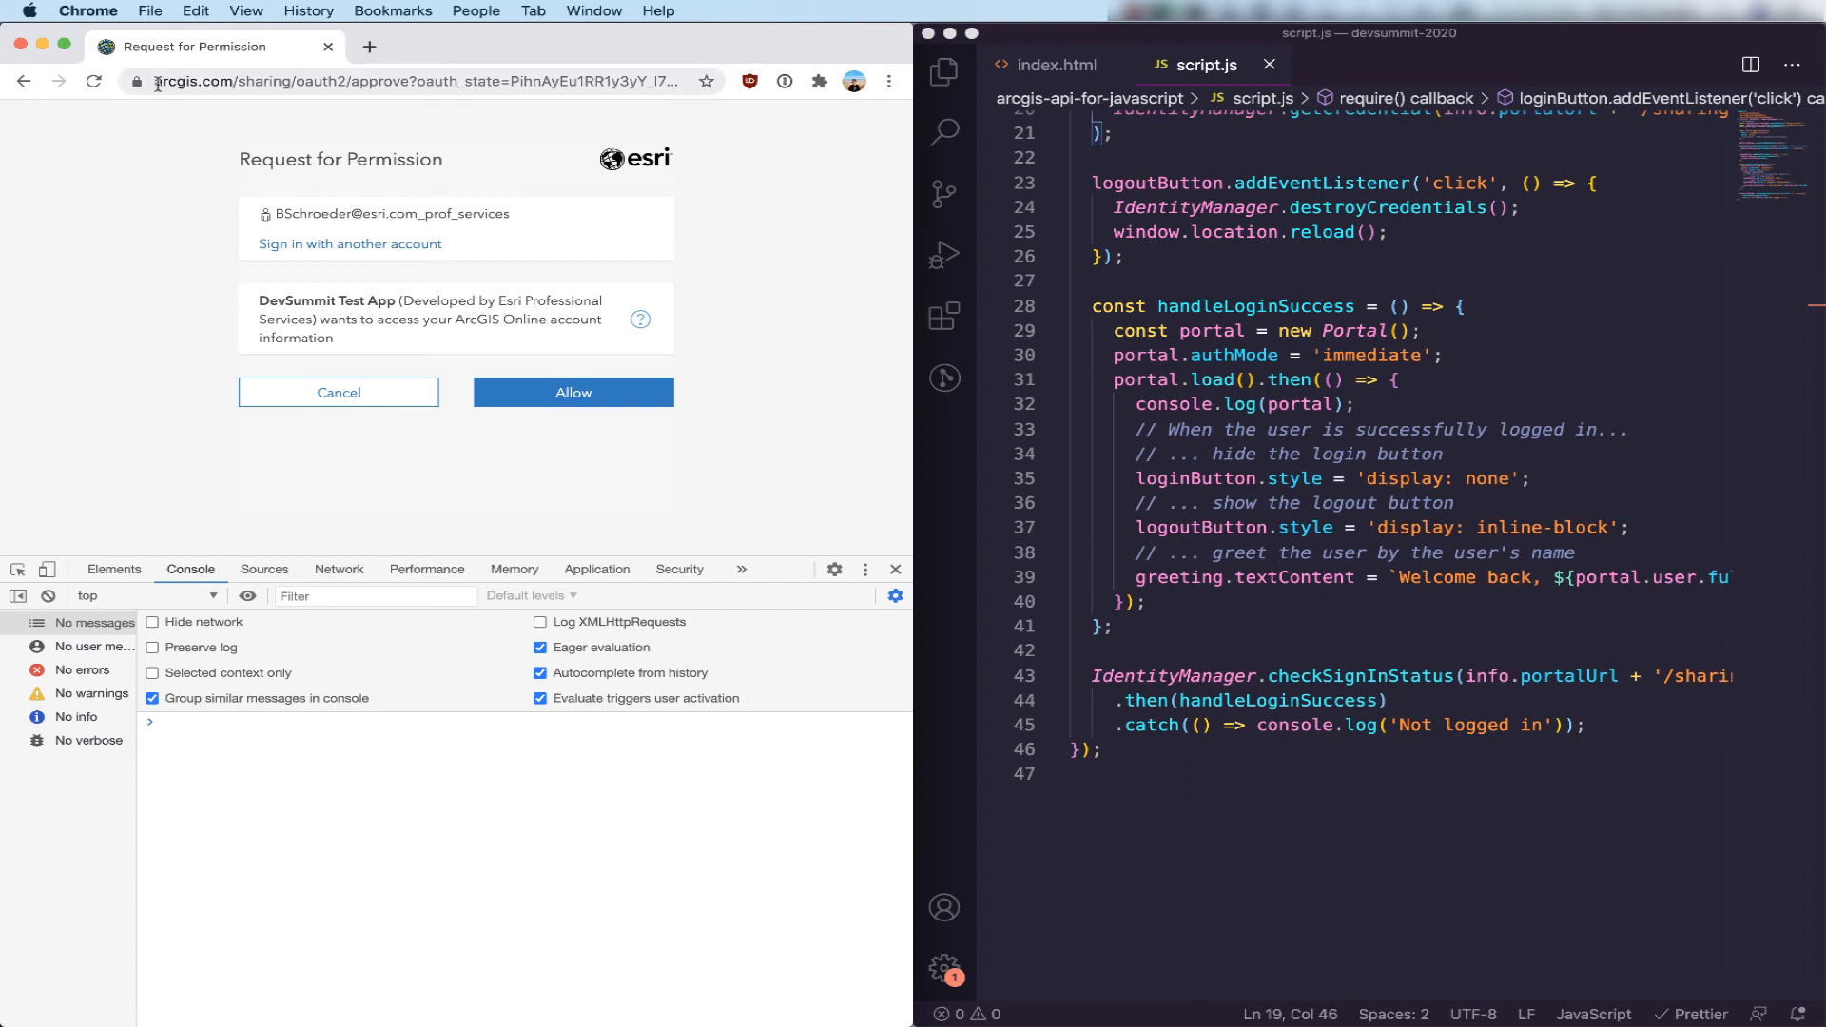
mouse_move(225, 113)
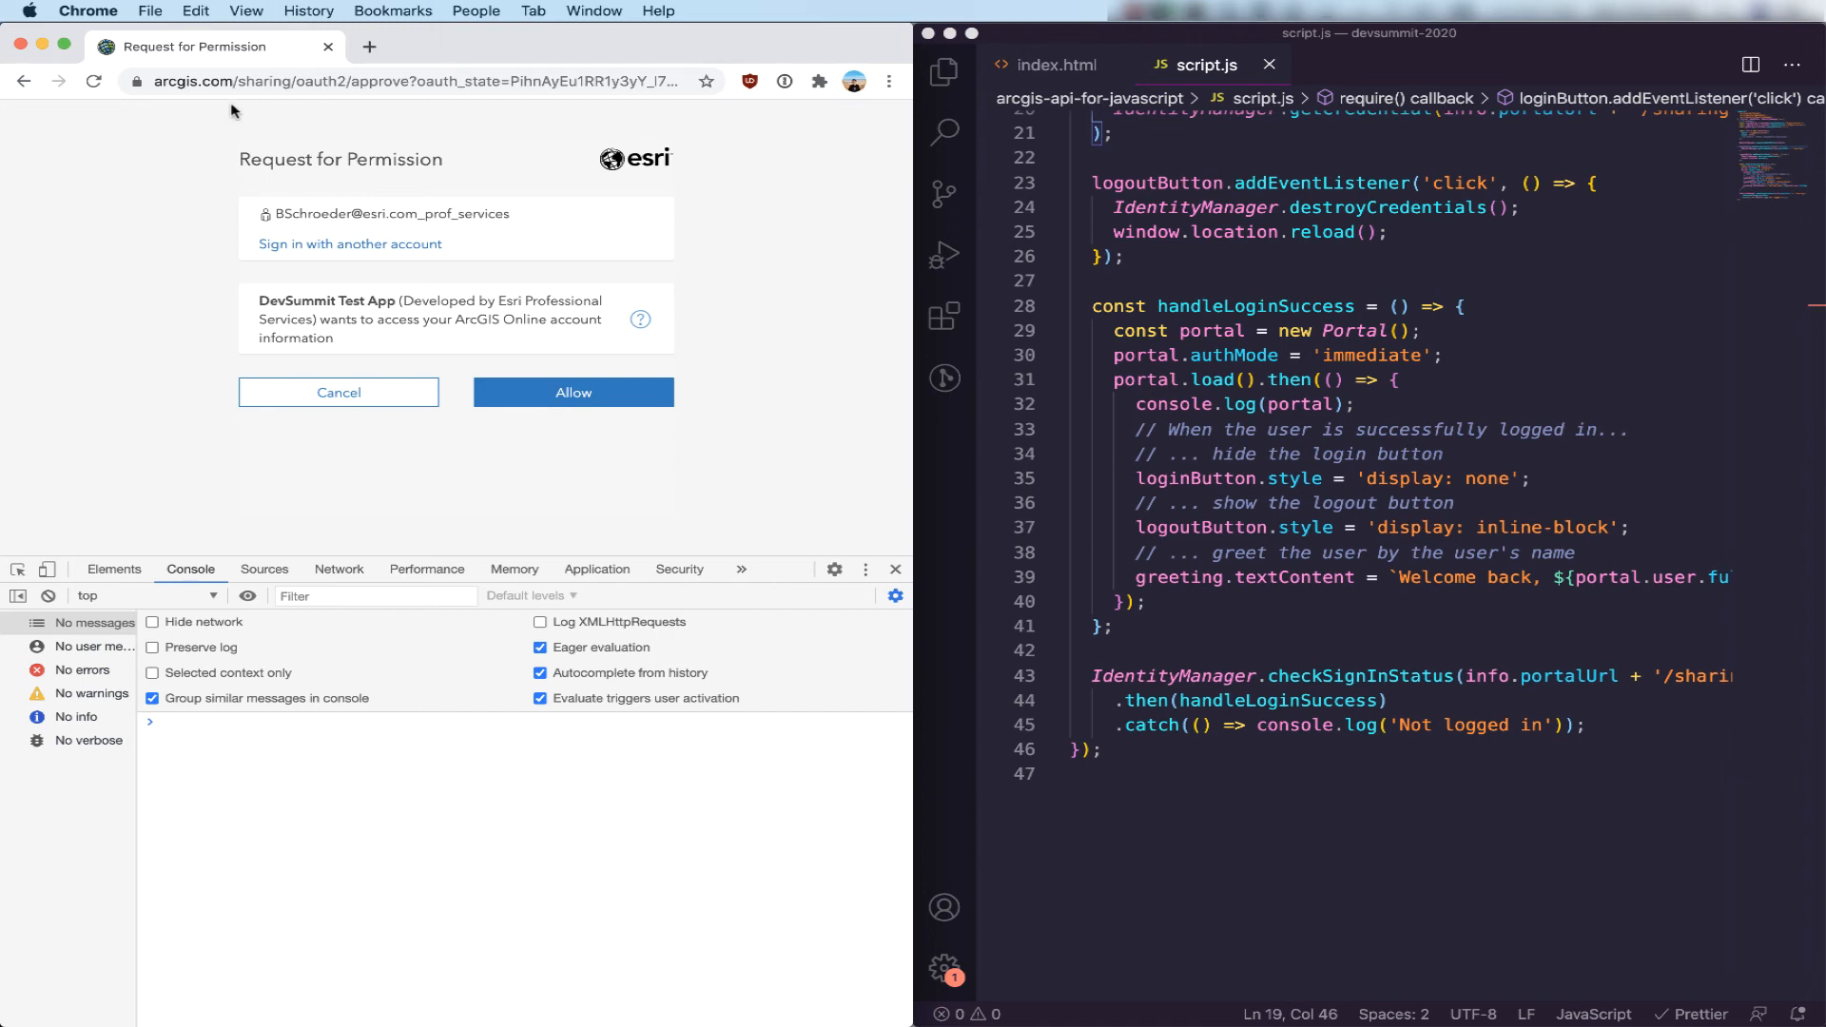
mouse_move(331, 194)
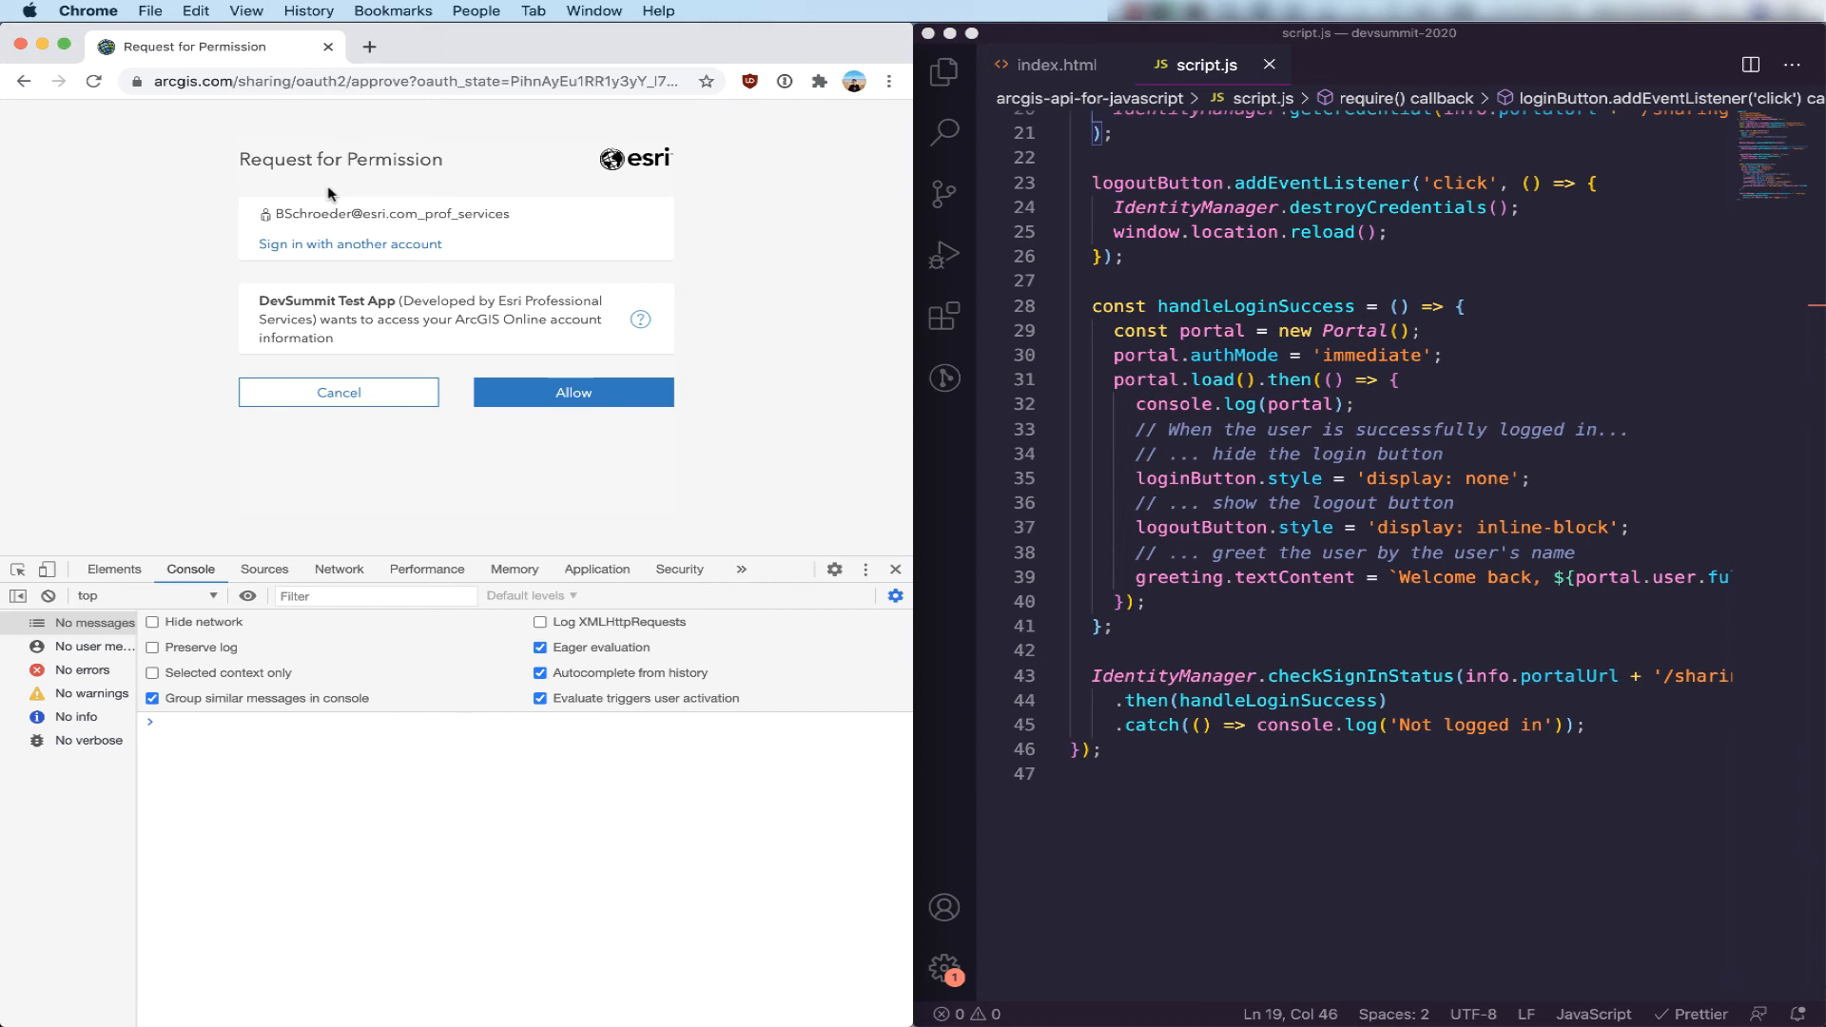
mouse_move(345, 196)
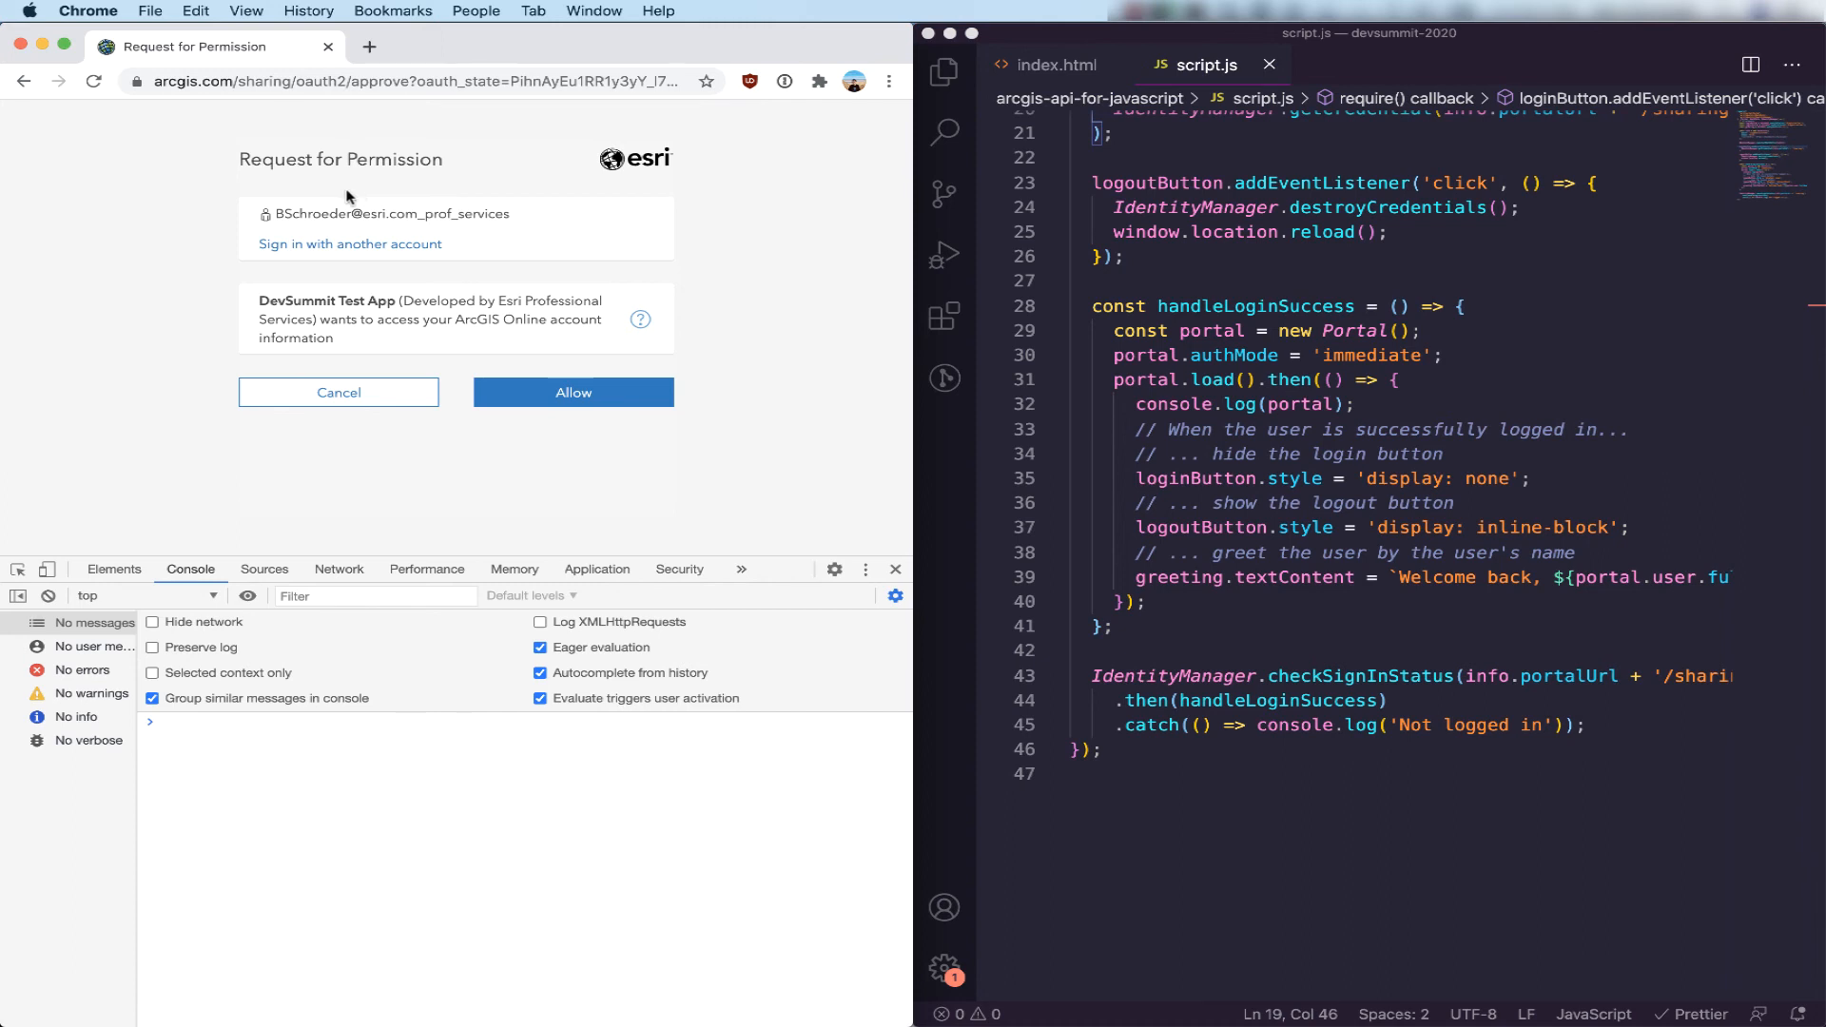
mouse_move(732, 202)
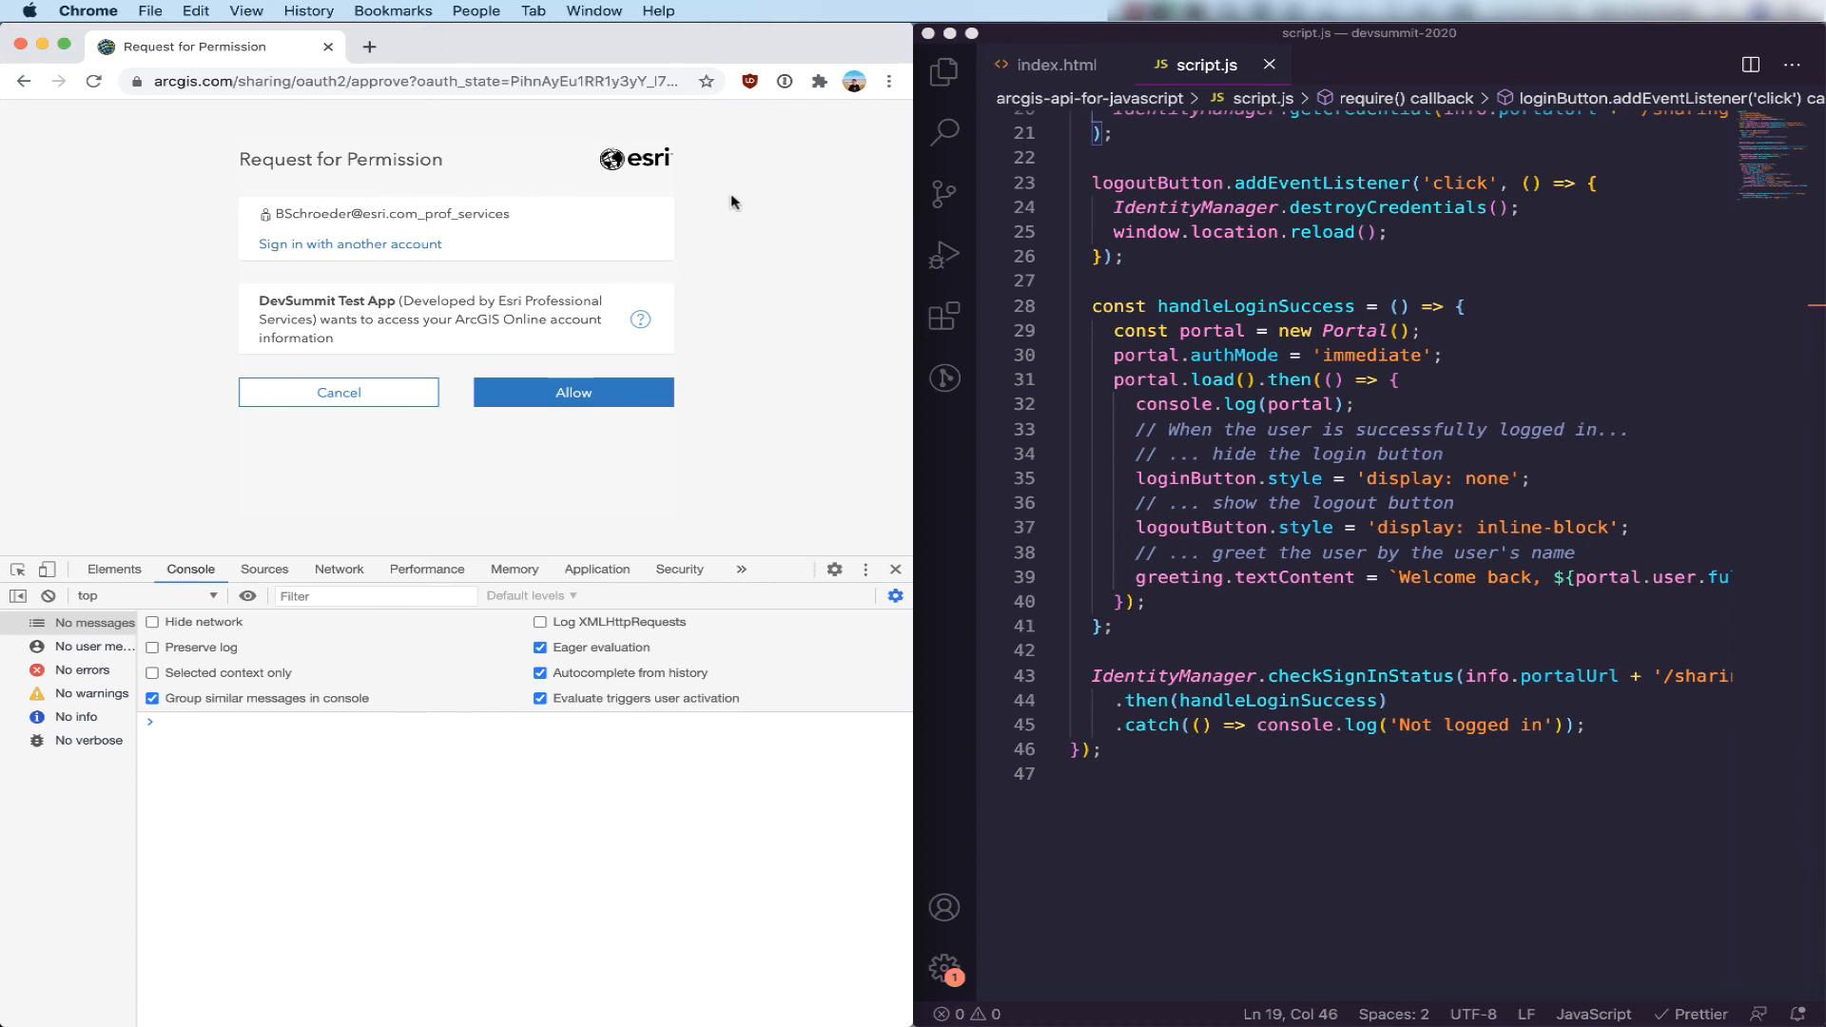
mouse_move(299, 137)
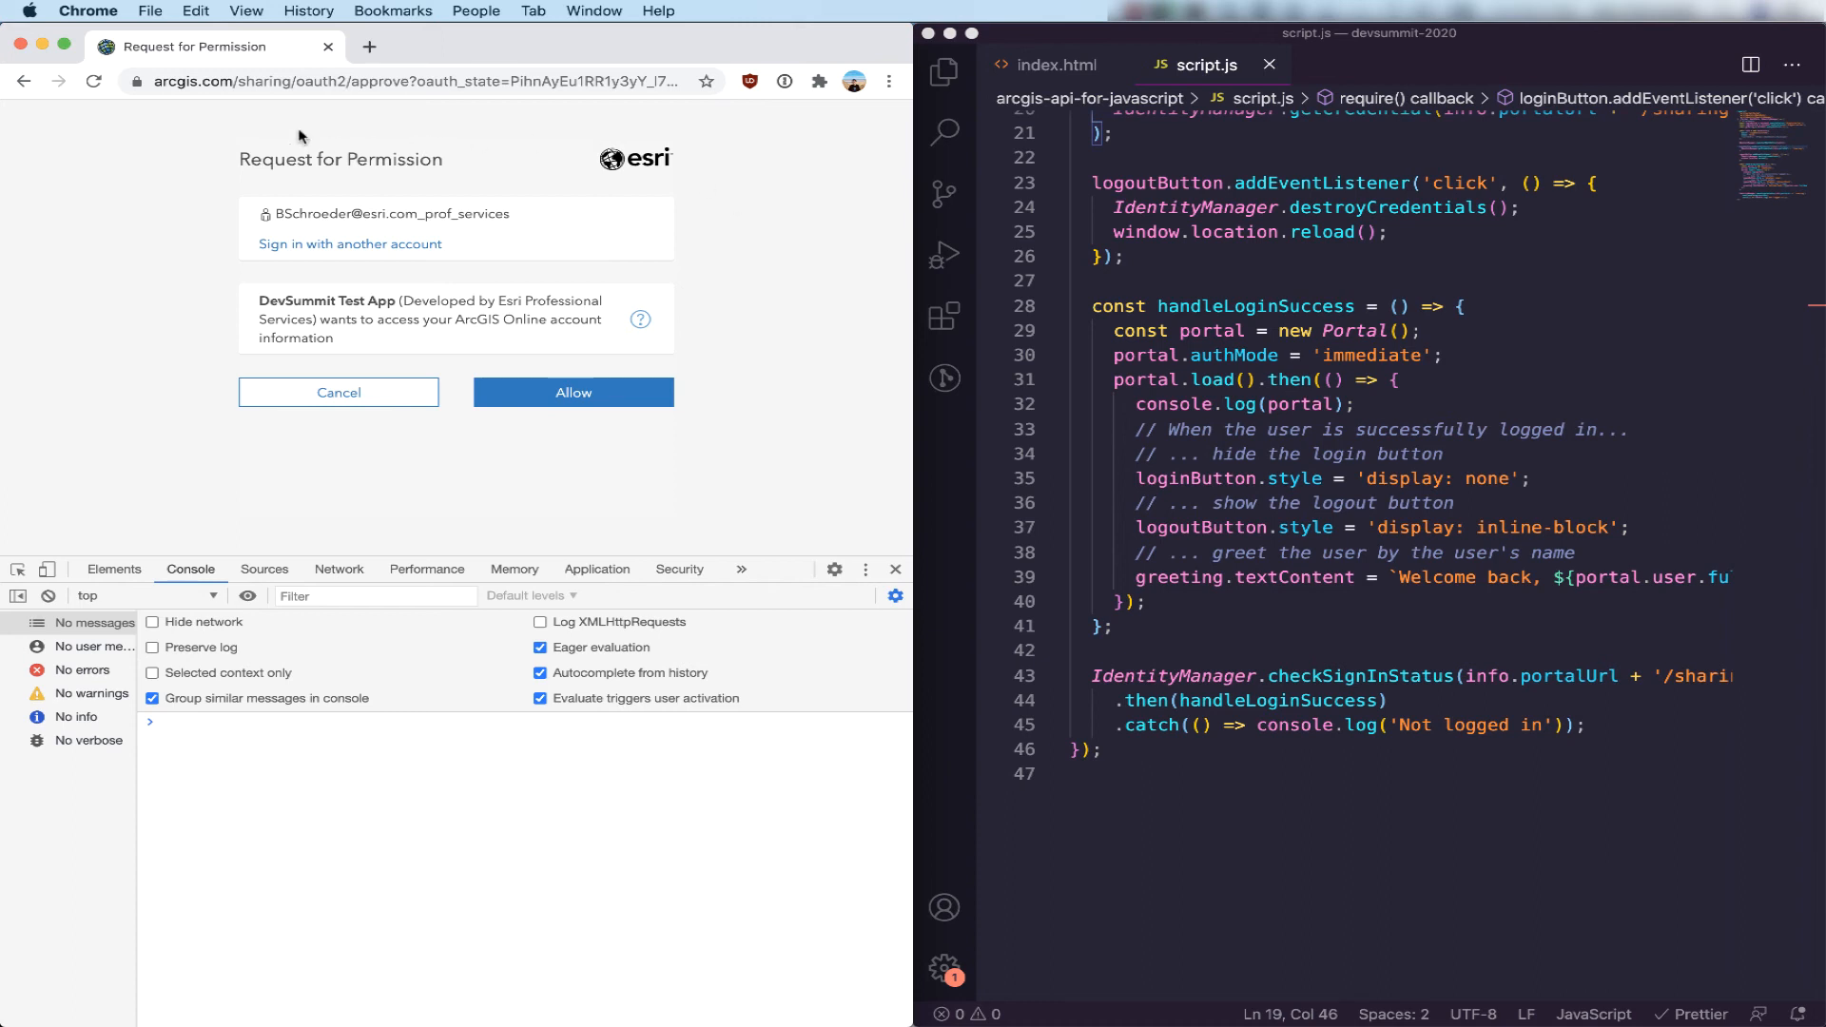
mouse_move(173, 116)
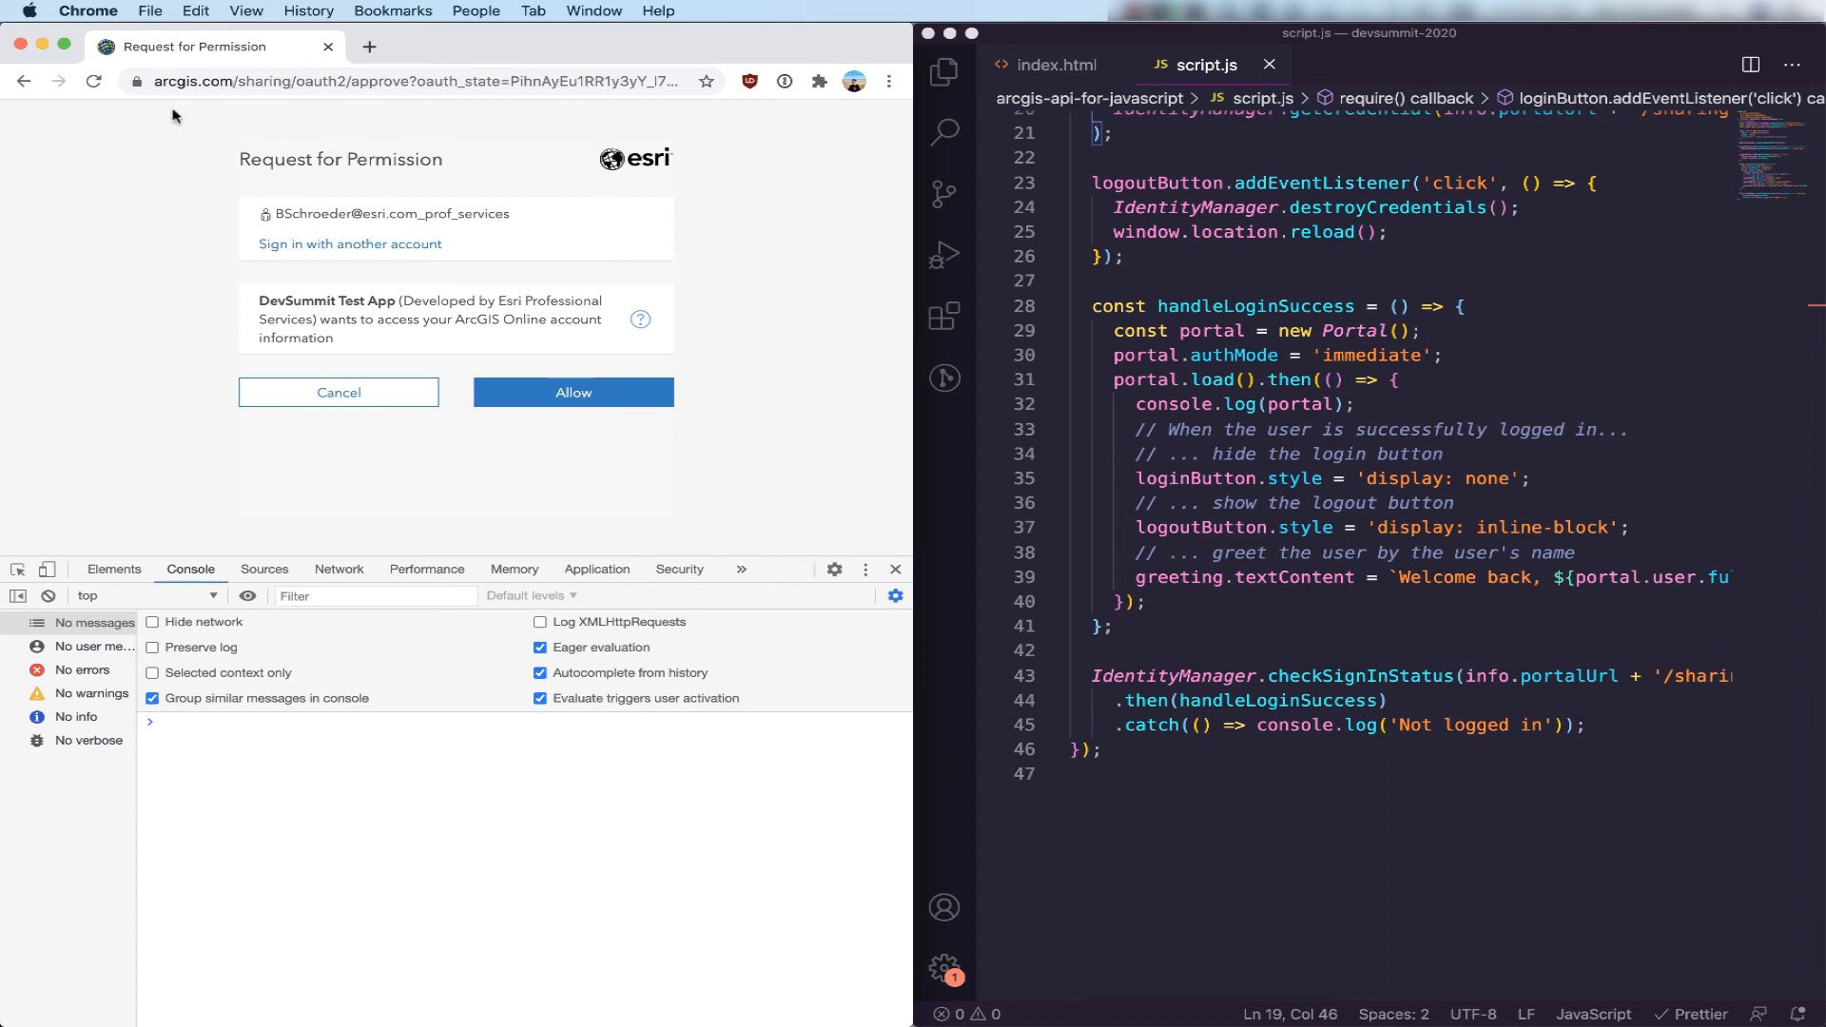
mouse_move(576, 310)
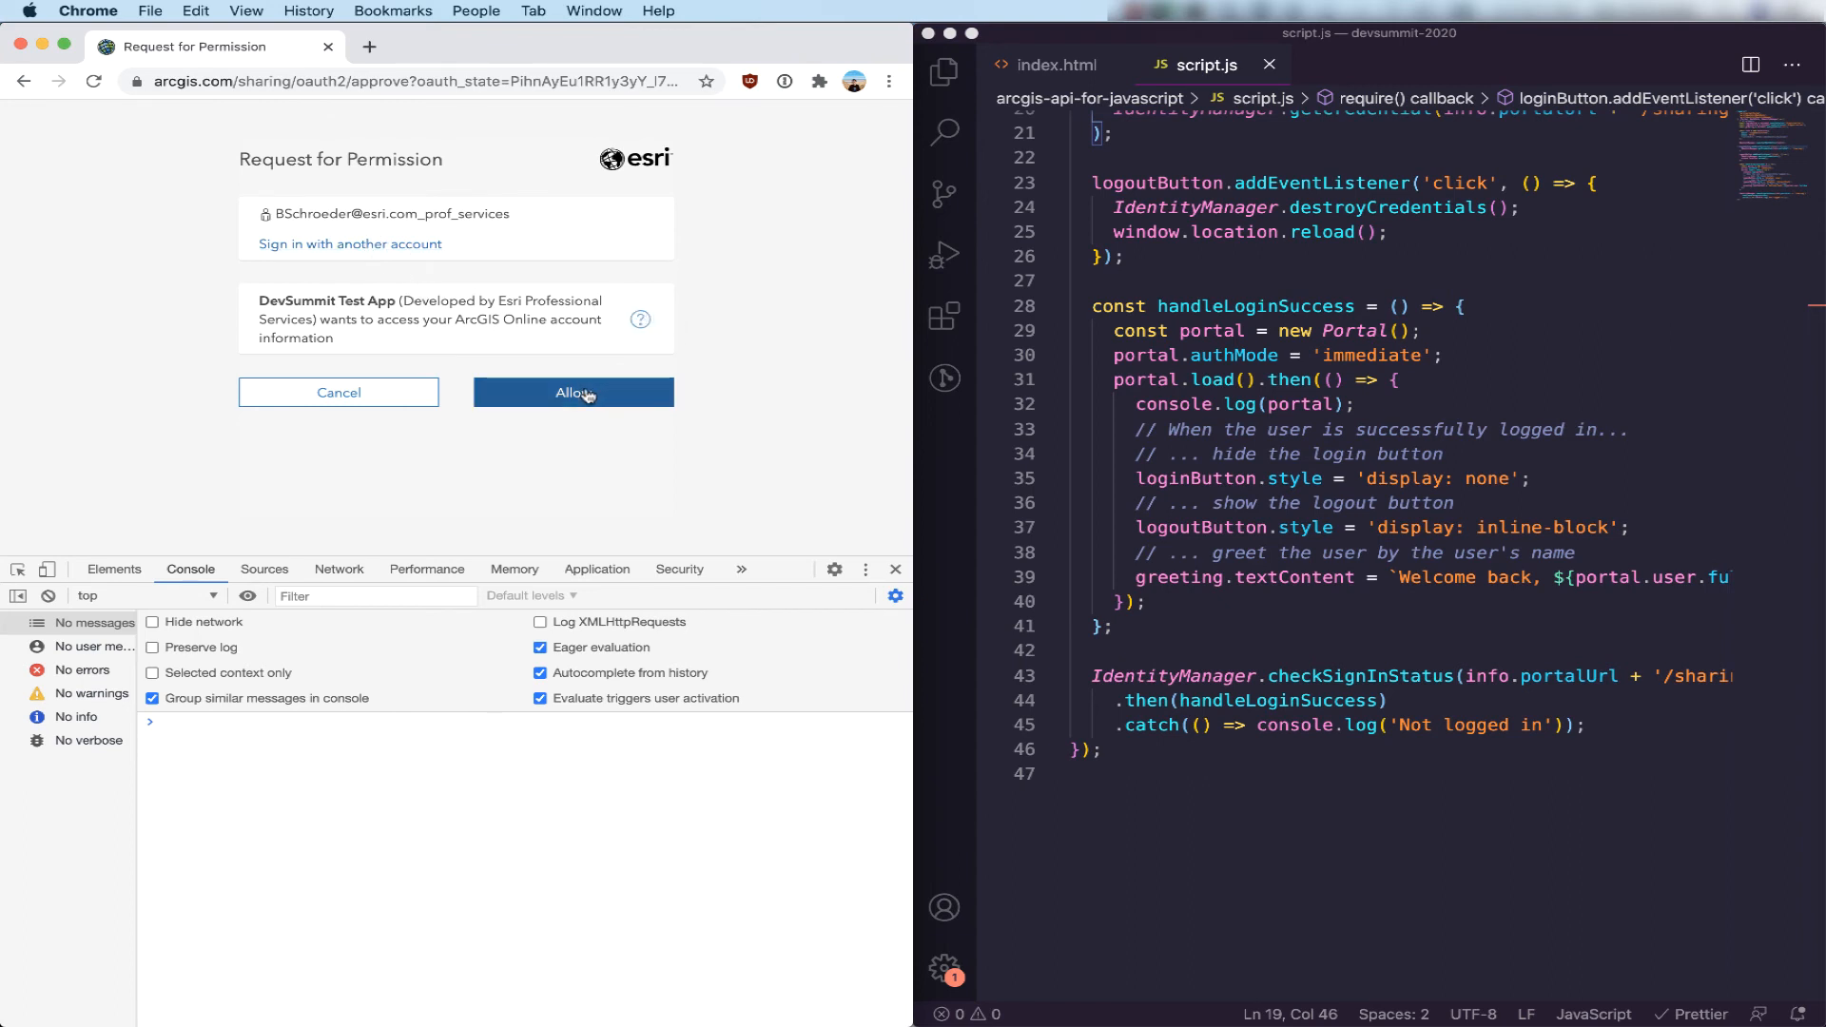
Allow the DevSummit Test App to access the ArcGIS Online account information.
click(572, 391)
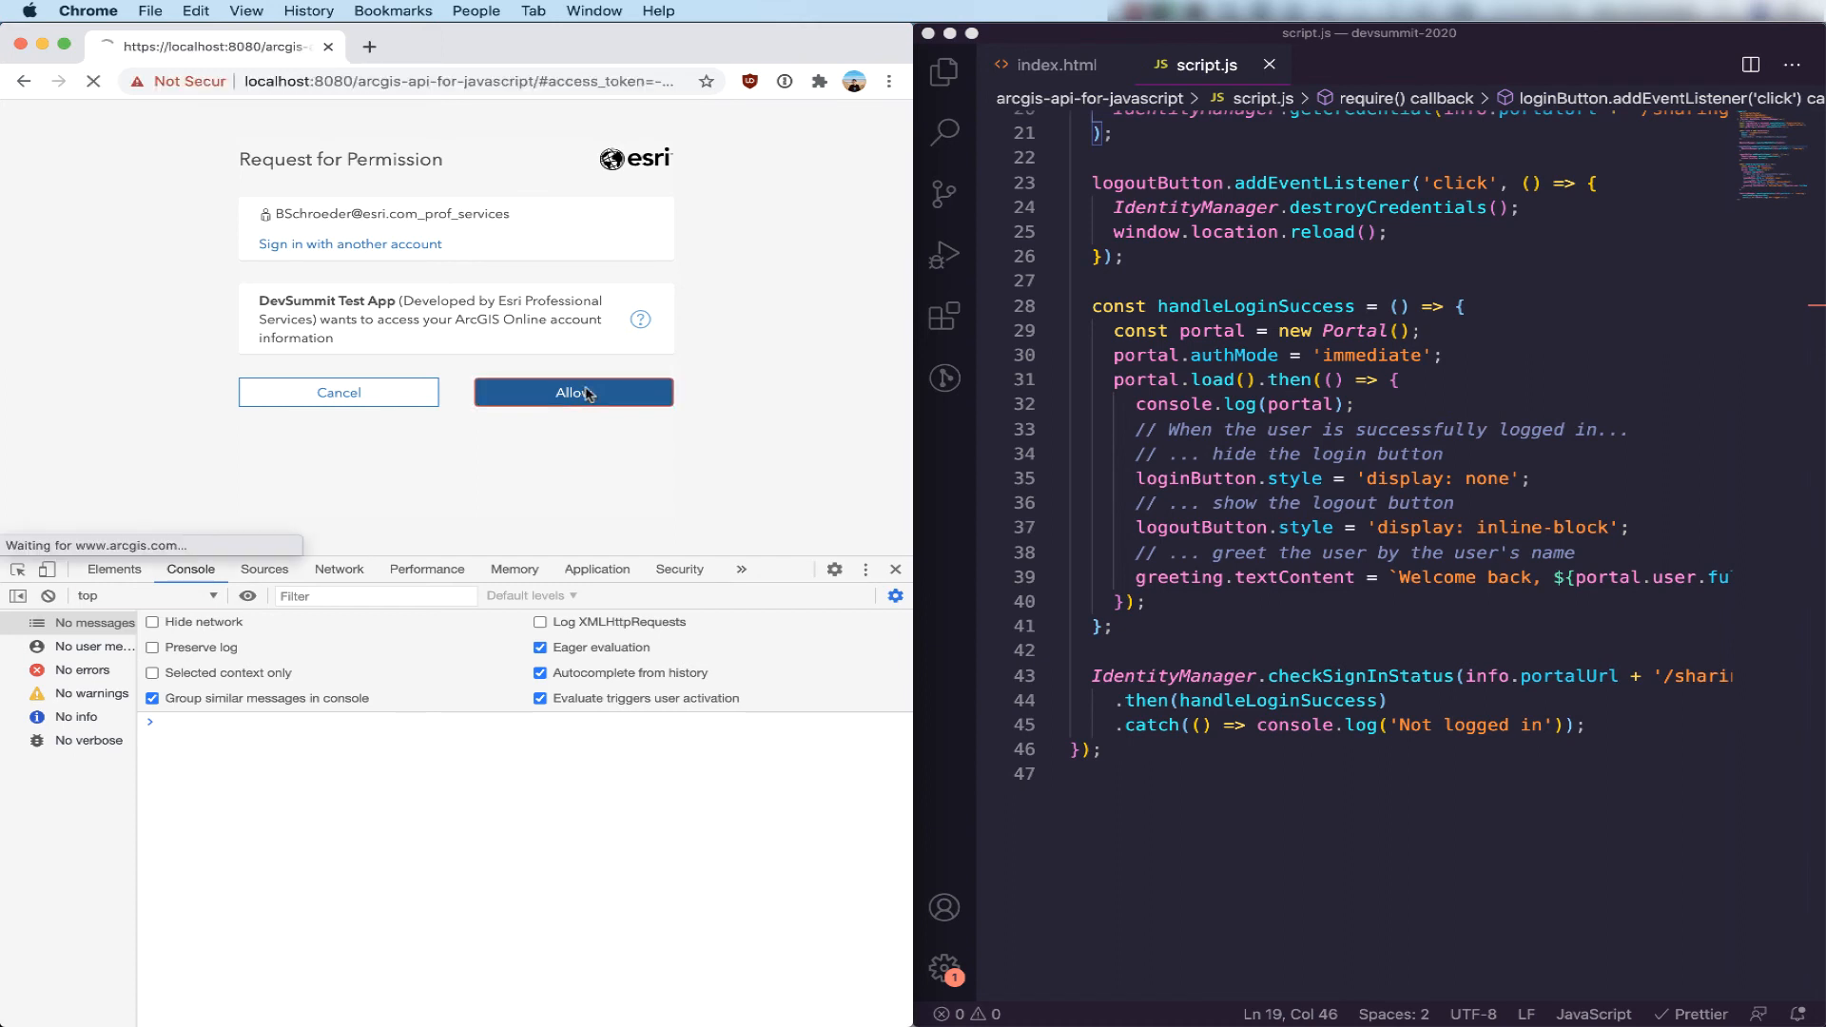
Return to the local app showing the 'Welcome back' heading and Logout button.
click(573, 392)
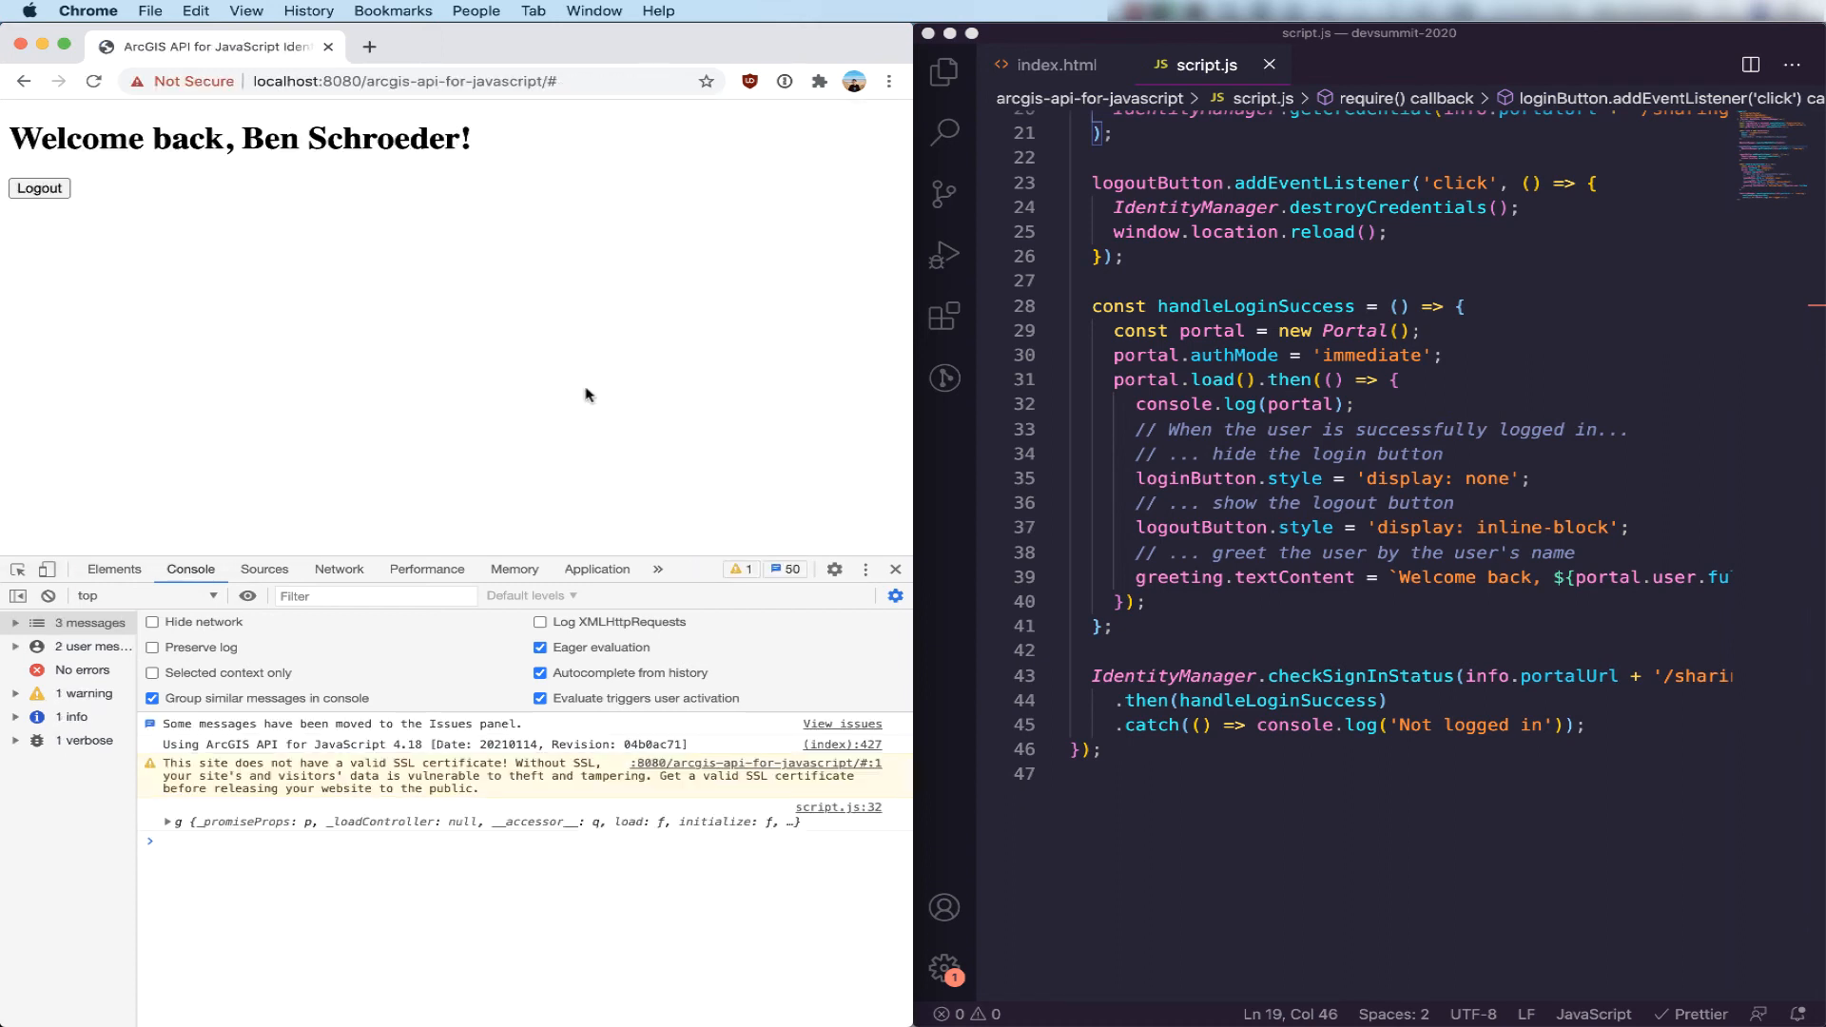
mouse_move(260, 303)
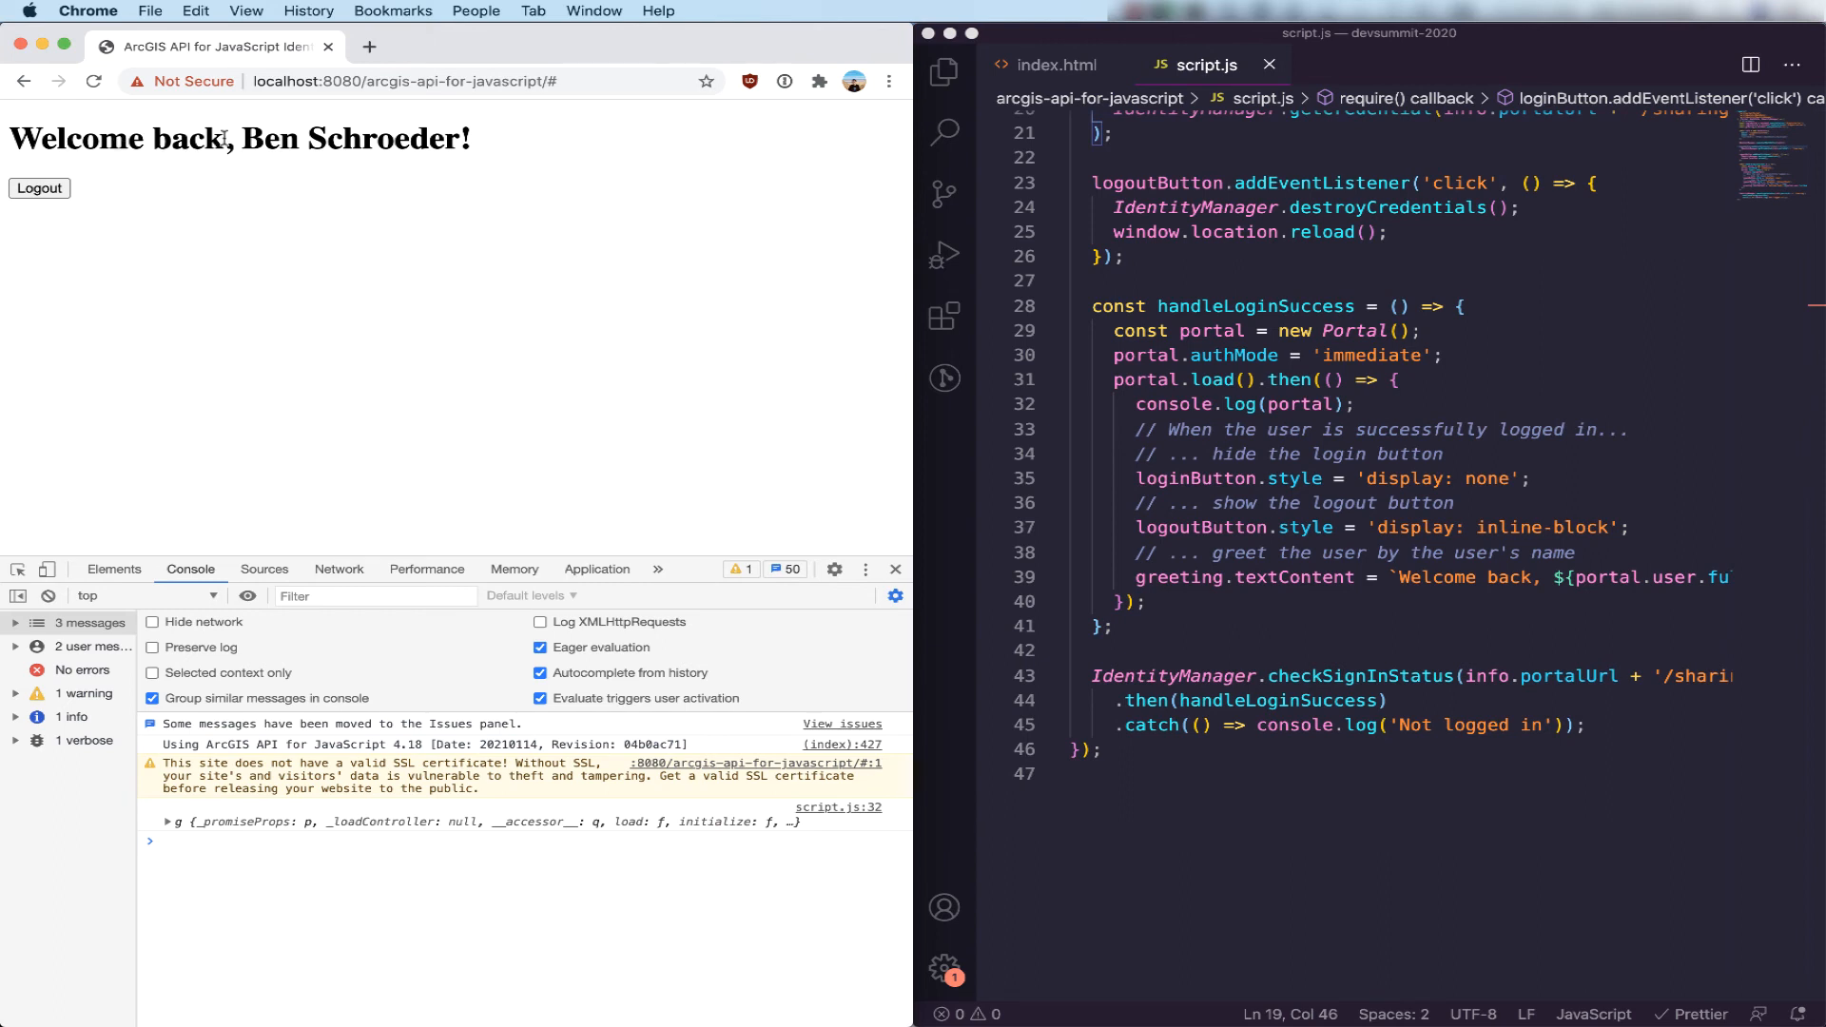
mouse_move(407, 143)
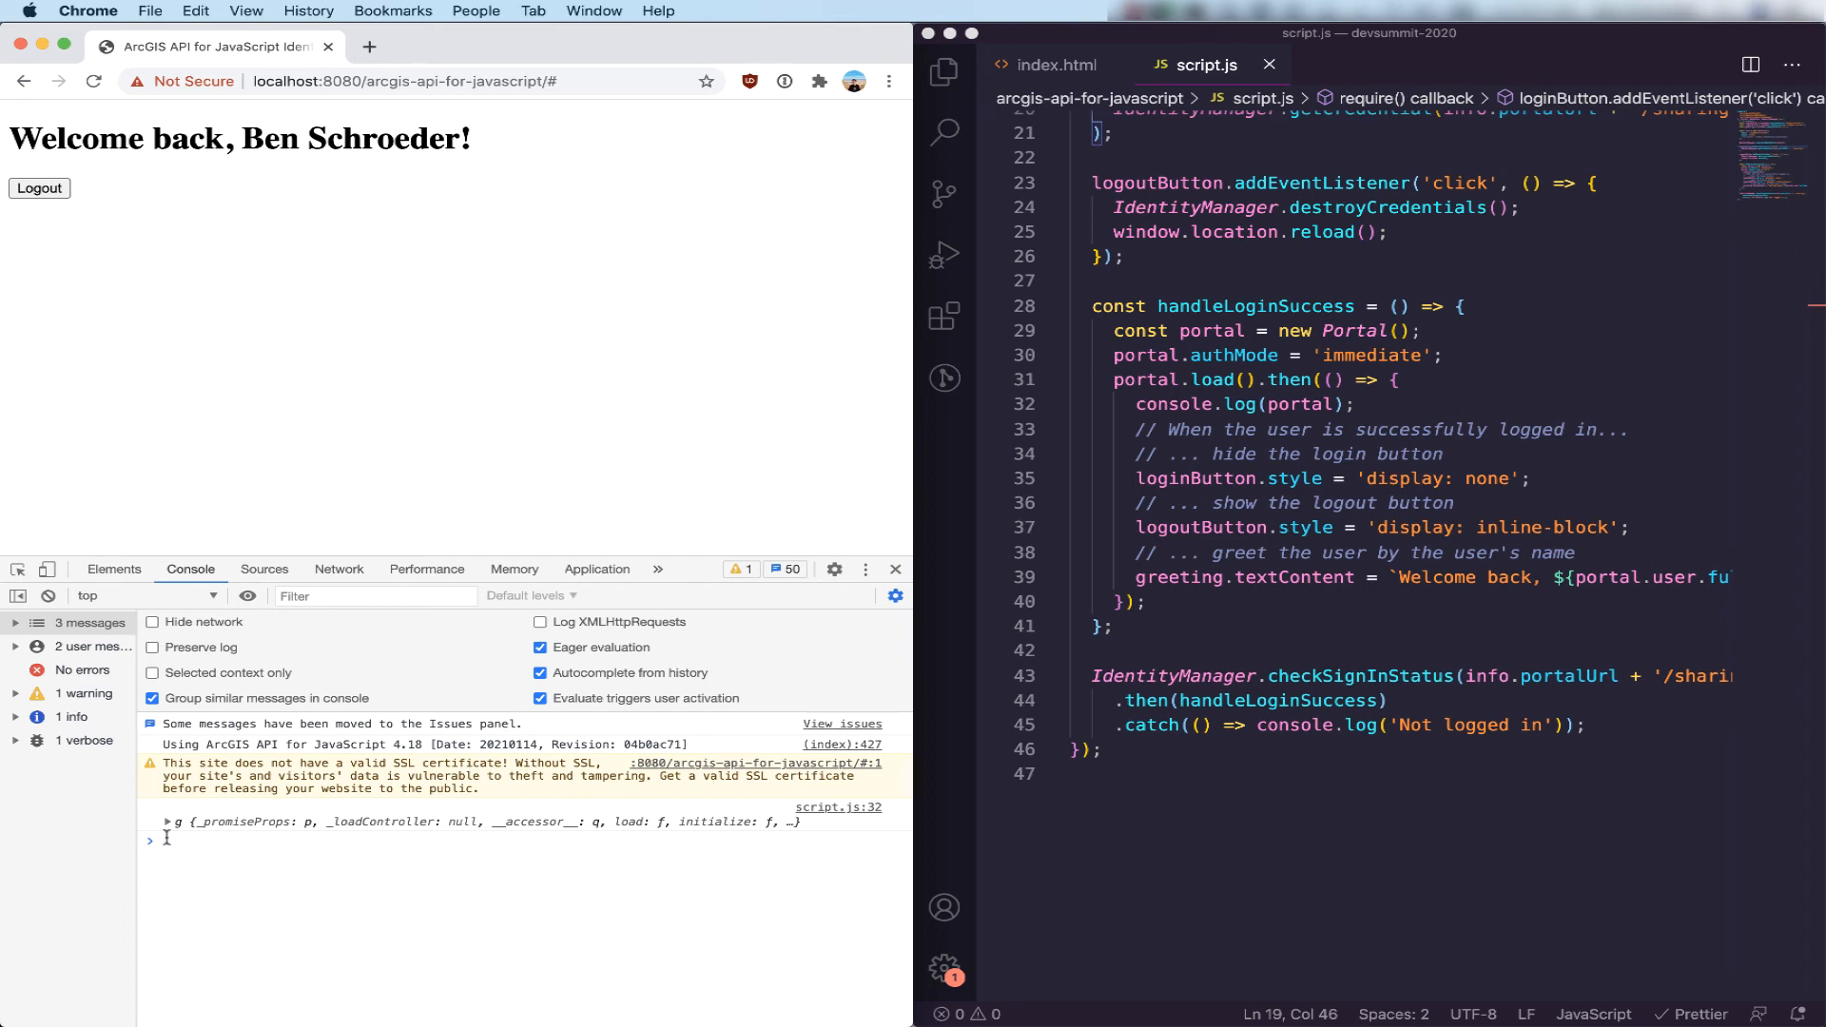
click(152, 821)
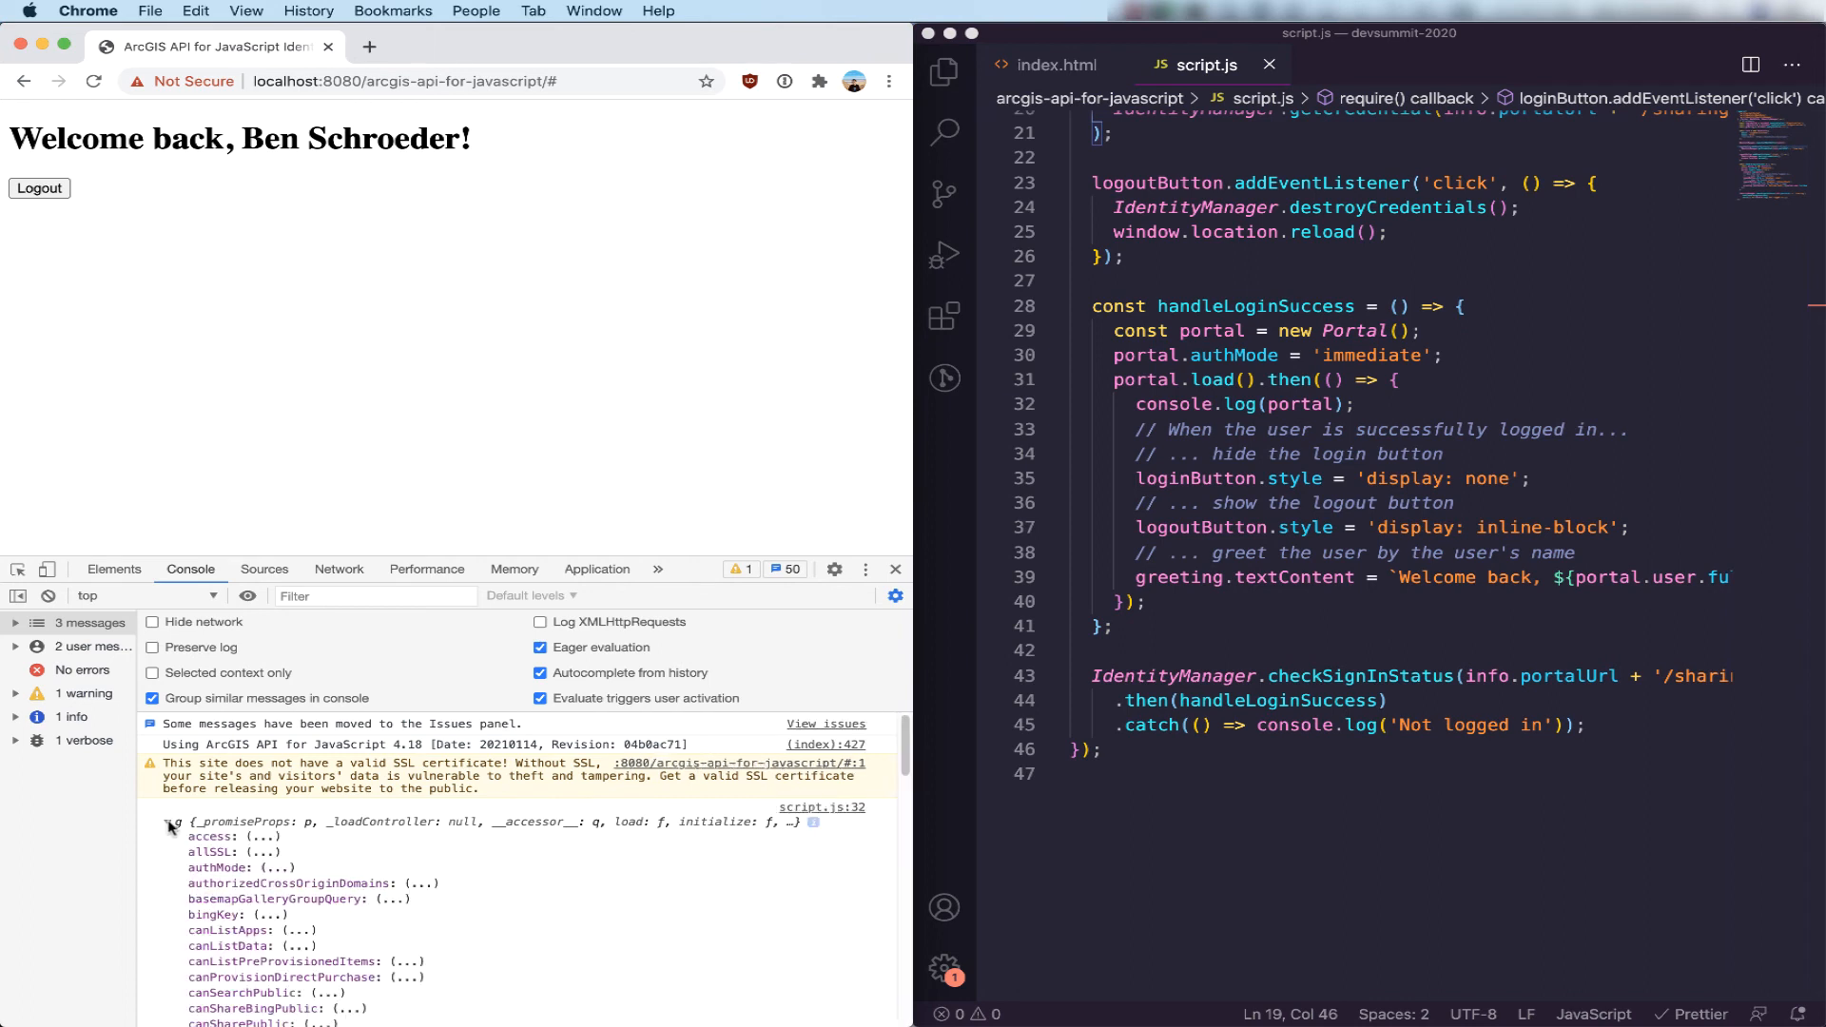
scroll(down, 3)
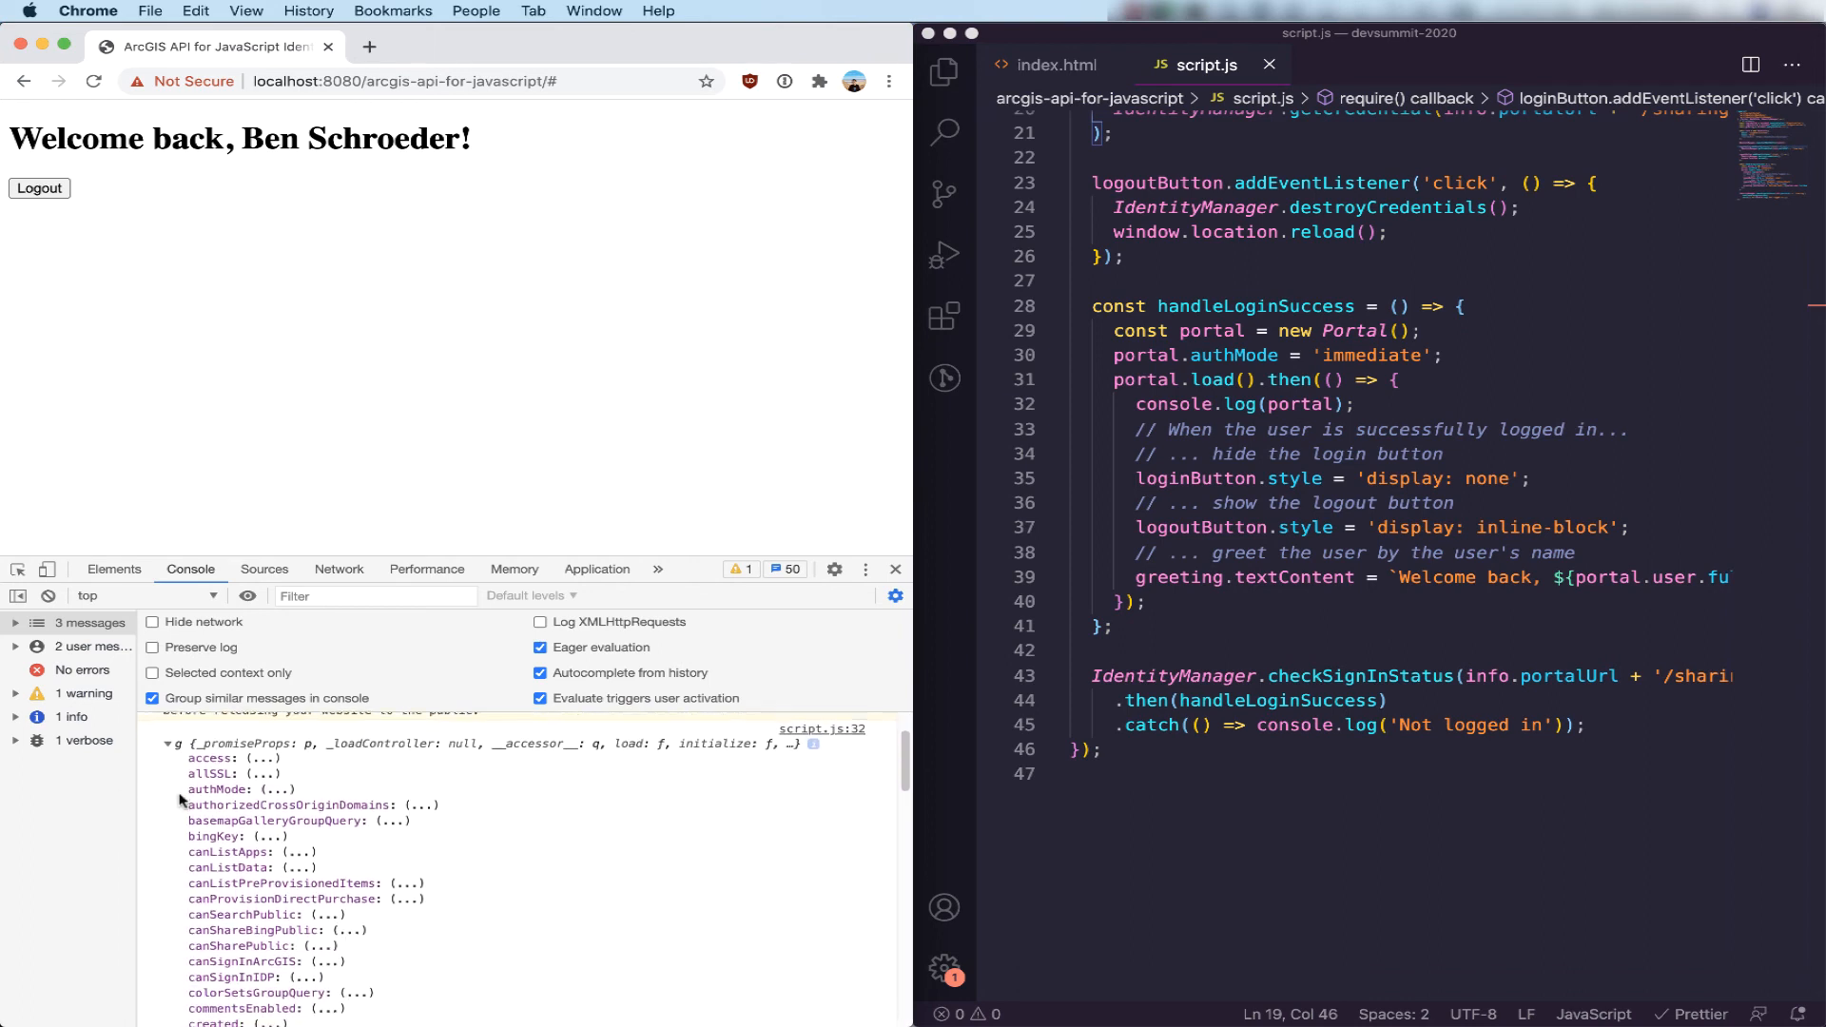
scroll(down, 3)
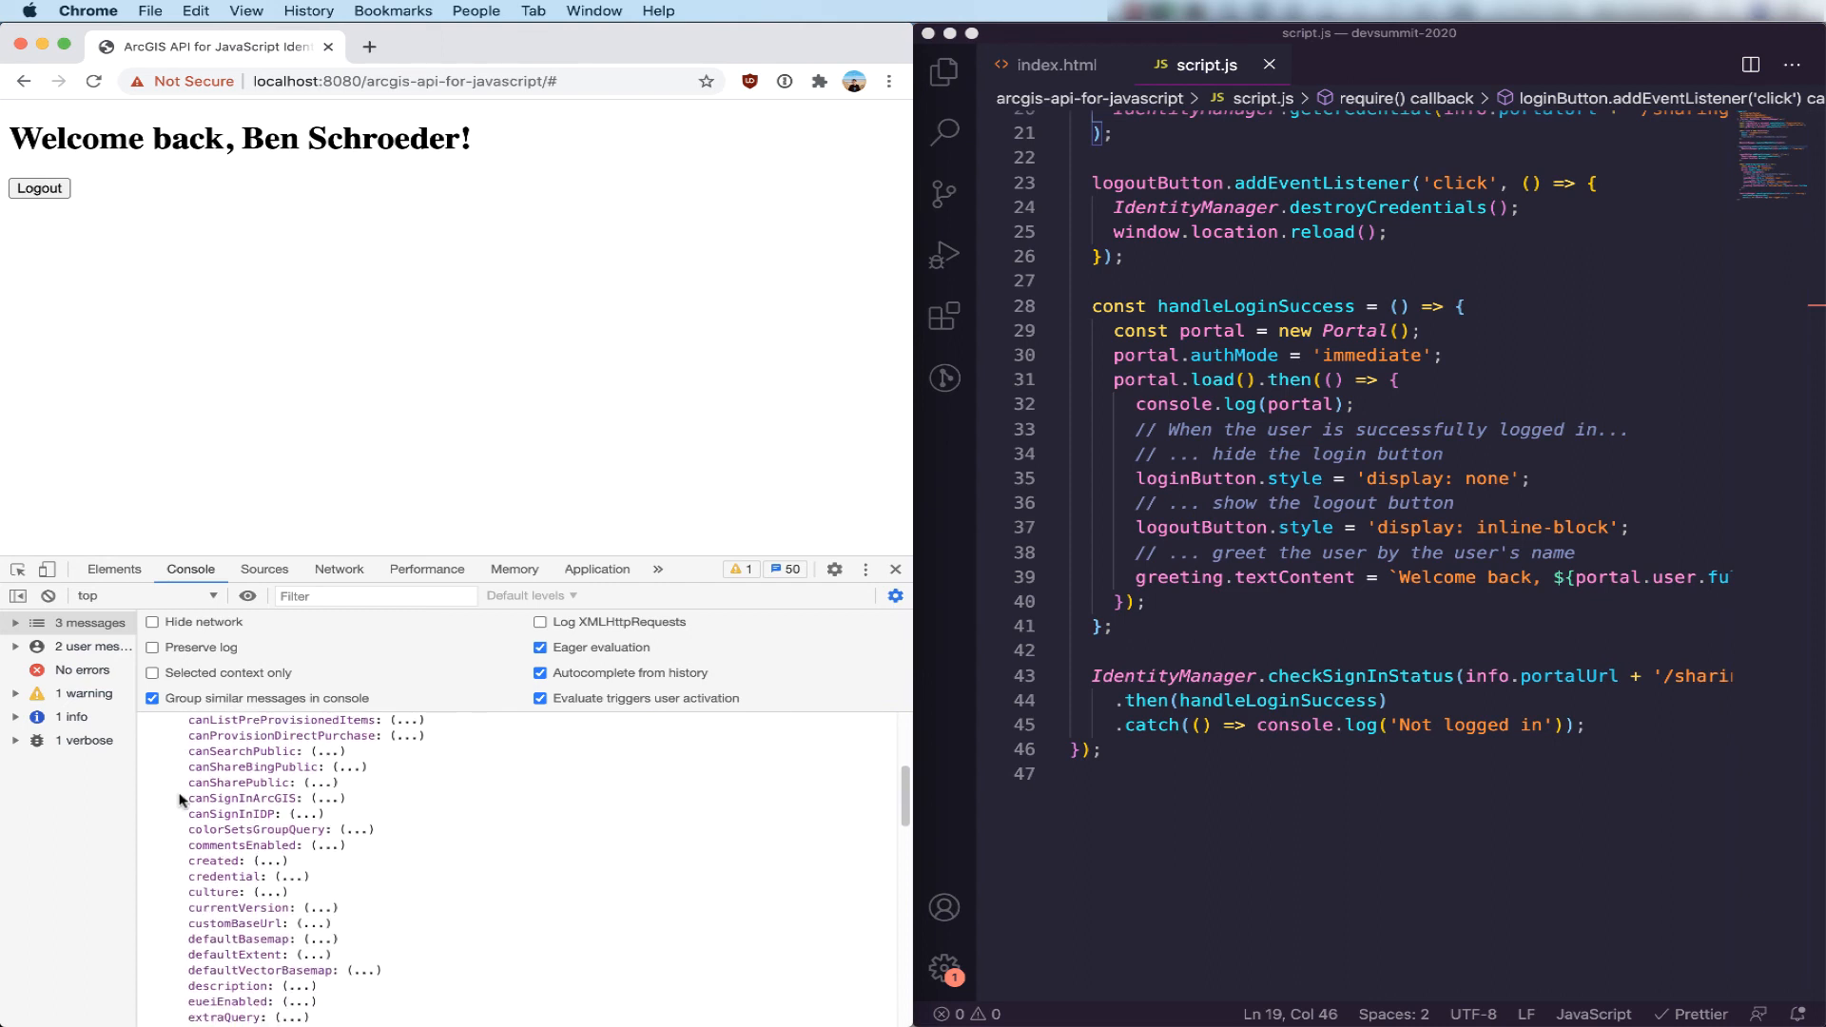
scroll(down, 3)
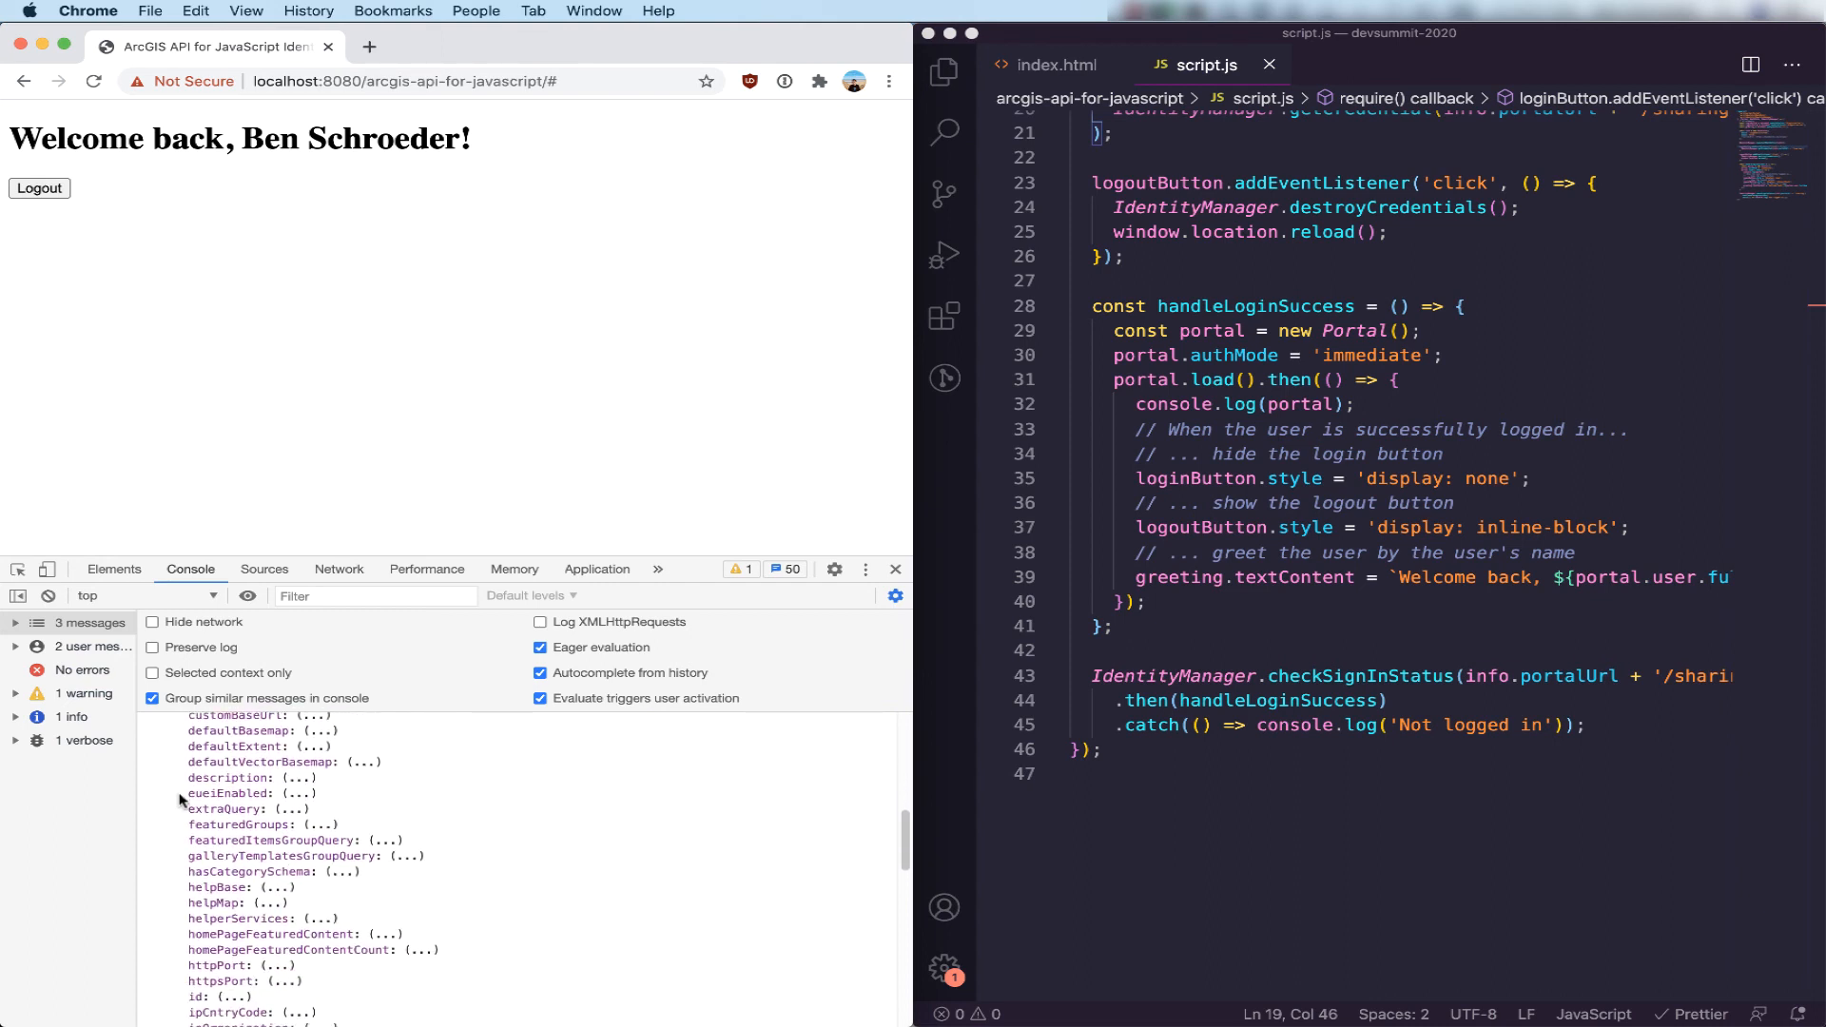
scroll(down, 3)
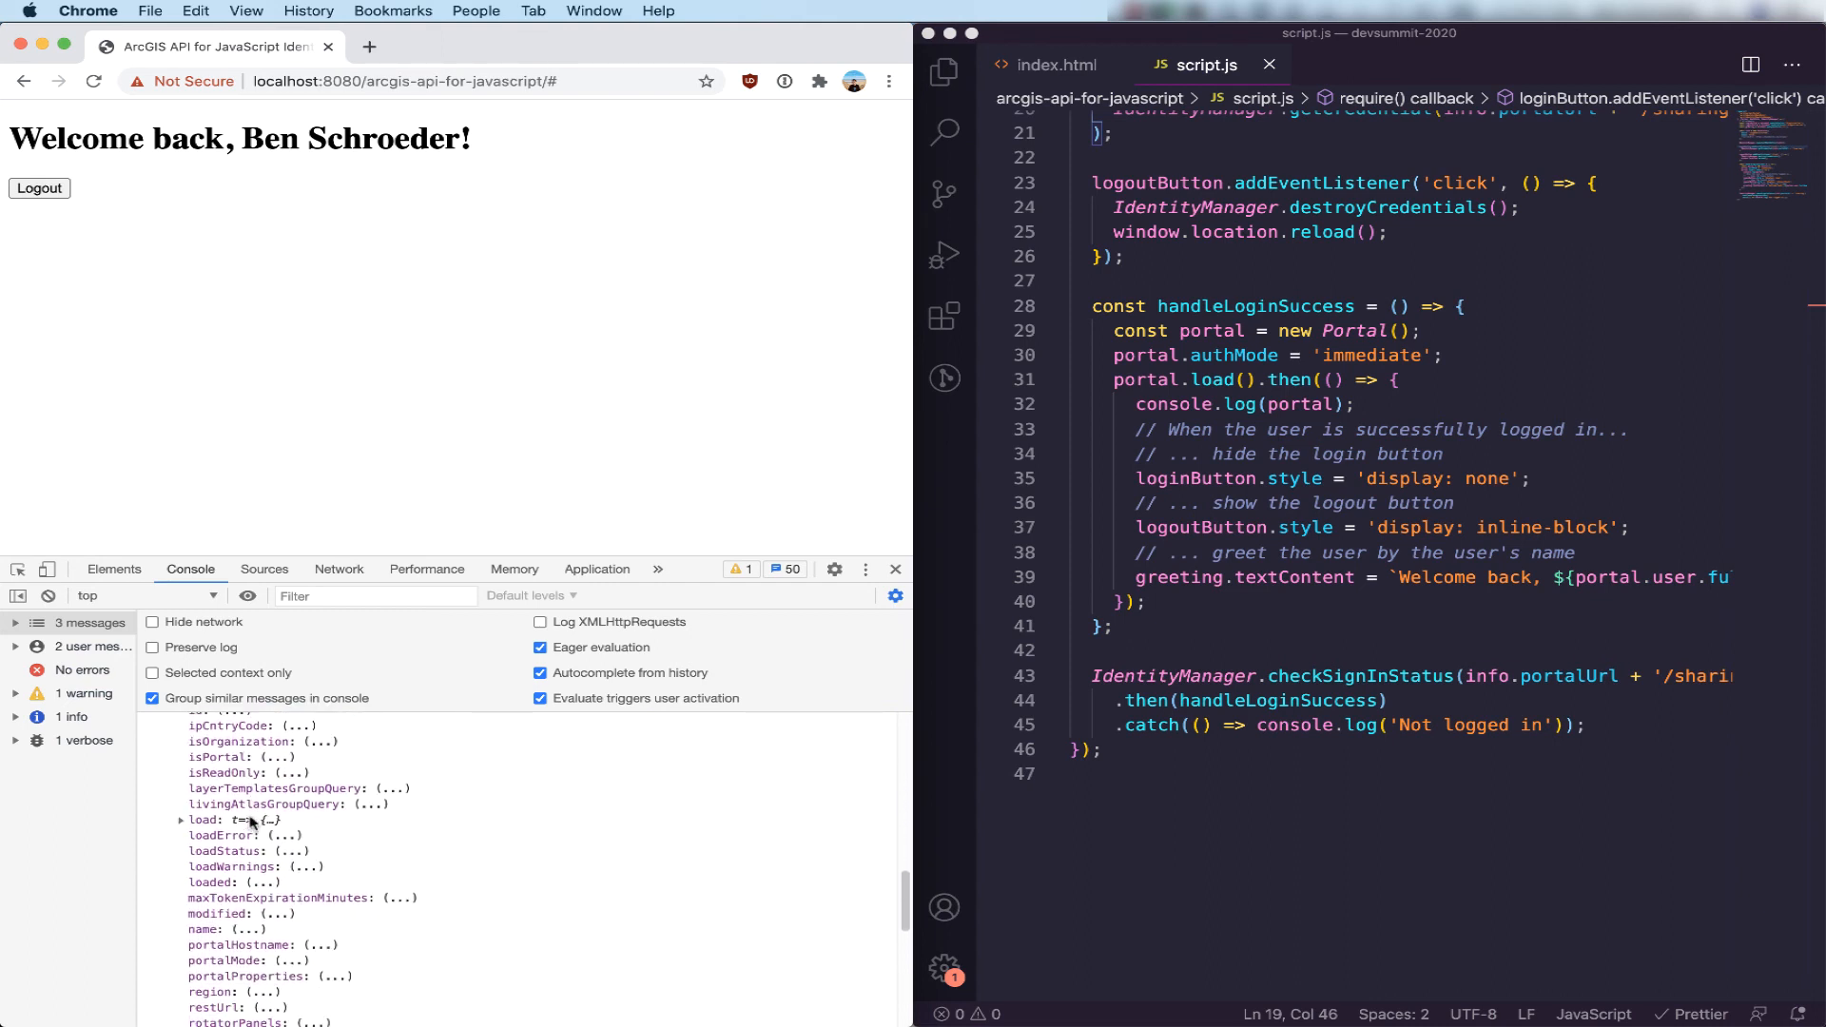
scroll(down, 3)
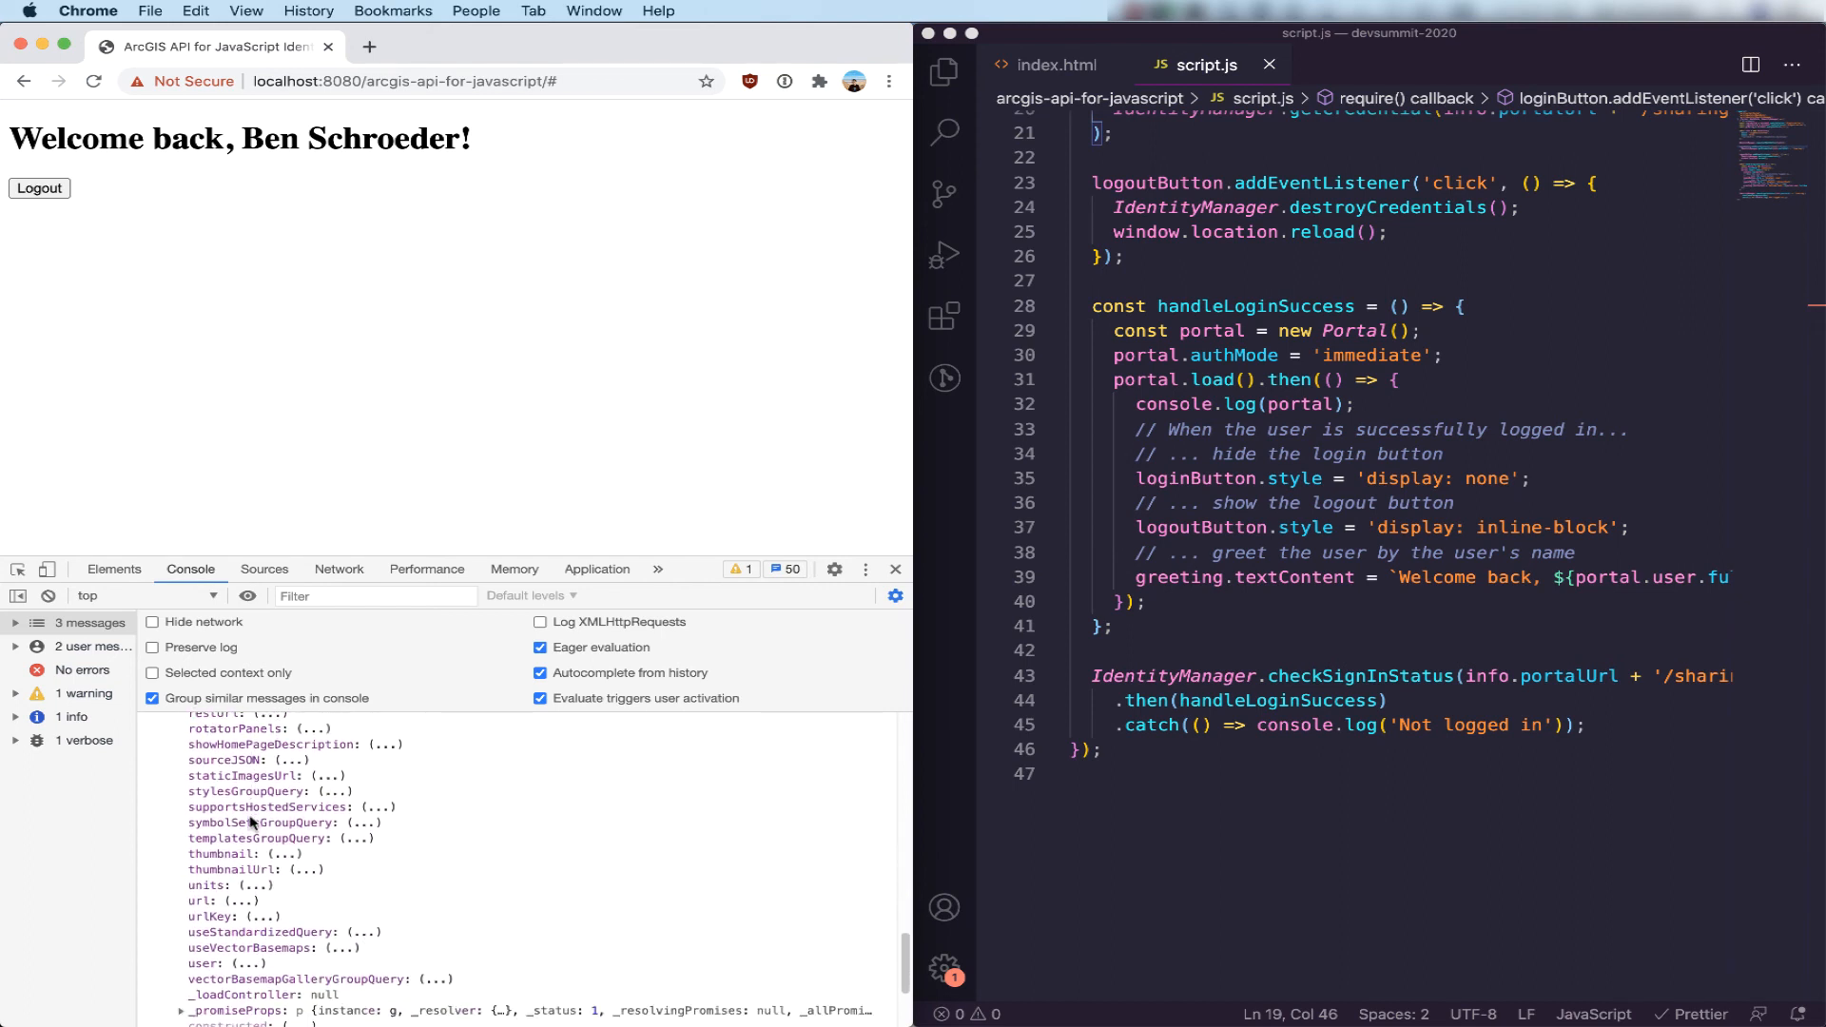
scroll(down, 3)
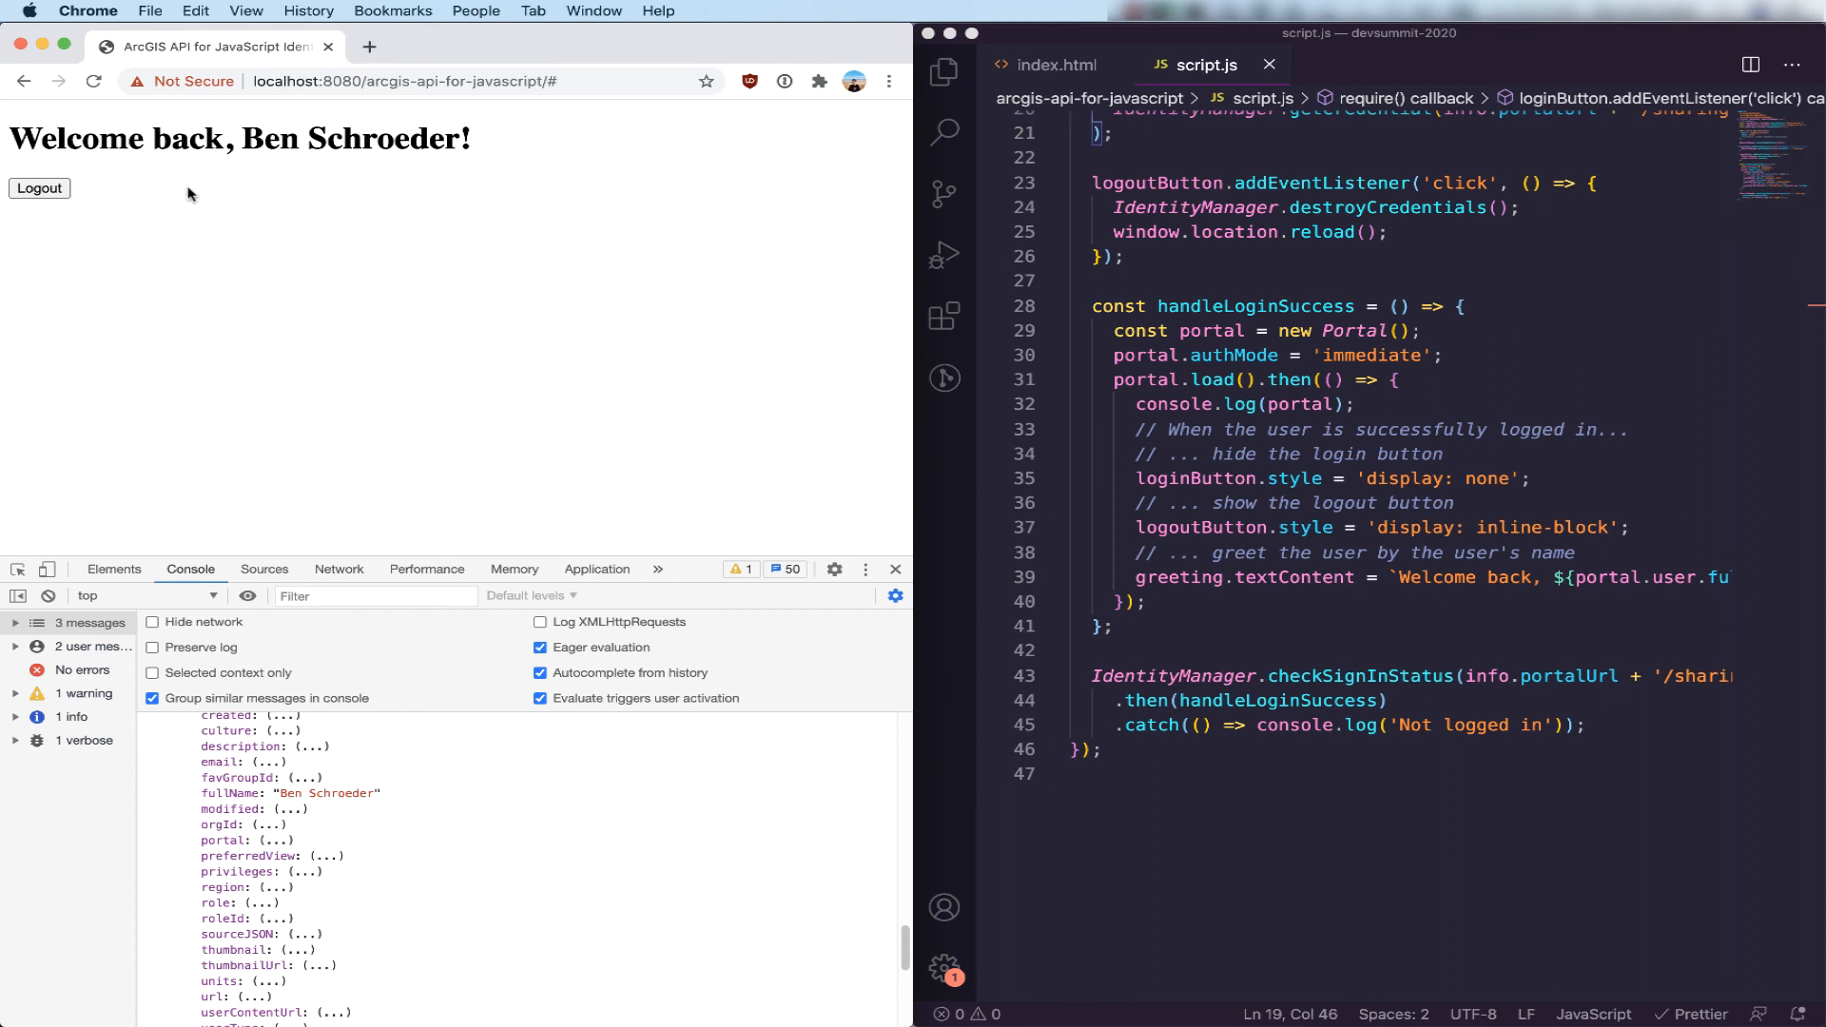
mouse_move(40, 188)
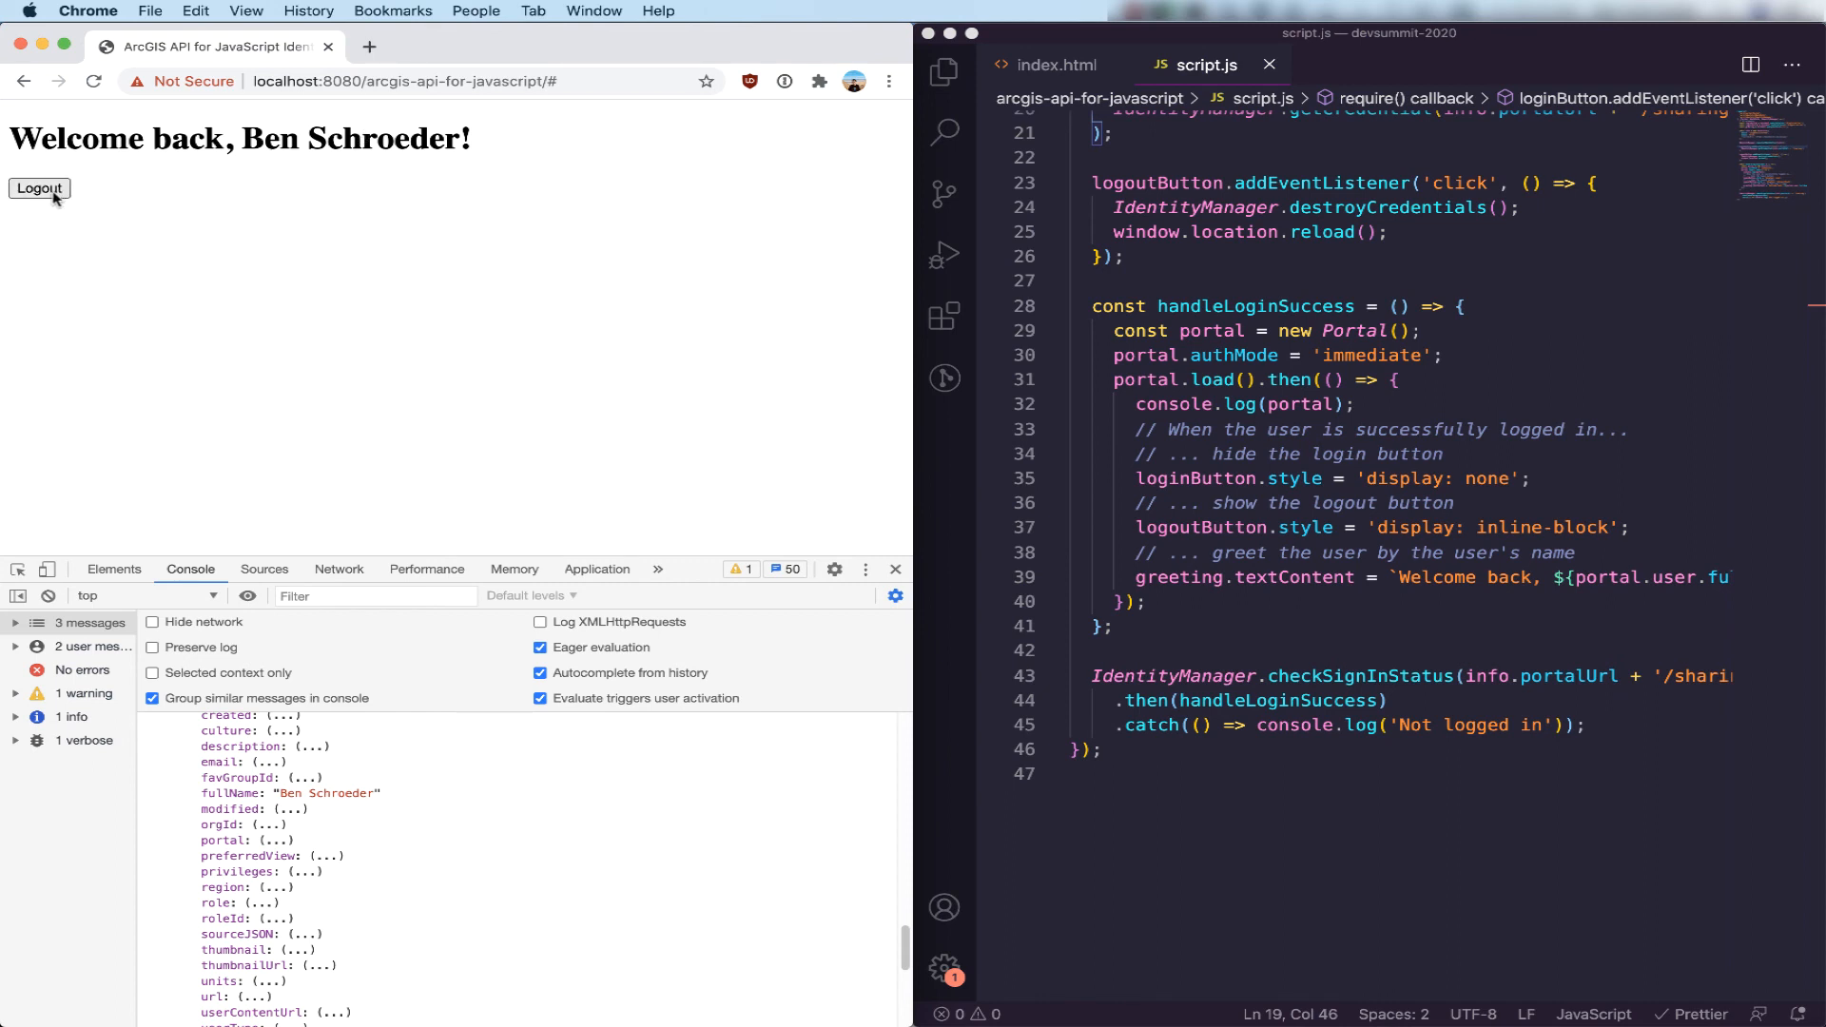
Log out so the app reverts to the guest welcome and logs 'Not logged in'.
click(38, 189)
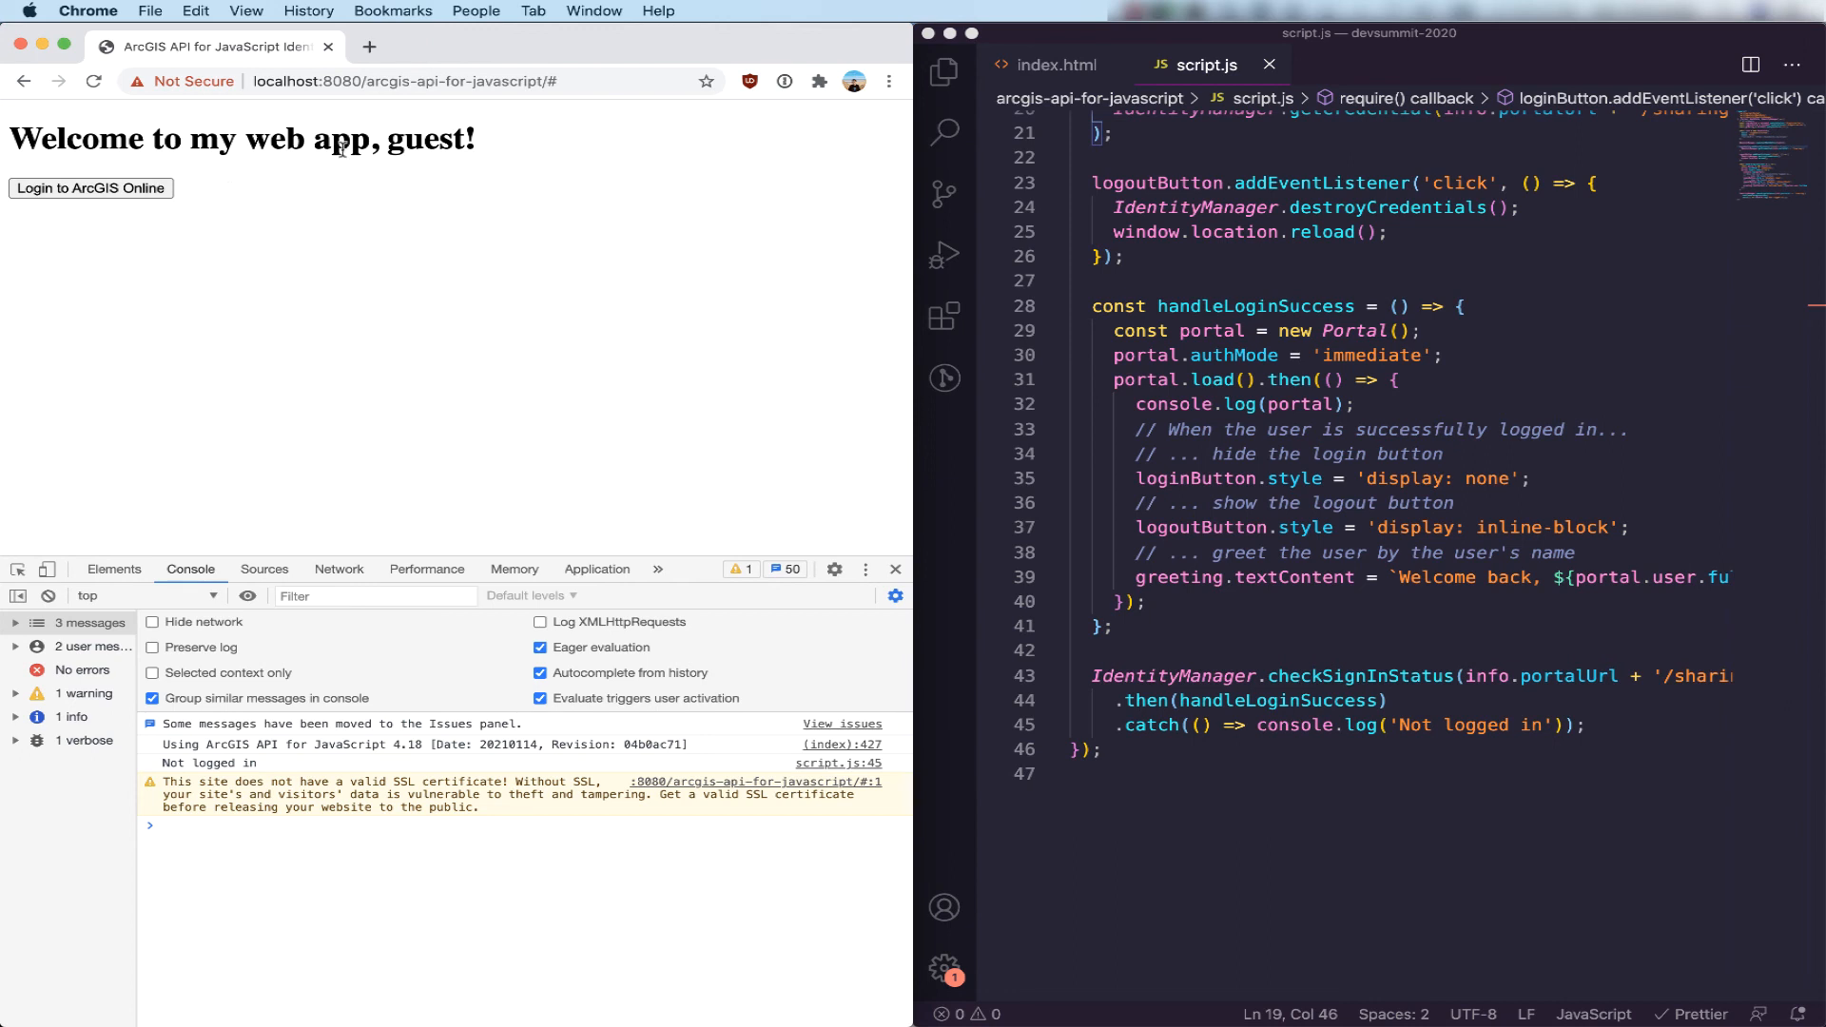
mouse_move(1004, 238)
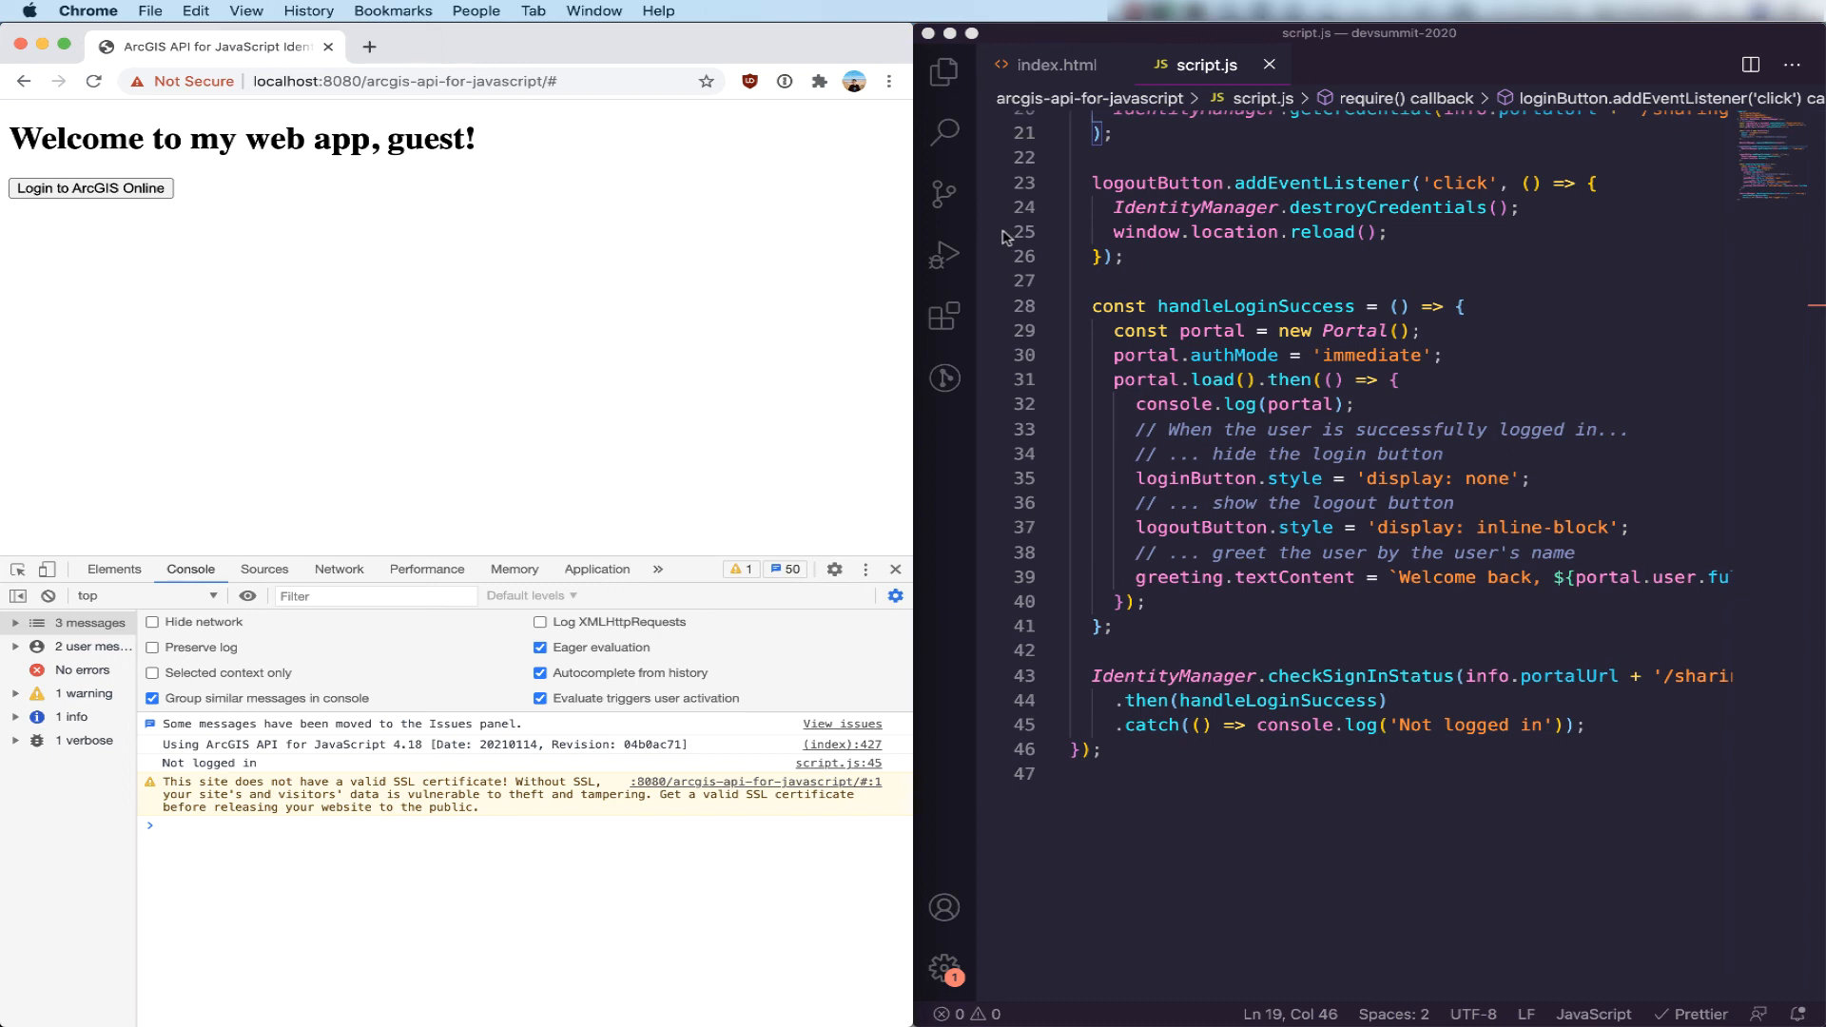